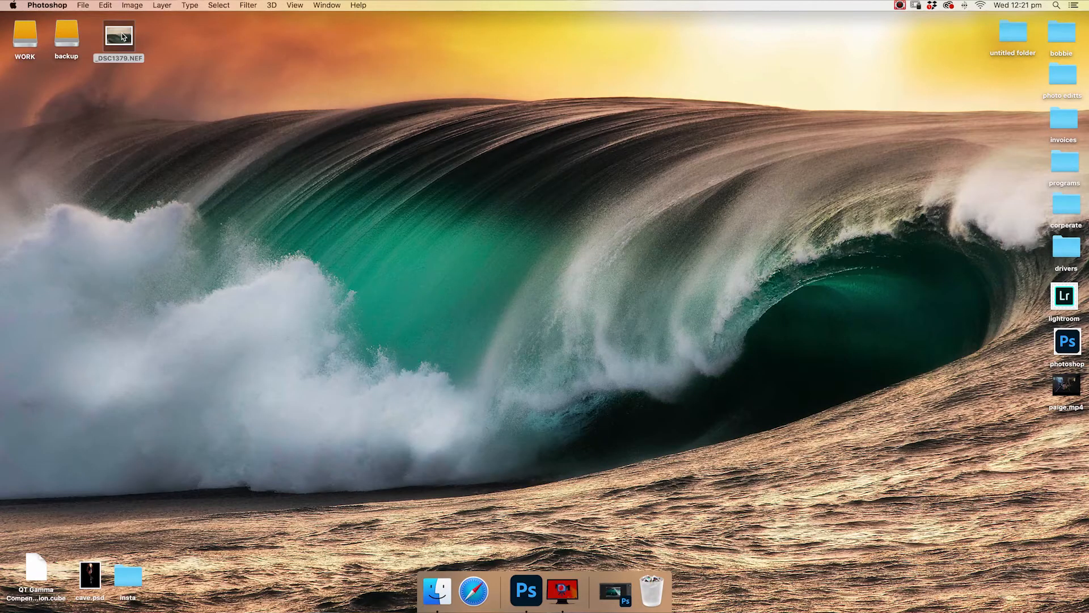
Open the raw file _DSC1379.NEF from the desktop in Camera Raw.
{"action": "double_click", "coordinate": [118, 35]}
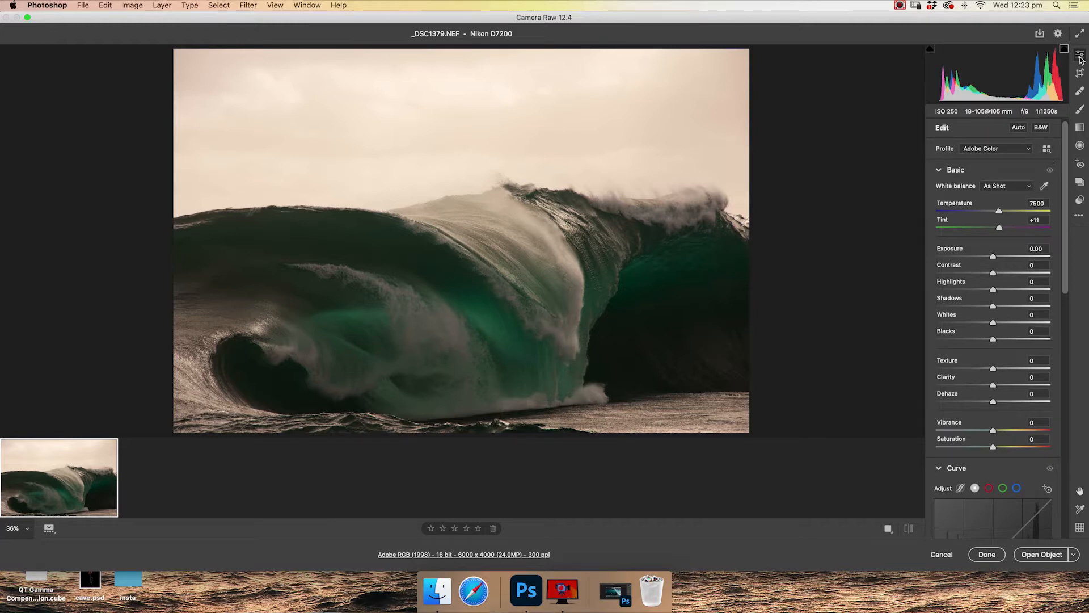
{"action": "mouse_move", "coordinate": [1080, 75]}
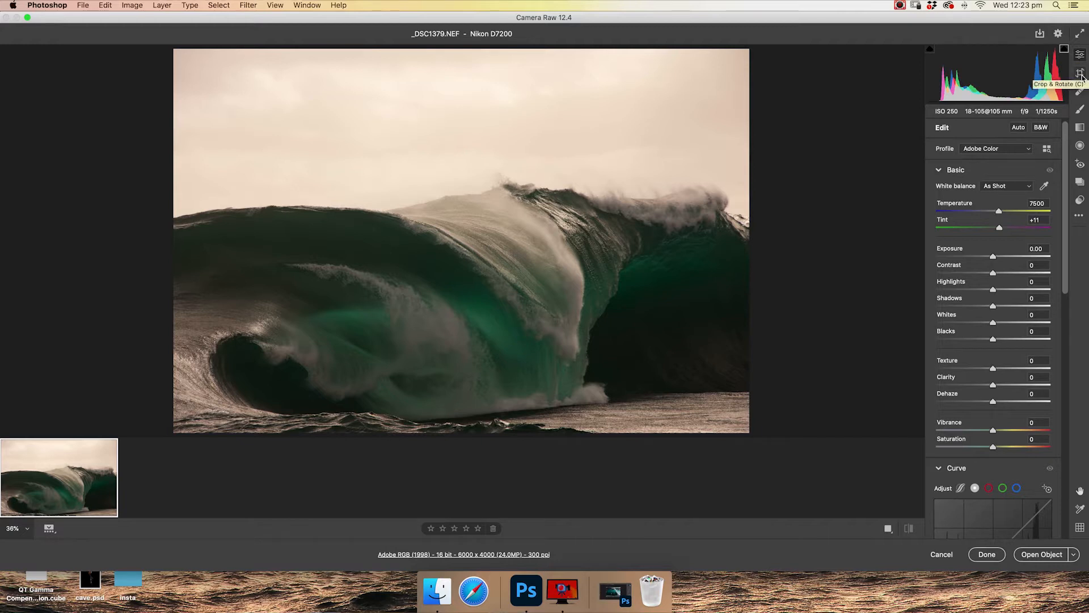
{"action": "mouse_move", "coordinate": [1081, 57]}
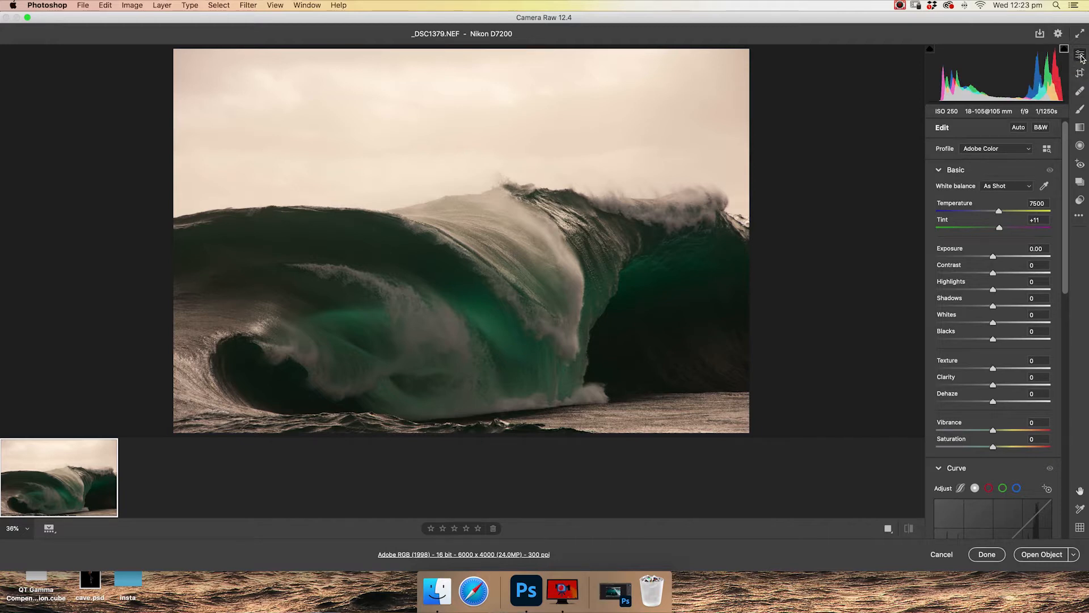
{"action": "left_click", "coordinate": [1080, 72]}
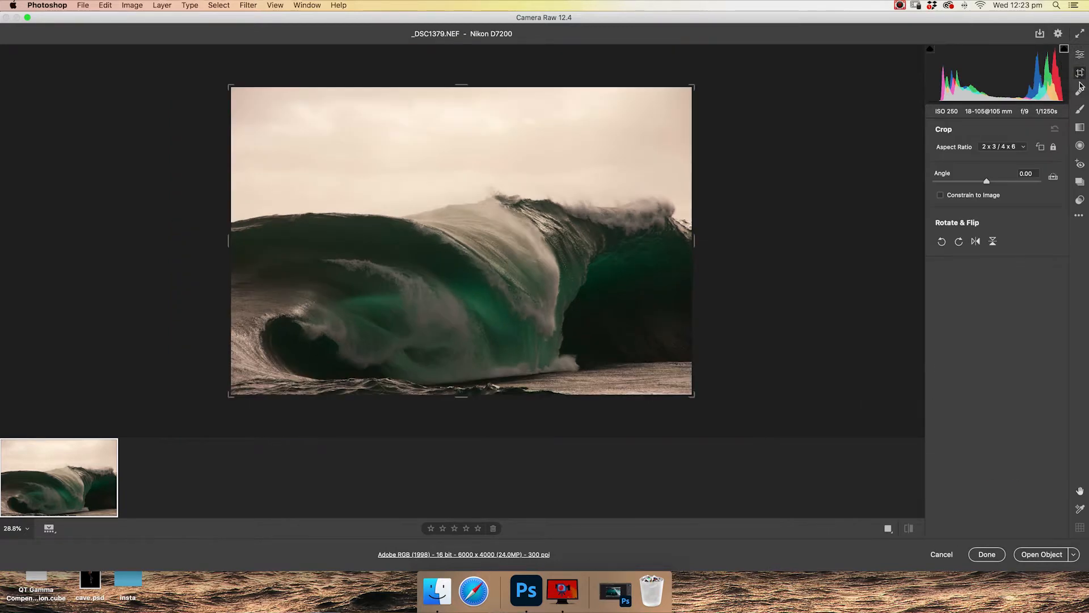
{"action": "left_click", "coordinate": [1079, 95]}
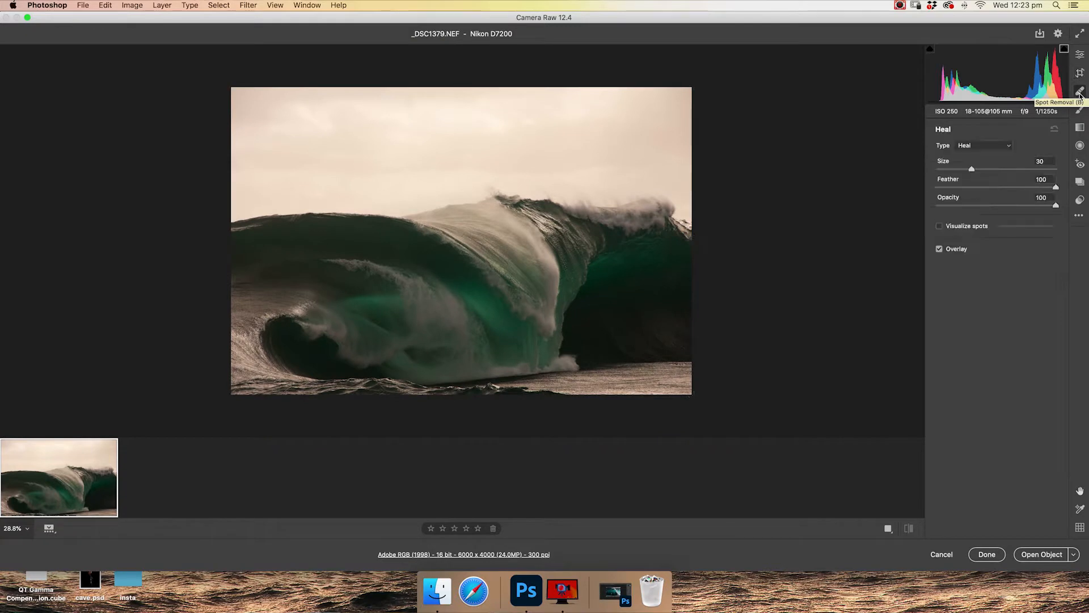
{"action": "left_click", "coordinate": [1080, 109]}
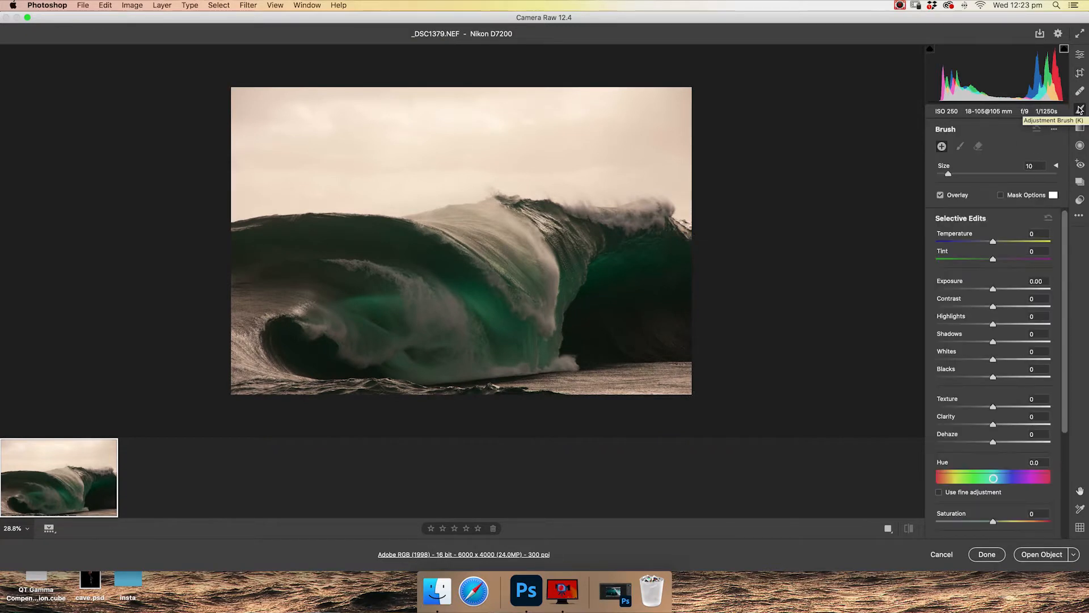
{"action": "left_click", "coordinate": [1079, 128]}
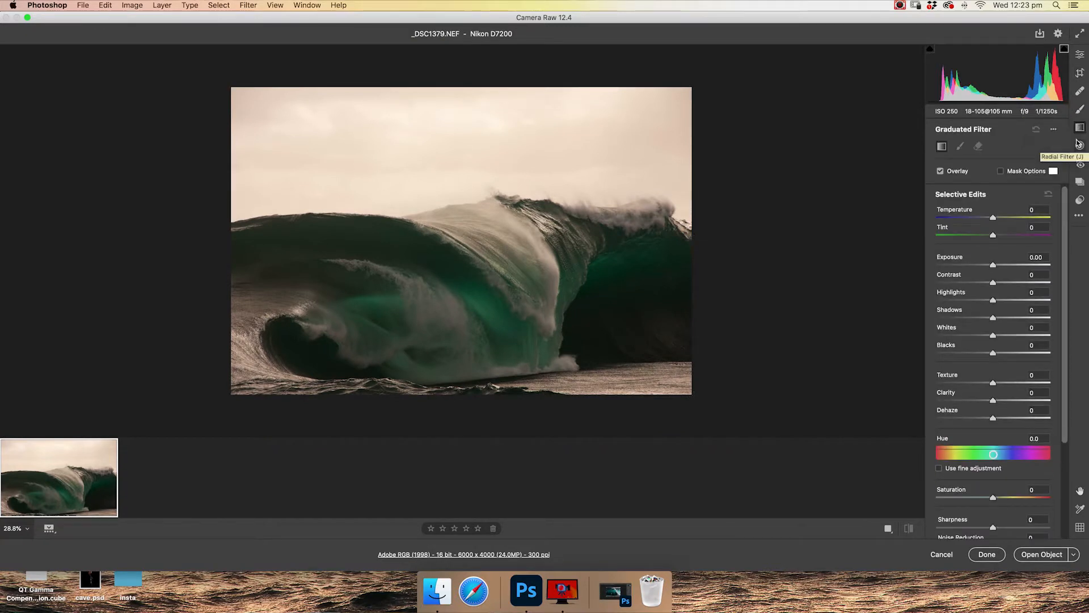
{"action": "left_click", "coordinate": [1080, 146]}
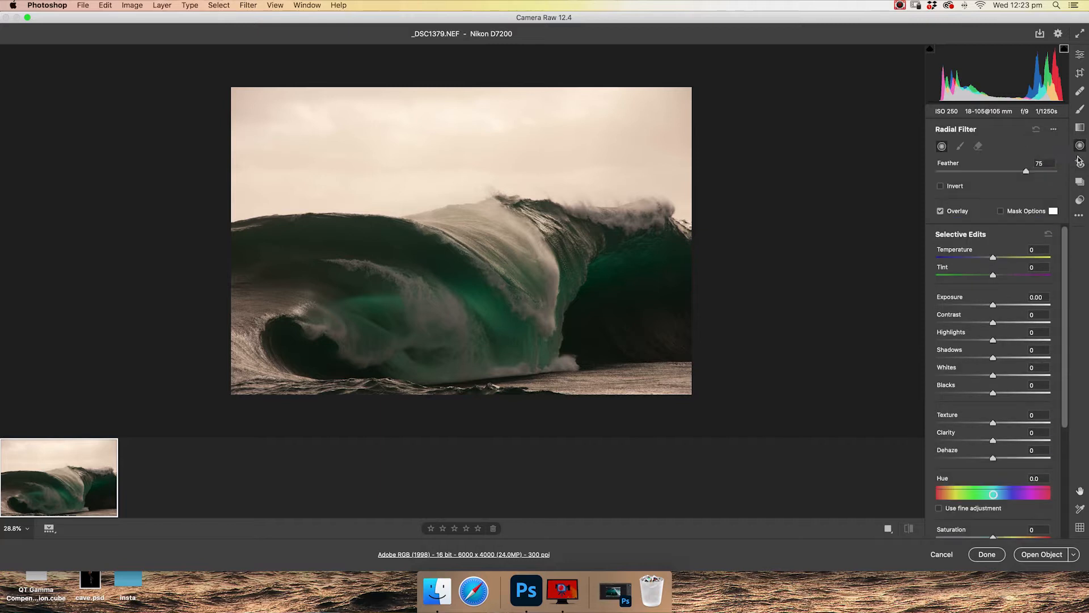
{"action": "left_click", "coordinate": [1079, 164]}
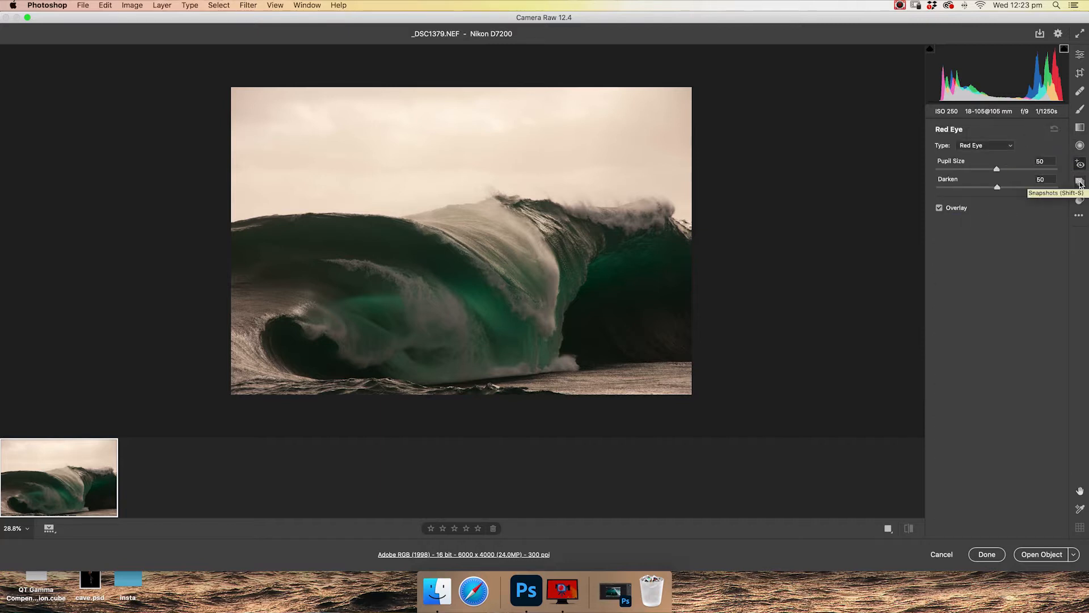
{"action": "left_click", "coordinate": [1080, 53]}
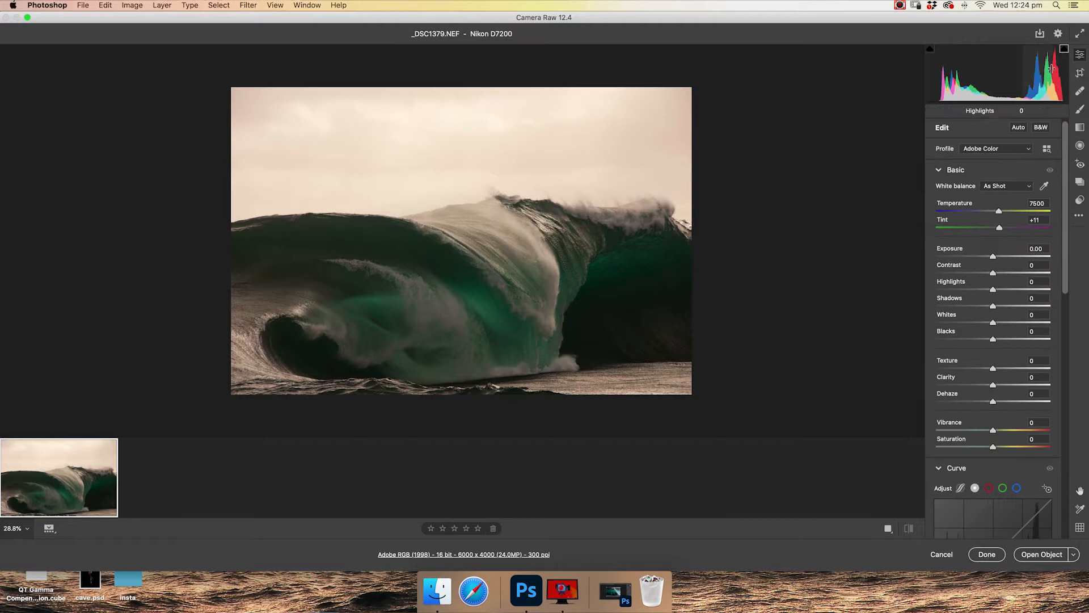
{"action": "mouse_move", "coordinate": [1080, 58]}
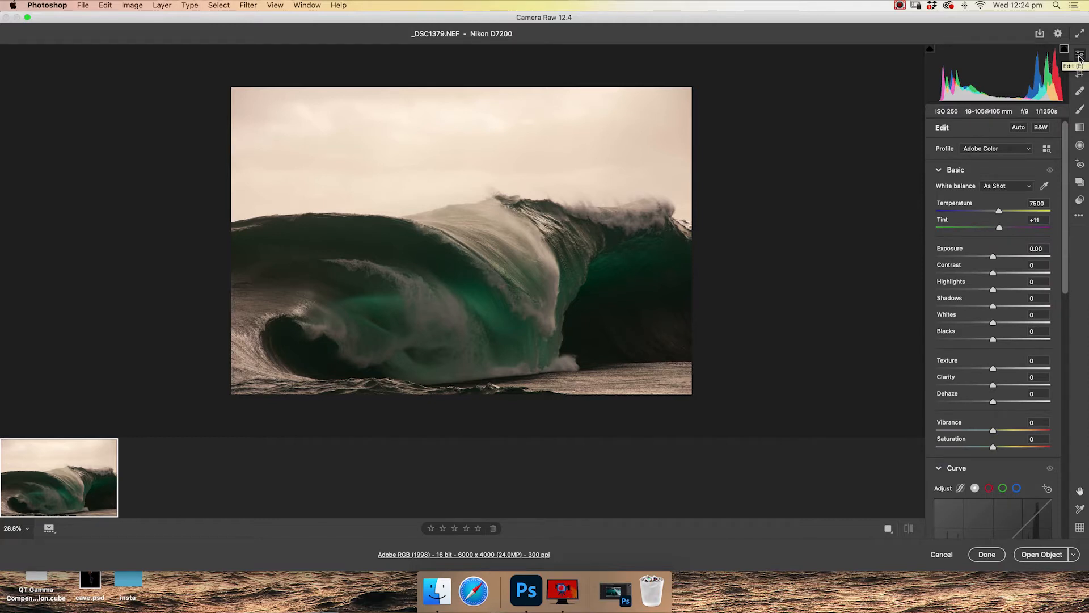
{"action": "mouse_move", "coordinate": [1081, 120]}
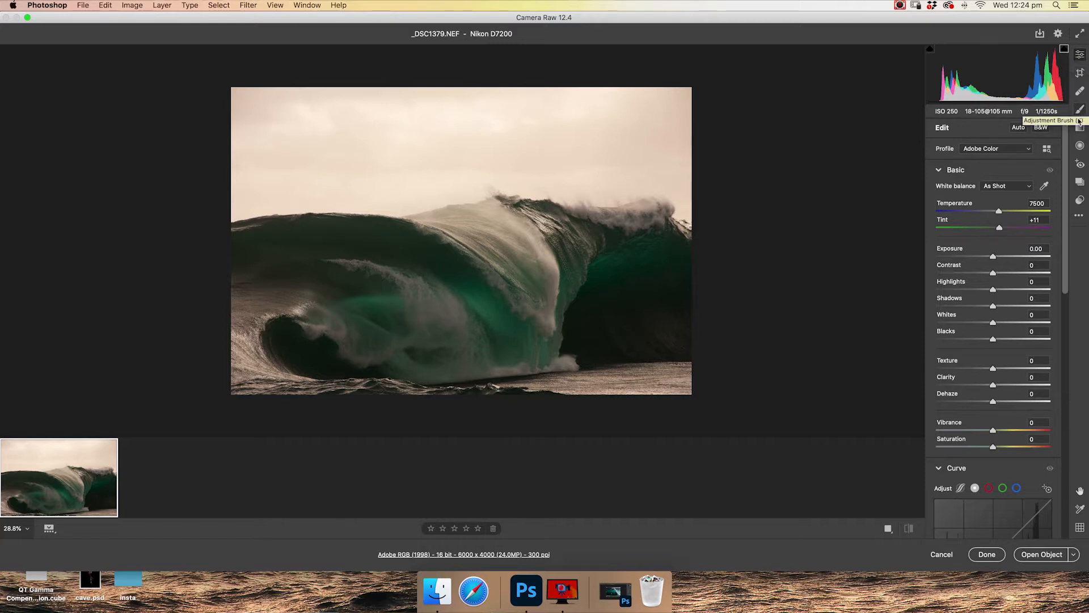
{"action": "mouse_move", "coordinate": [1080, 144]}
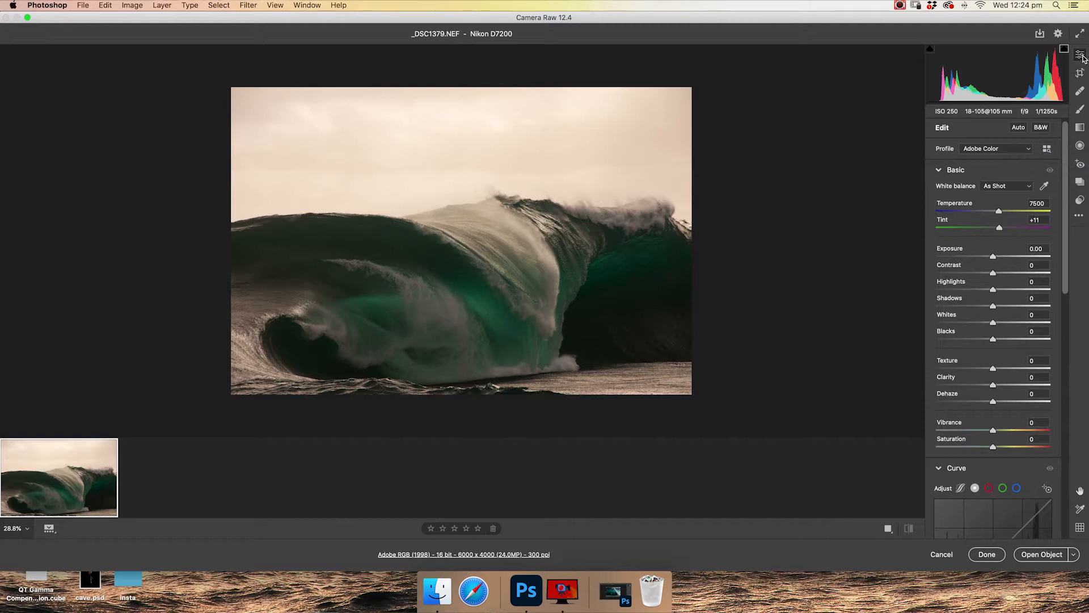
{"action": "mouse_move", "coordinate": [981, 214]}
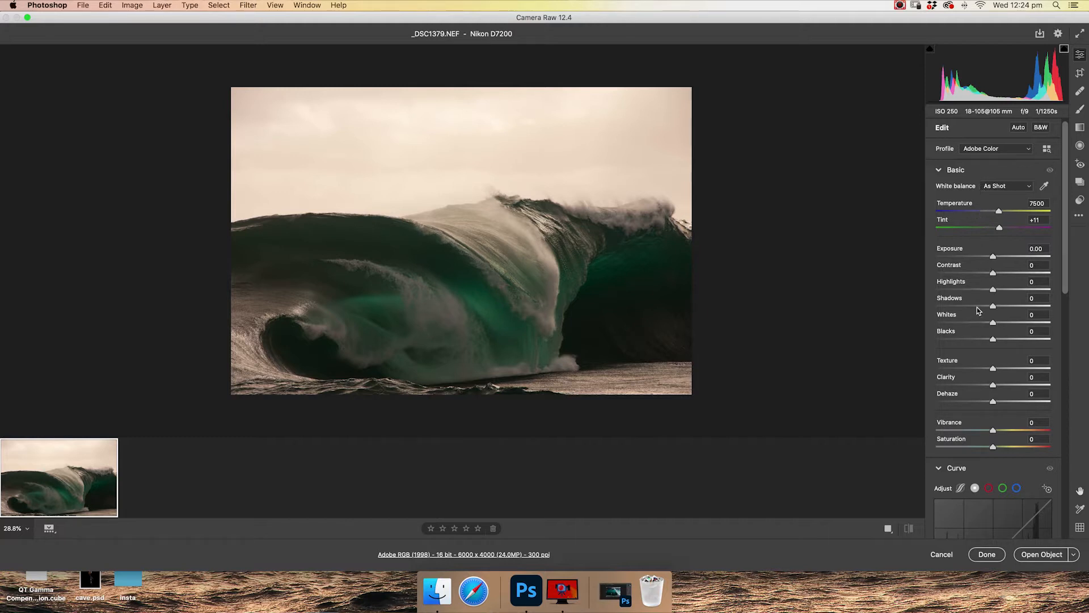
{"action": "scroll", "scroll_direction": "down", "scroll_amount": 3}
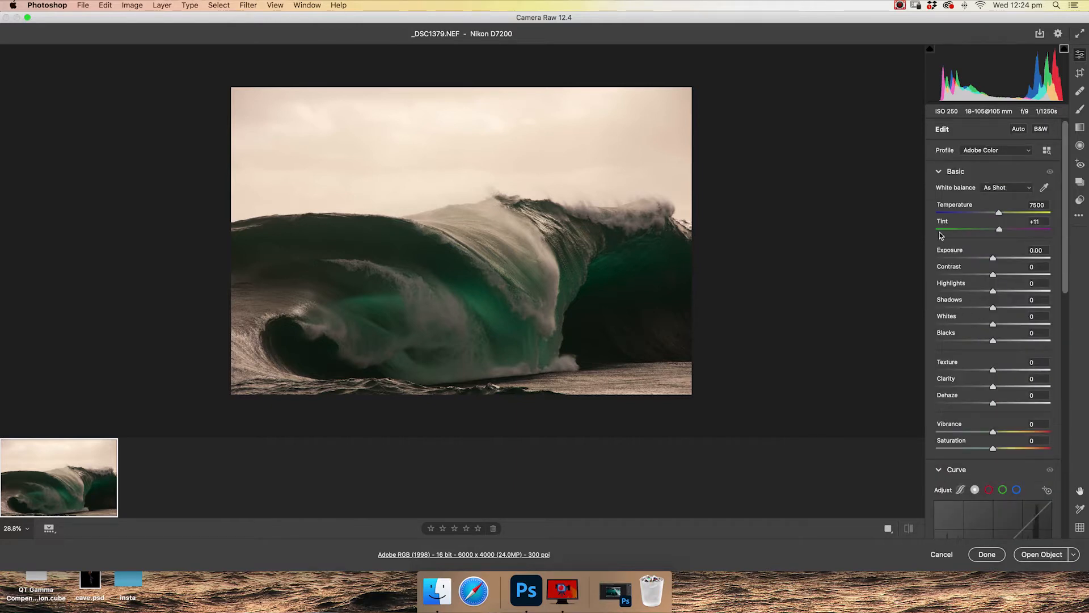
{"action": "mouse_move", "coordinate": [1044, 188]}
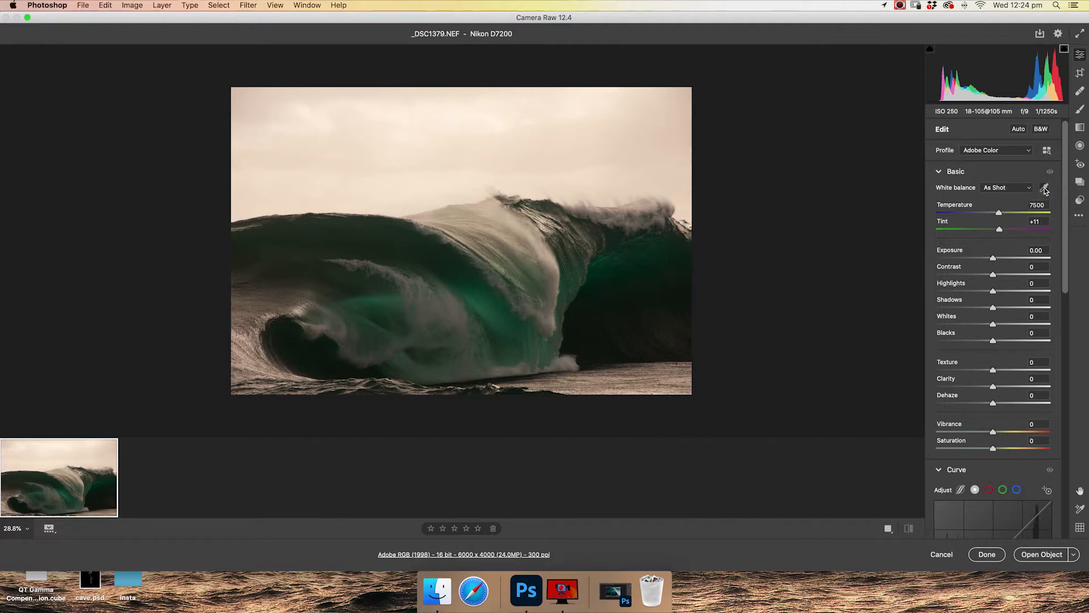
{"action": "mouse_move", "coordinate": [1047, 191]}
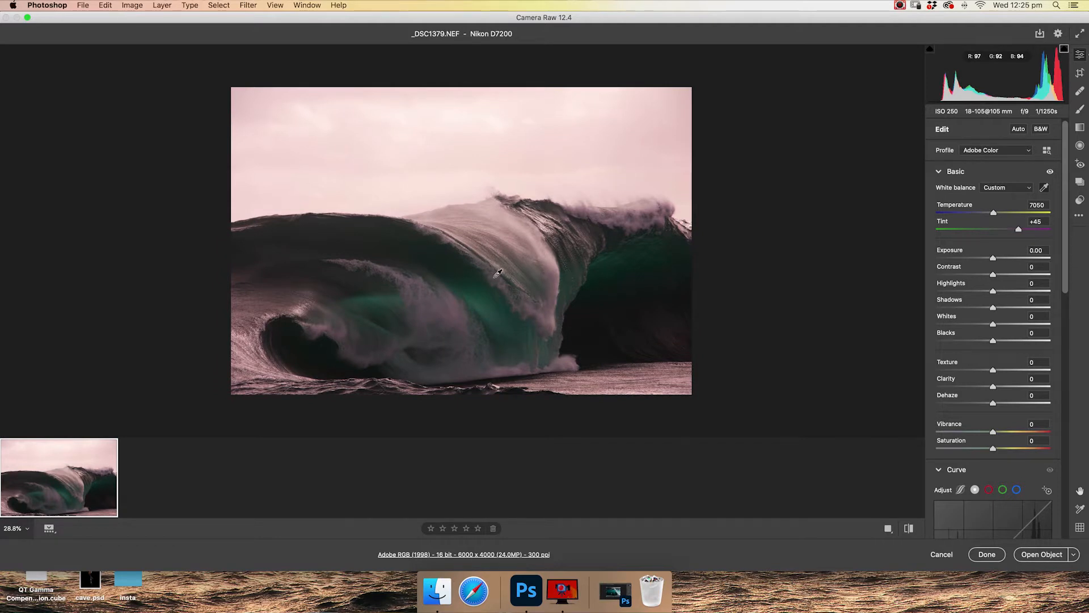
{"action": "mouse_move", "coordinate": [559, 264]}
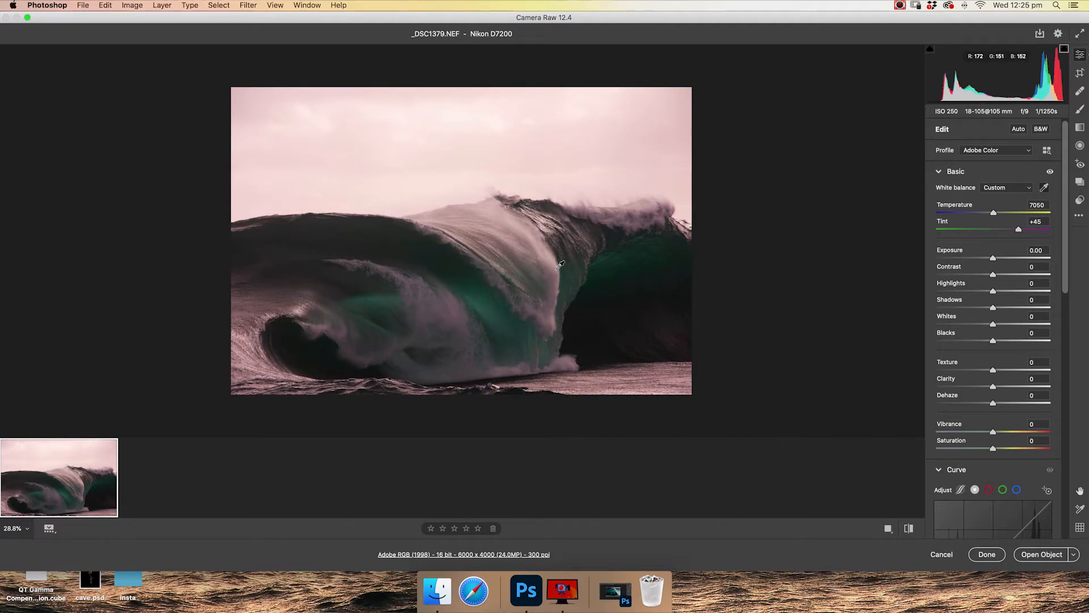
Sample white balance with the eyedropper, then cool Temperature to 5750 with Tint at +8.
{"action": "left_click_drag", "start_coordinate": [993, 212], "coordinate": [981, 213]}
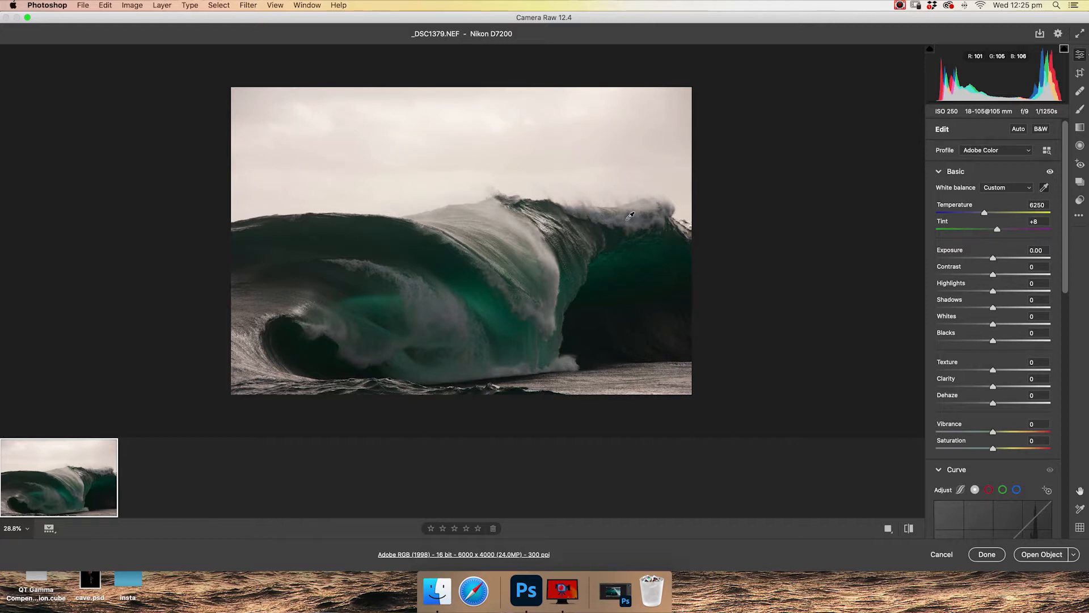
{"action": "mouse_move", "coordinate": [799, 239]}
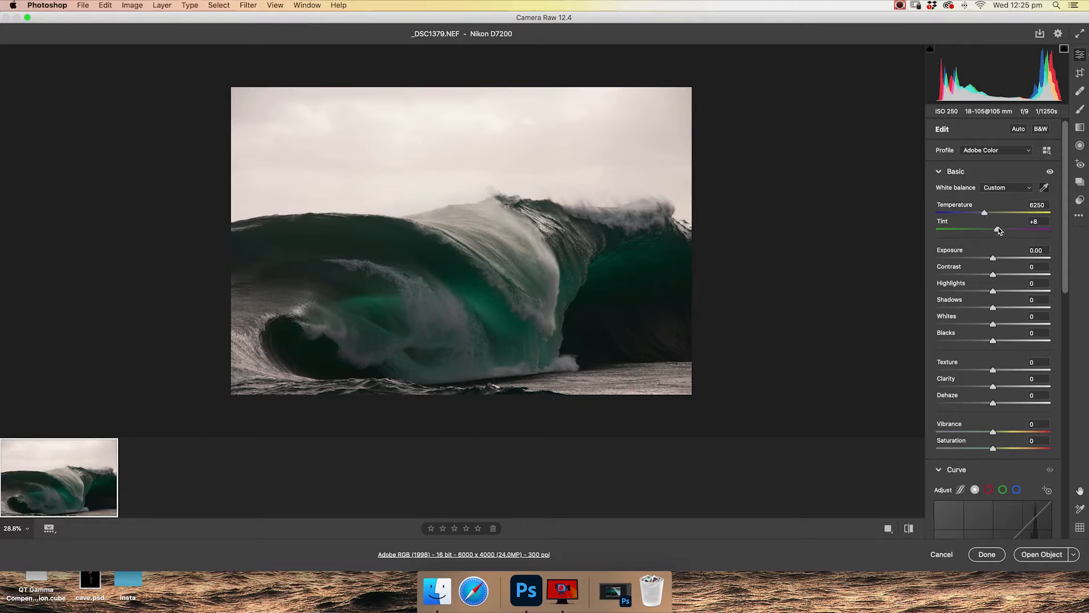
{"action": "left_click_drag", "start_coordinate": [984, 213], "coordinate": [980, 213]}
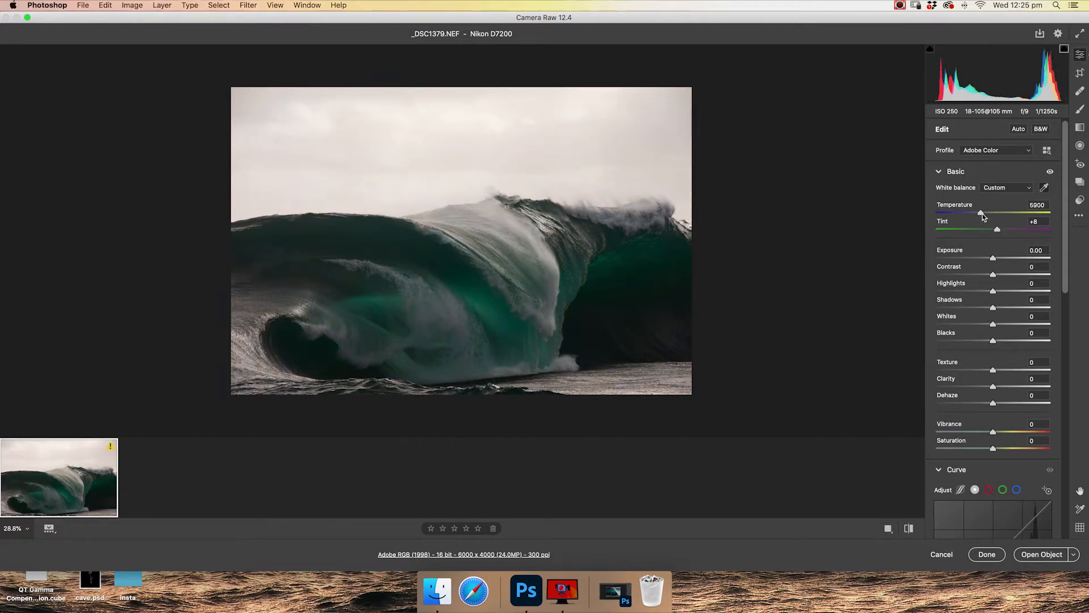
{"action": "double_click", "coordinate": [1037, 205]}
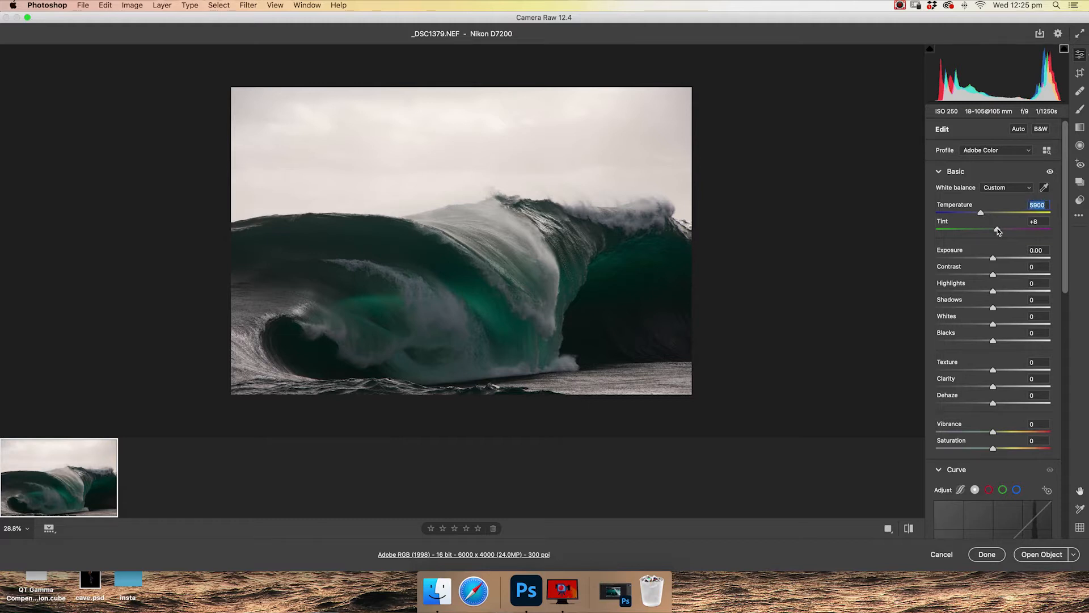
{"action": "left_click", "coordinate": [1037, 220]}
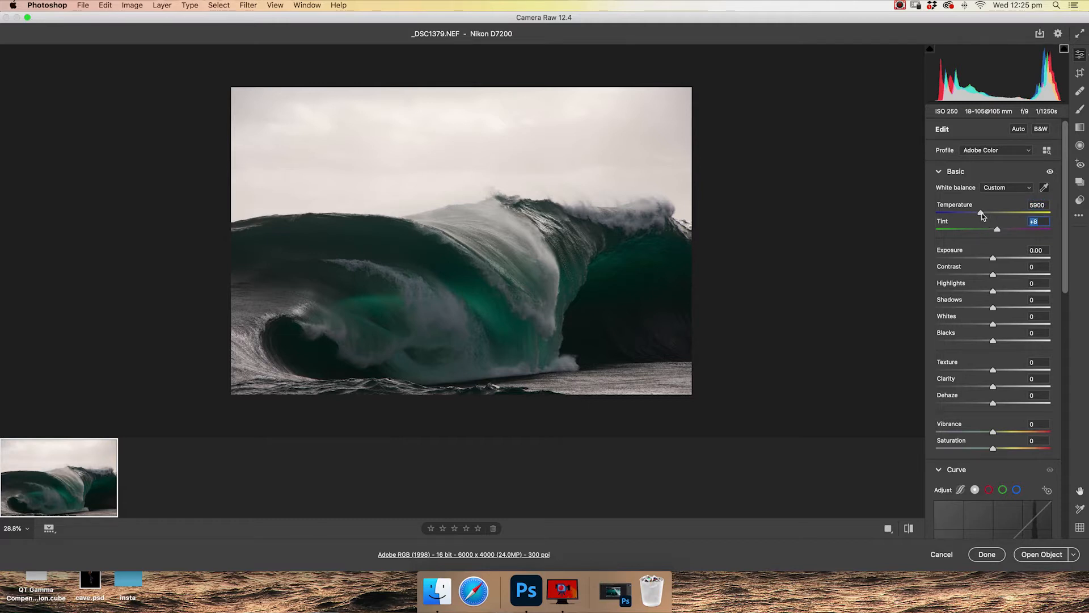
{"action": "left_click_drag", "start_coordinate": [982, 214], "coordinate": [978, 213]}
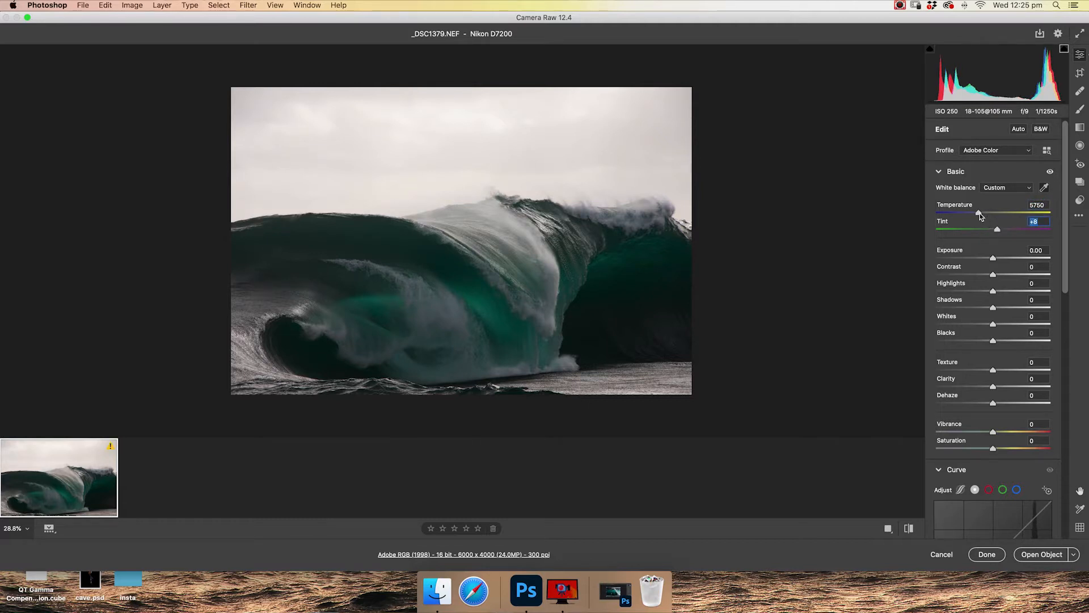
{"action": "left_click", "coordinate": [1037, 204]}
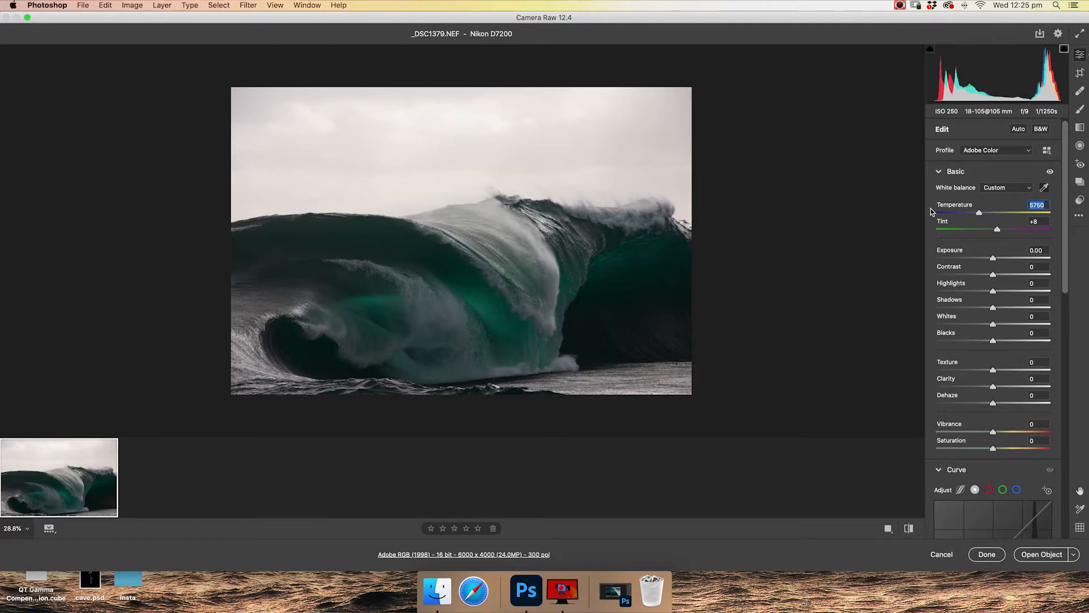
{"action": "mouse_move", "coordinate": [1007, 253]}
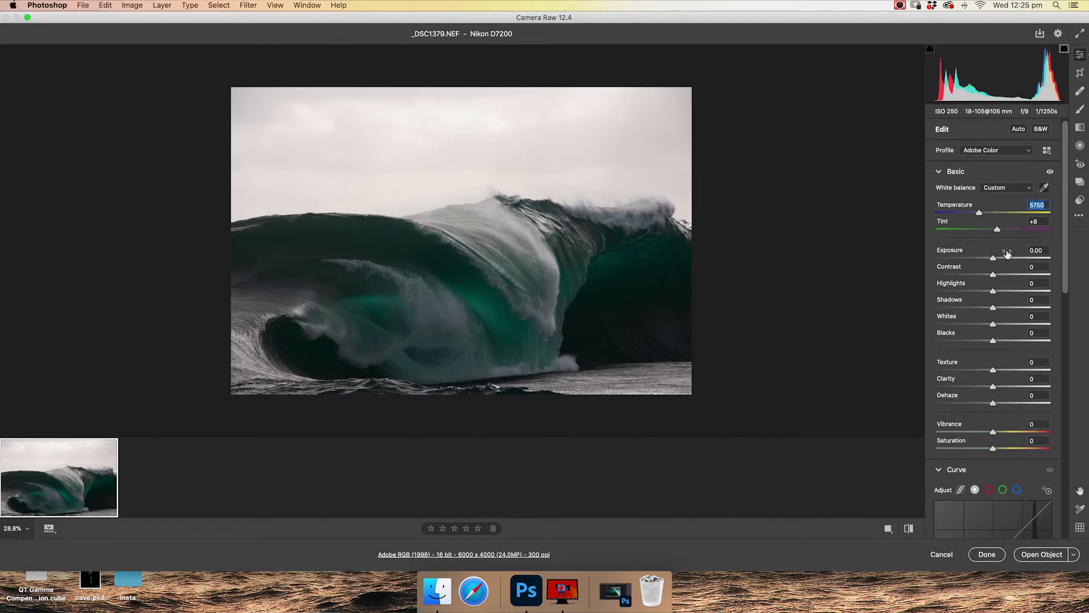
{"action": "mouse_move", "coordinate": [995, 250]}
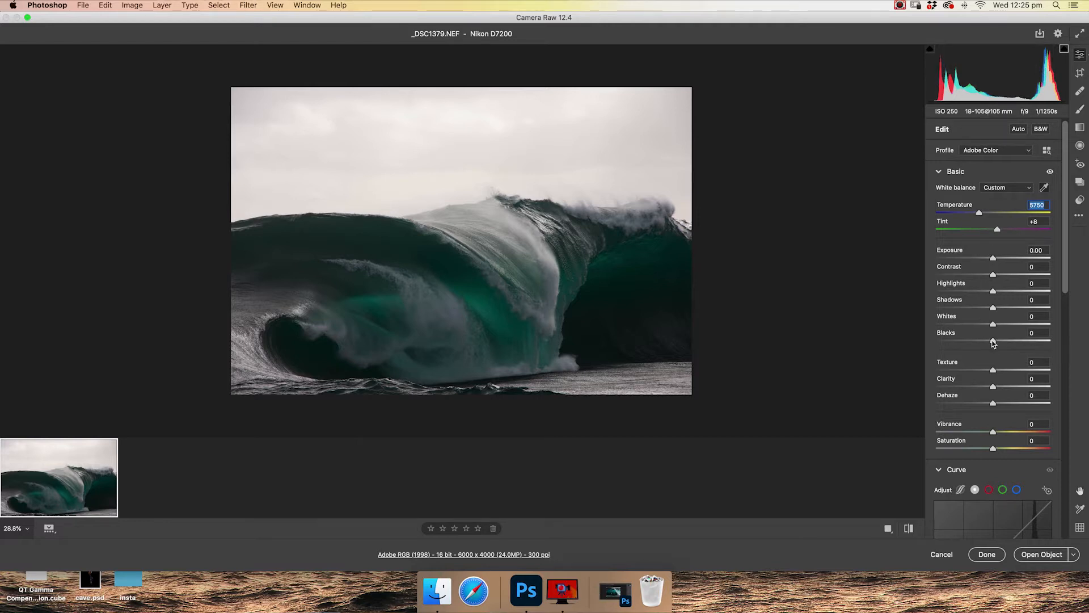
Drag Blacks down to -21 and Whites up to +44 in the Basic panel.
{"action": "left_click_drag", "start_coordinate": [1013, 341], "coordinate": [980, 341]}
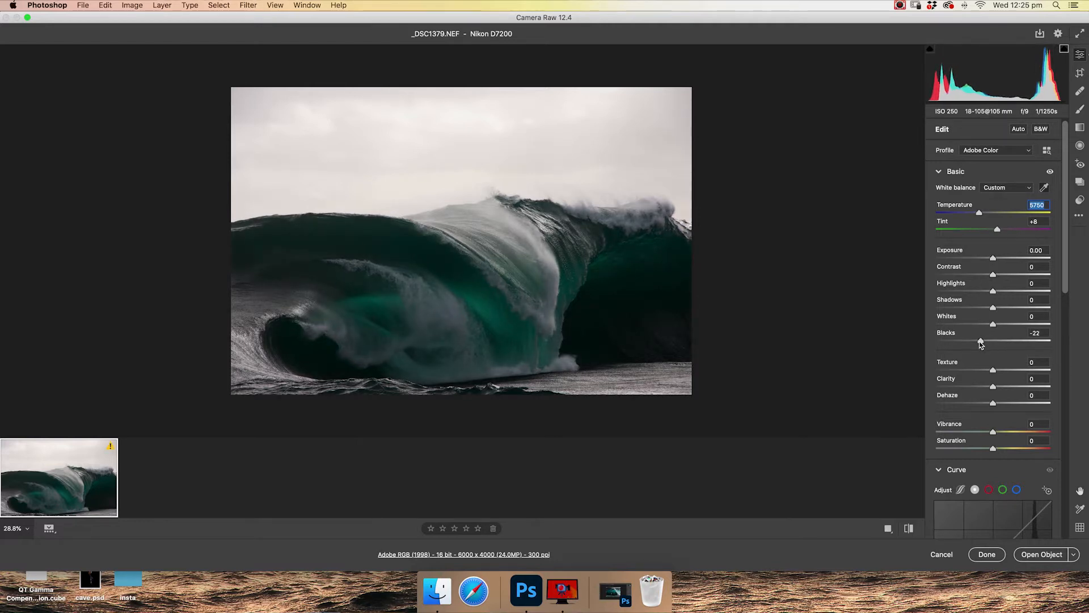
{"action": "left_click_drag", "start_coordinate": [980, 342], "coordinate": [981, 341]}
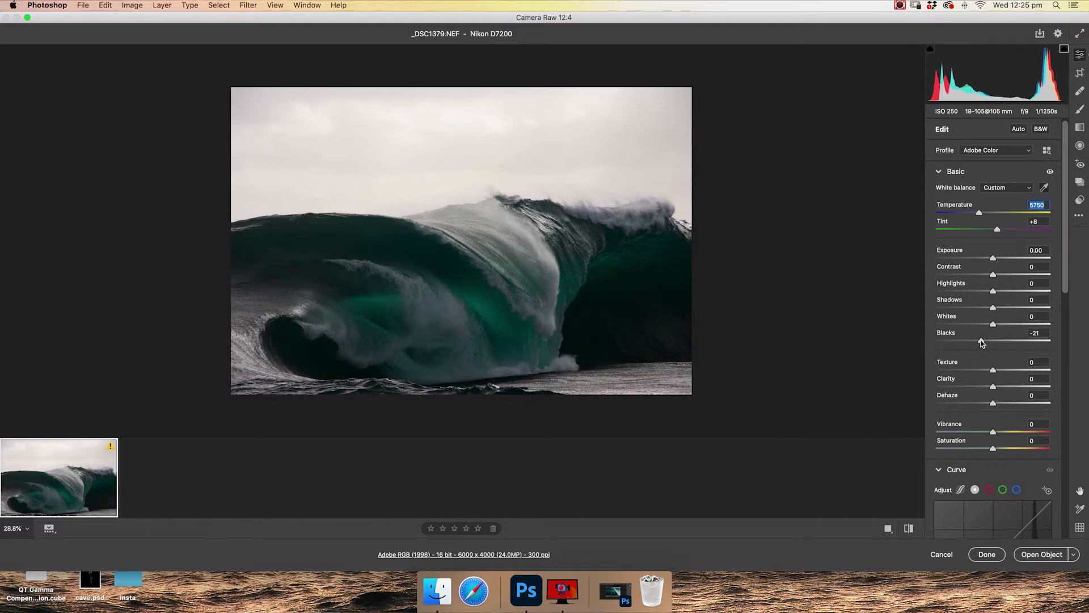
{"action": "left_click", "coordinate": [1036, 333]}
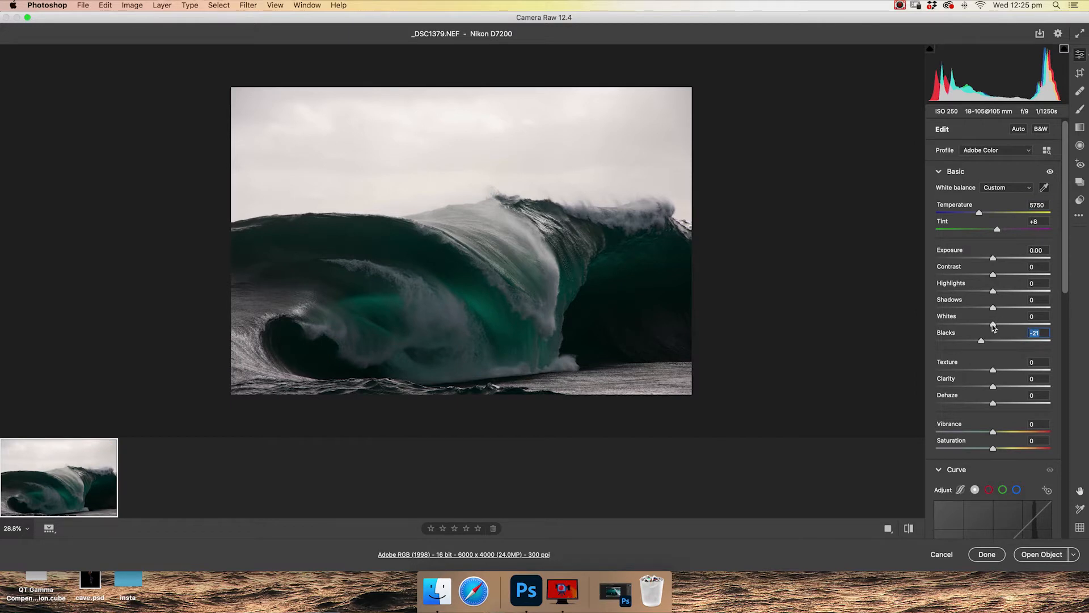
{"action": "left_click_drag", "start_coordinate": [993, 324], "coordinate": [1005, 325]}
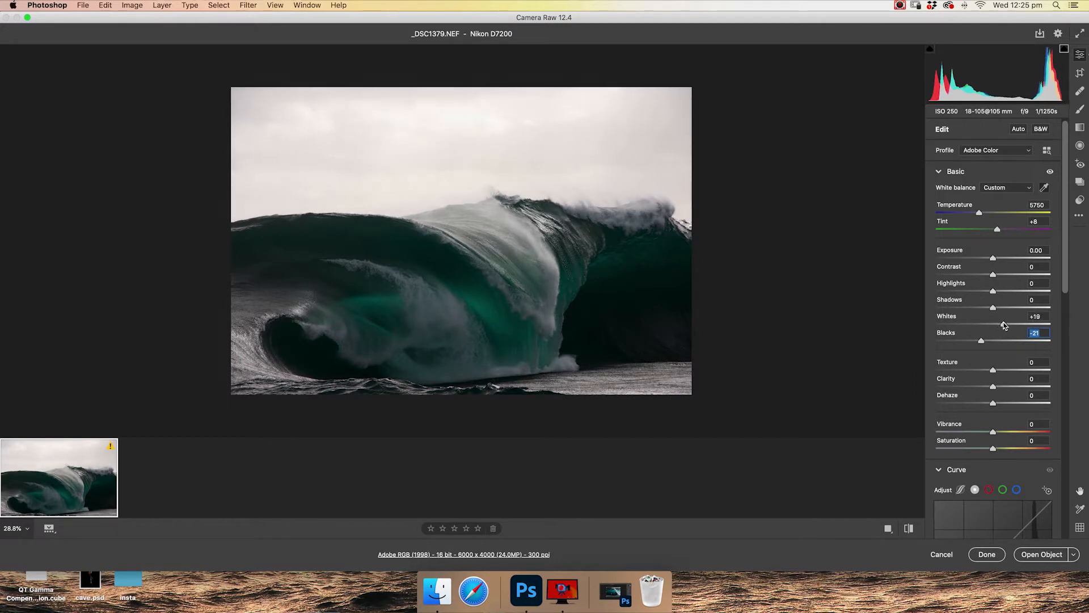
{"action": "left_click_drag", "start_coordinate": [993, 324], "coordinate": [1011, 324]}
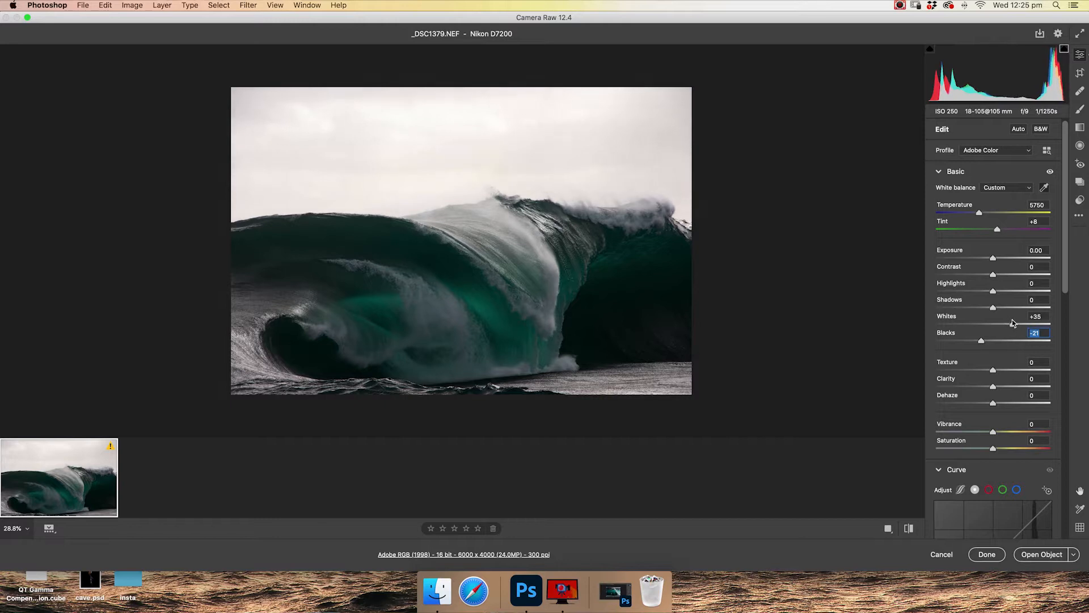
{"action": "left_click_drag", "start_coordinate": [1012, 325], "coordinate": [1021, 325]}
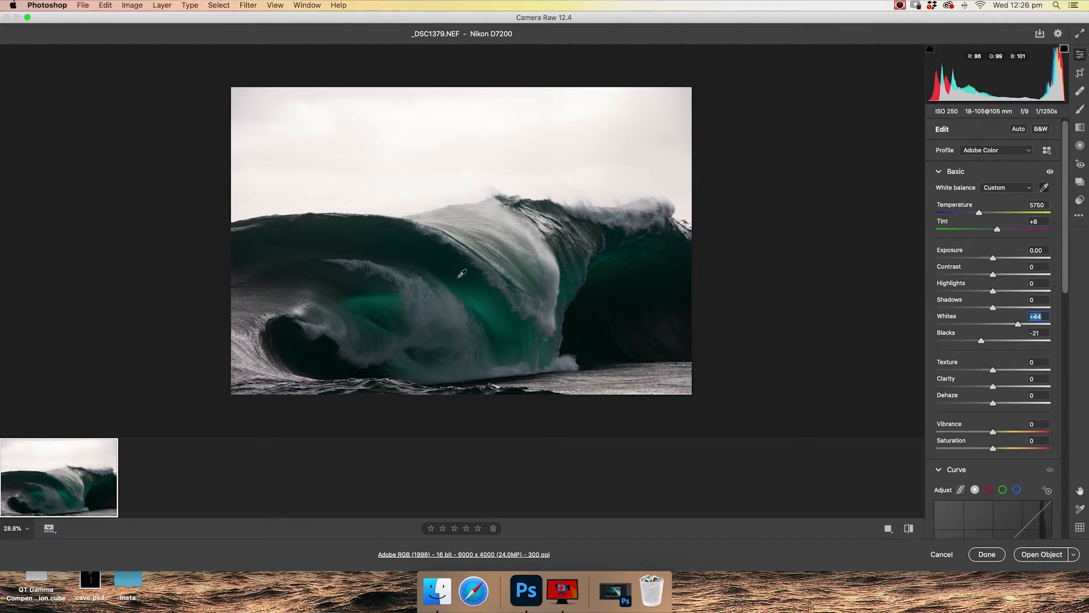
{"action": "mouse_move", "coordinate": [478, 309]}
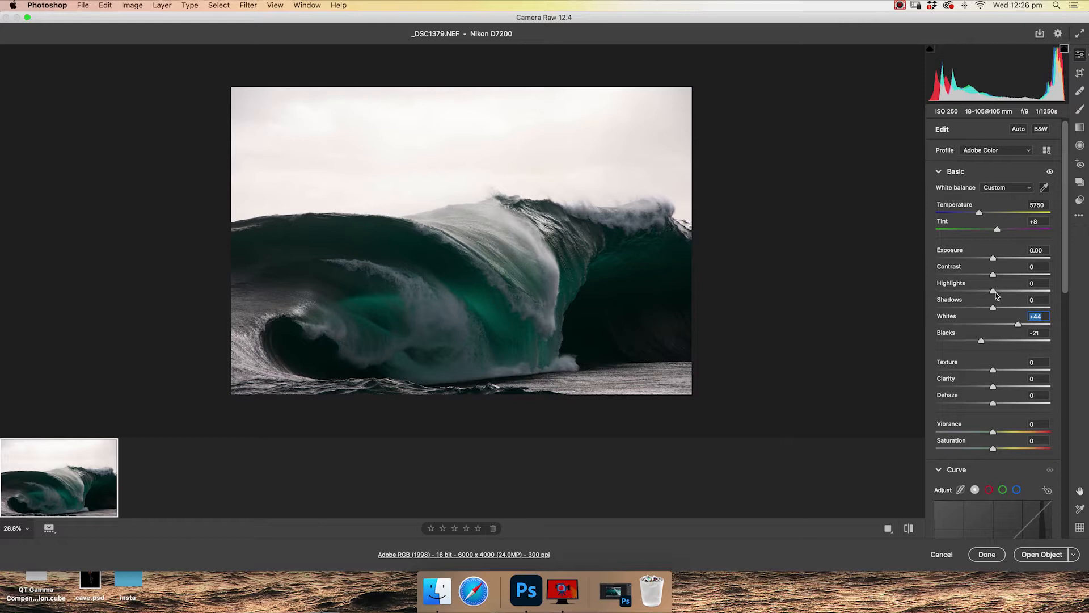
Set Highlights to -49, Contrast to +8 and Shadows to +31.
{"action": "left_click_drag", "start_coordinate": [992, 292], "coordinate": [978, 291]}
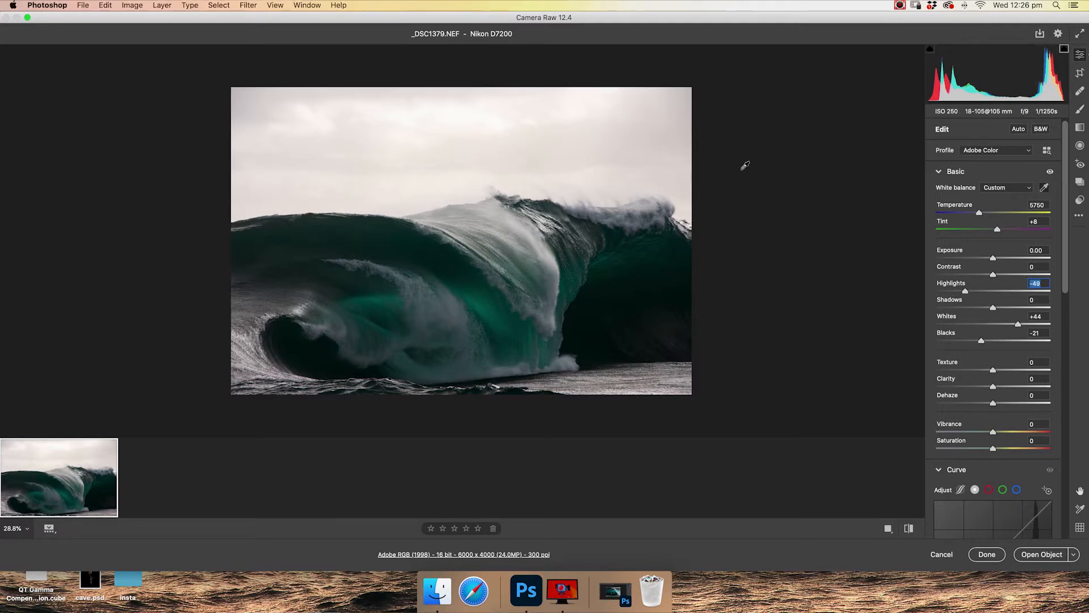
{"action": "mouse_move", "coordinate": [598, 133]}
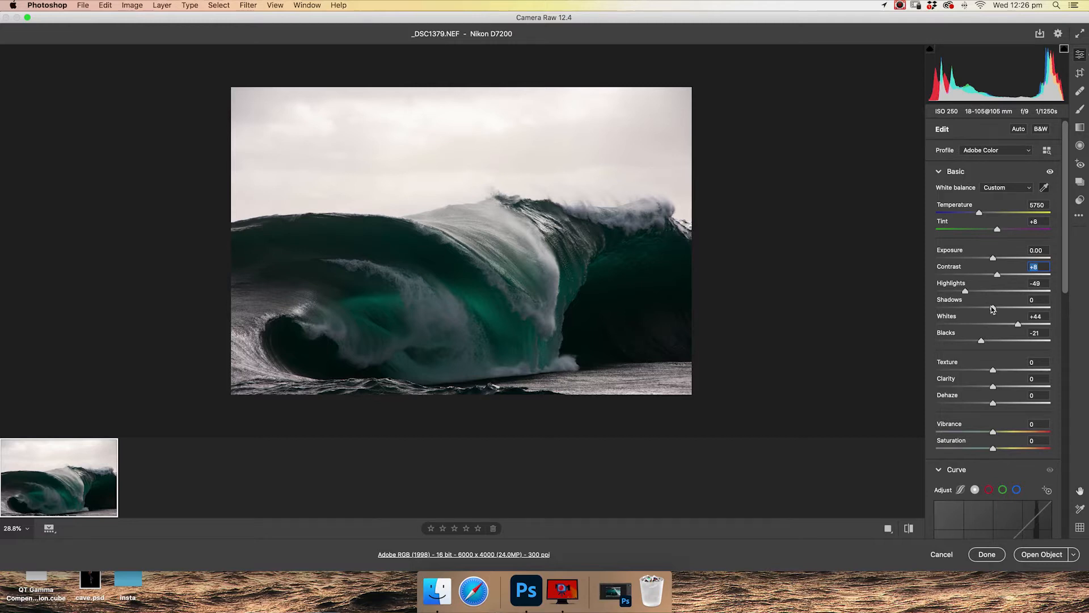
{"action": "mouse_move", "coordinate": [479, 308]}
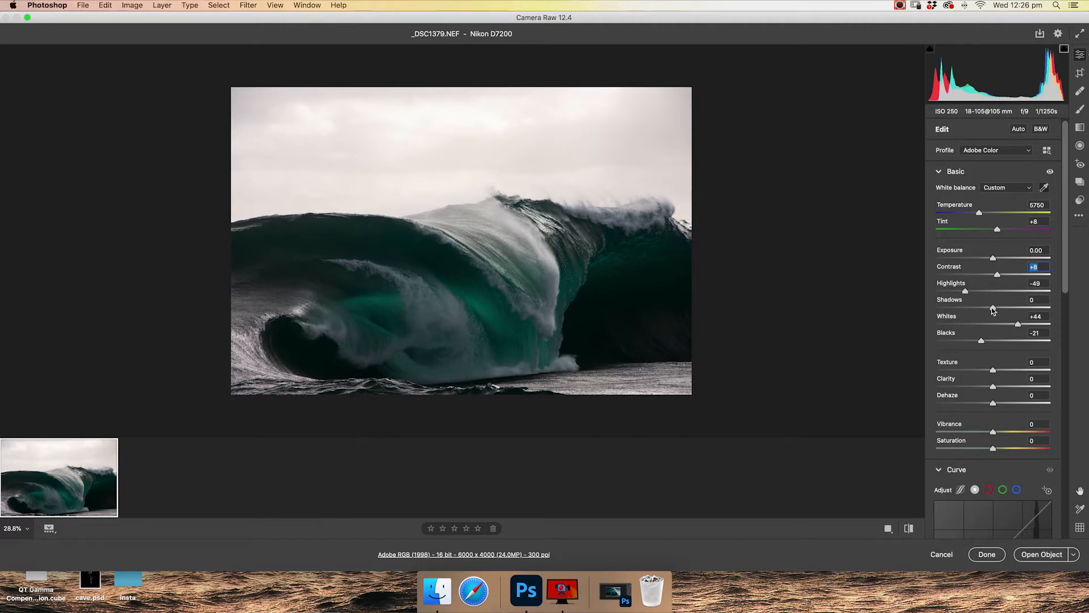
{"action": "left_click_drag", "start_coordinate": [993, 308], "coordinate": [1011, 307]}
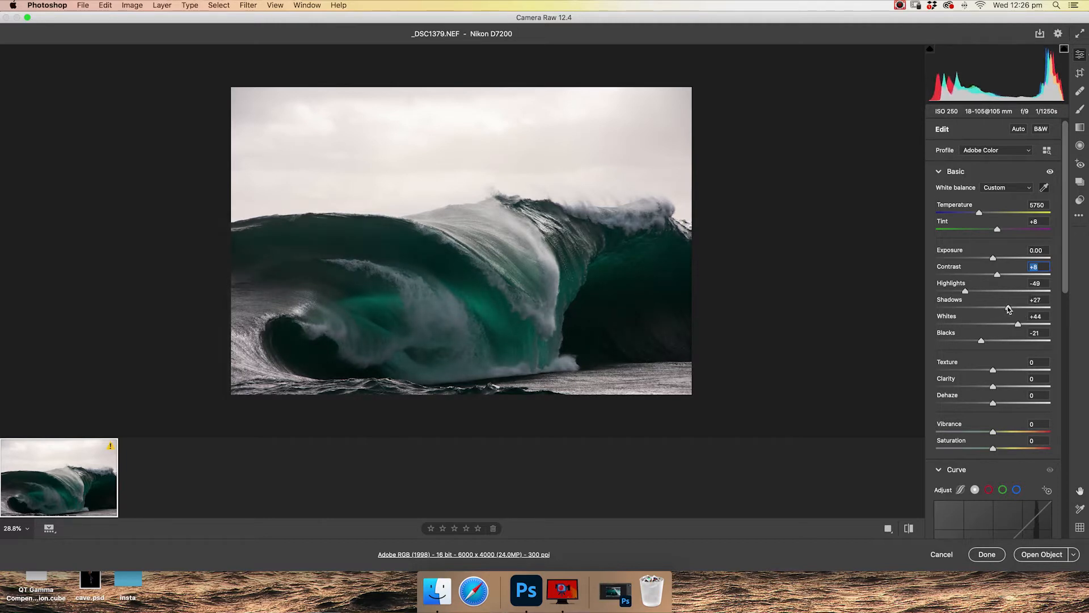
{"action": "left_click_drag", "start_coordinate": [1018, 307], "coordinate": [1025, 308]}
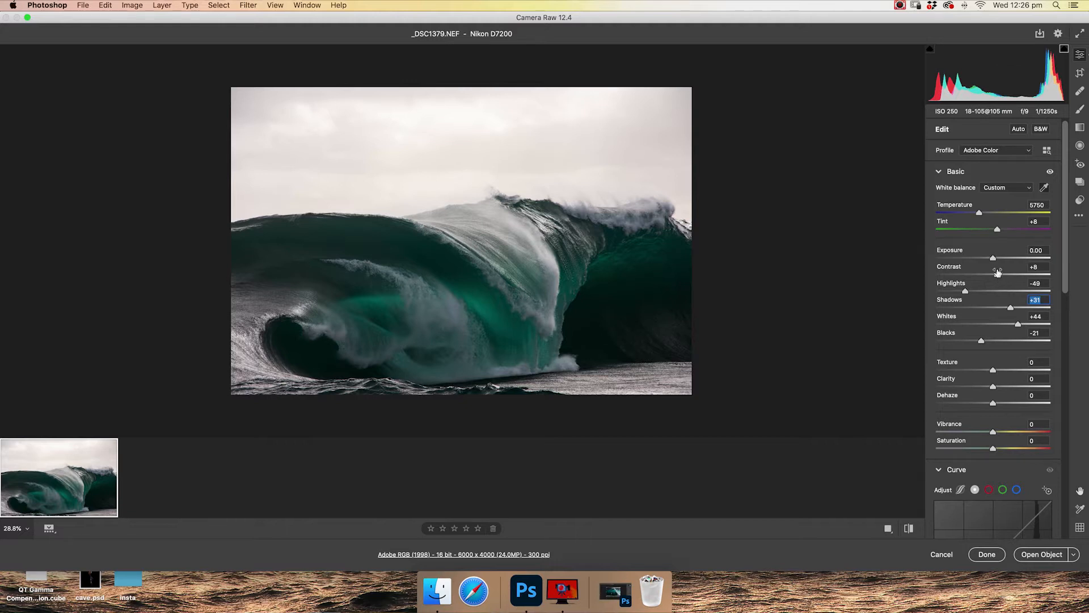
{"action": "mouse_move", "coordinate": [995, 259]}
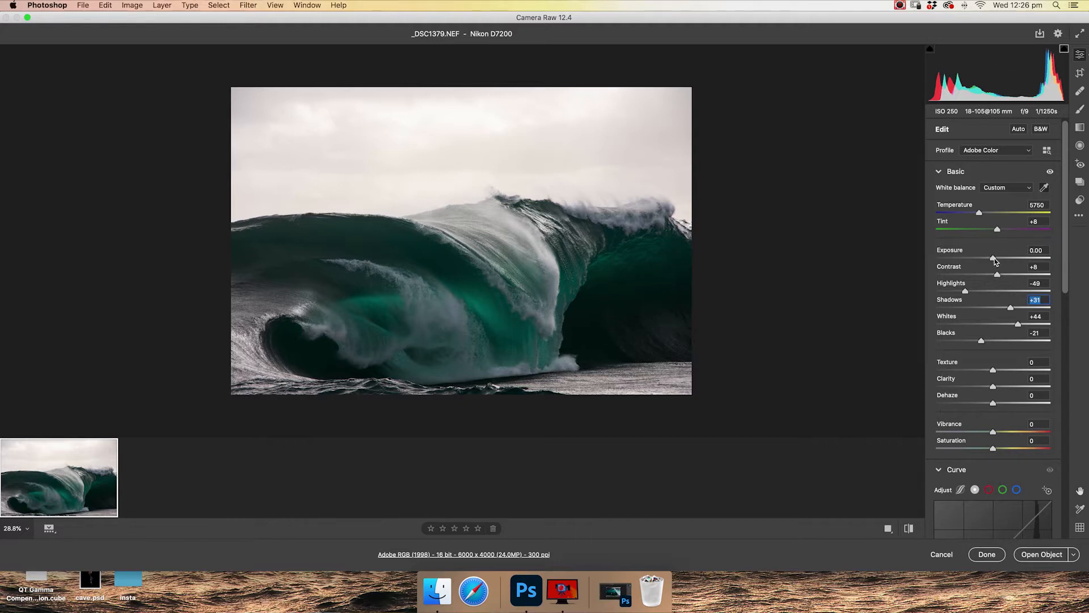
{"action": "mouse_move", "coordinate": [985, 261]}
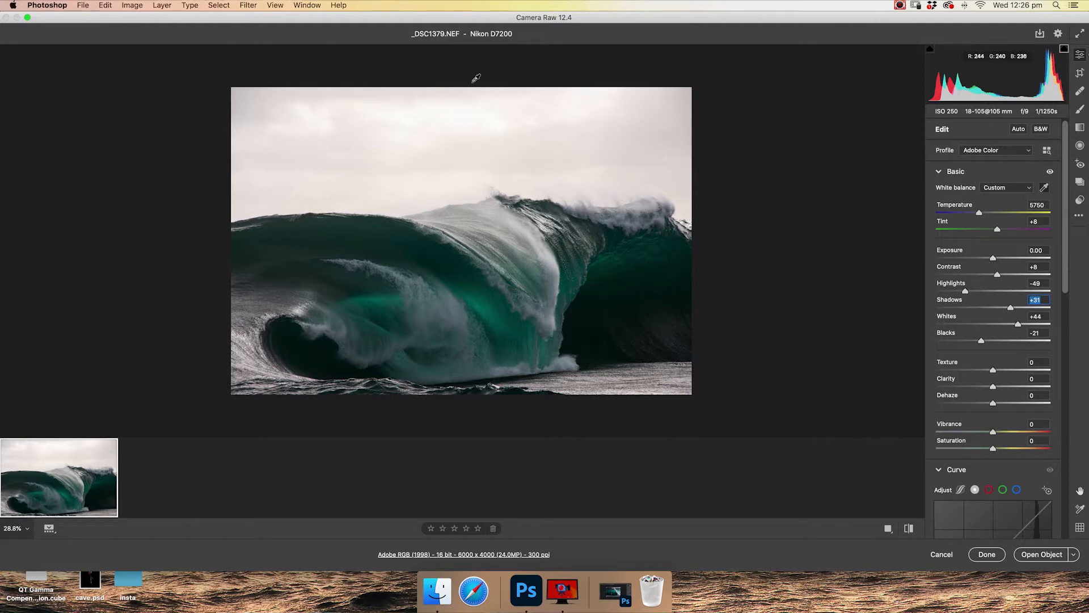
{"action": "mouse_move", "coordinate": [497, 169]}
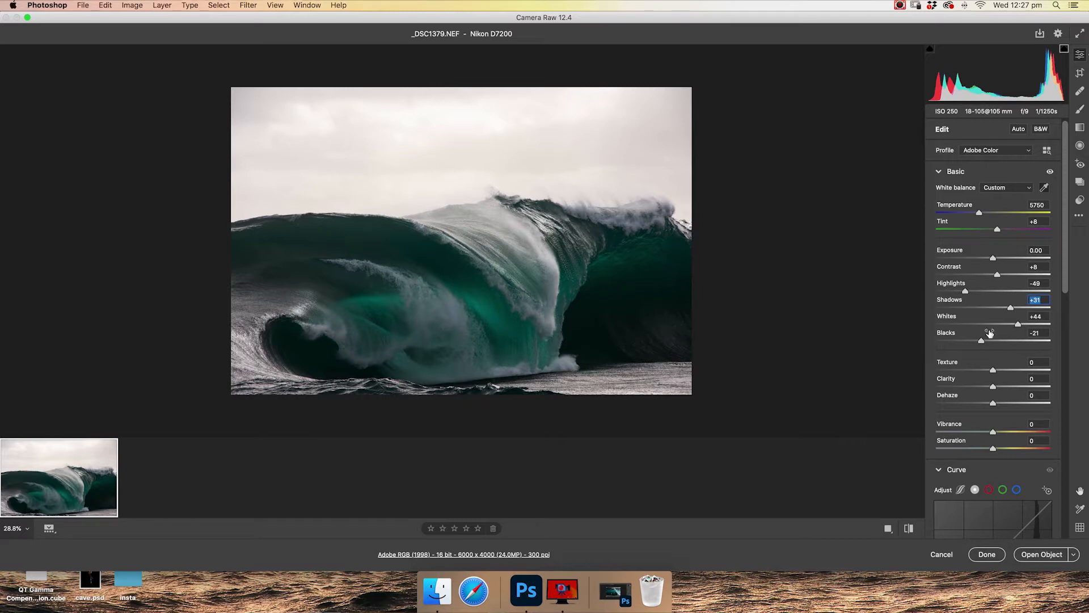
{"action": "mouse_move", "coordinate": [993, 287]}
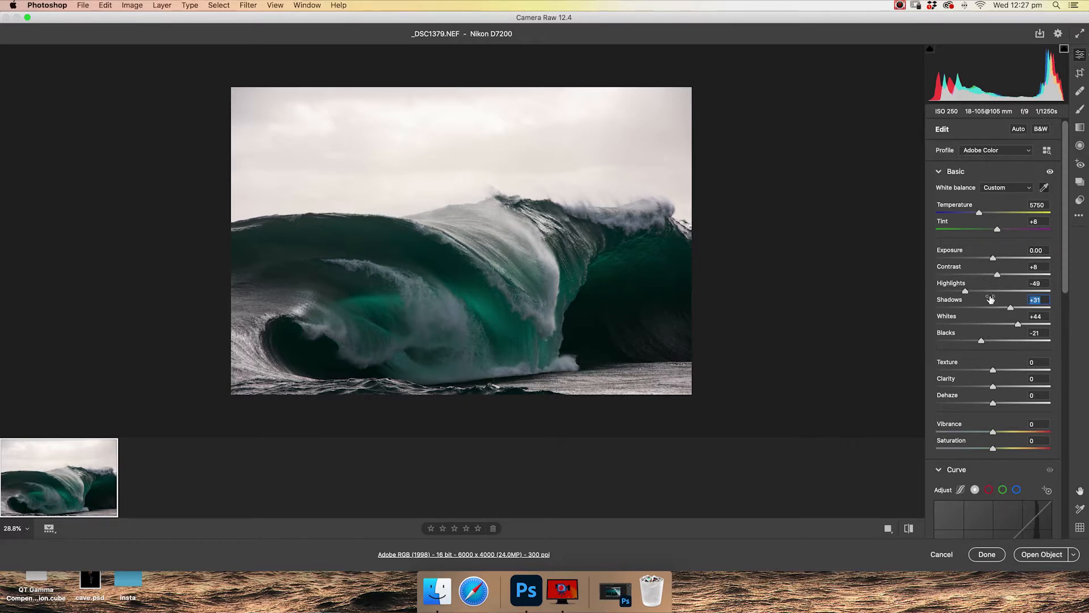
{"action": "scroll", "scroll_direction": "down", "scroll_amount": 3}
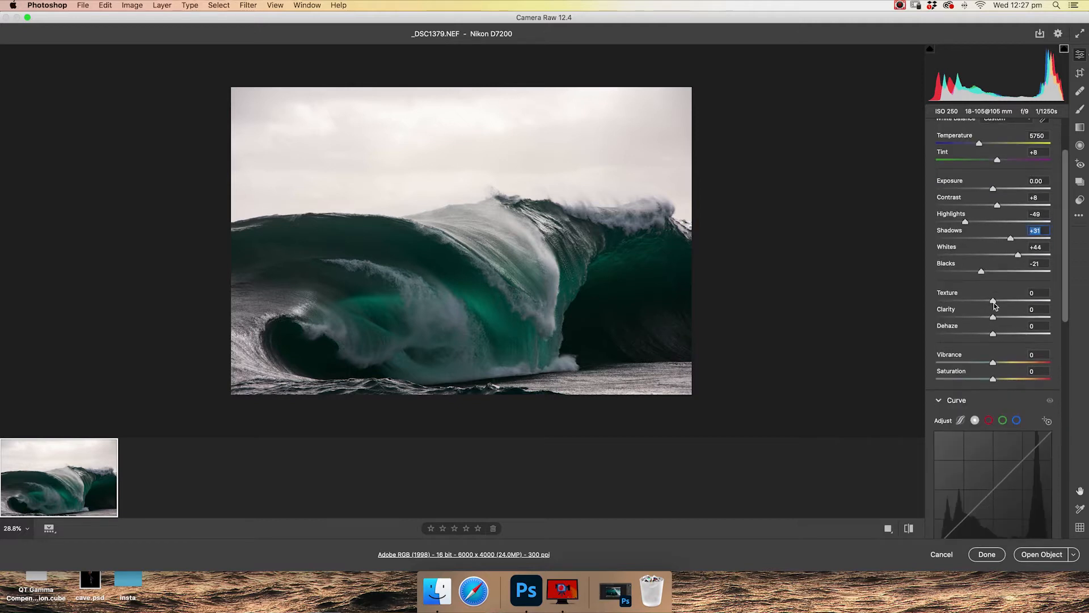
{"action": "mouse_move", "coordinate": [994, 336]}
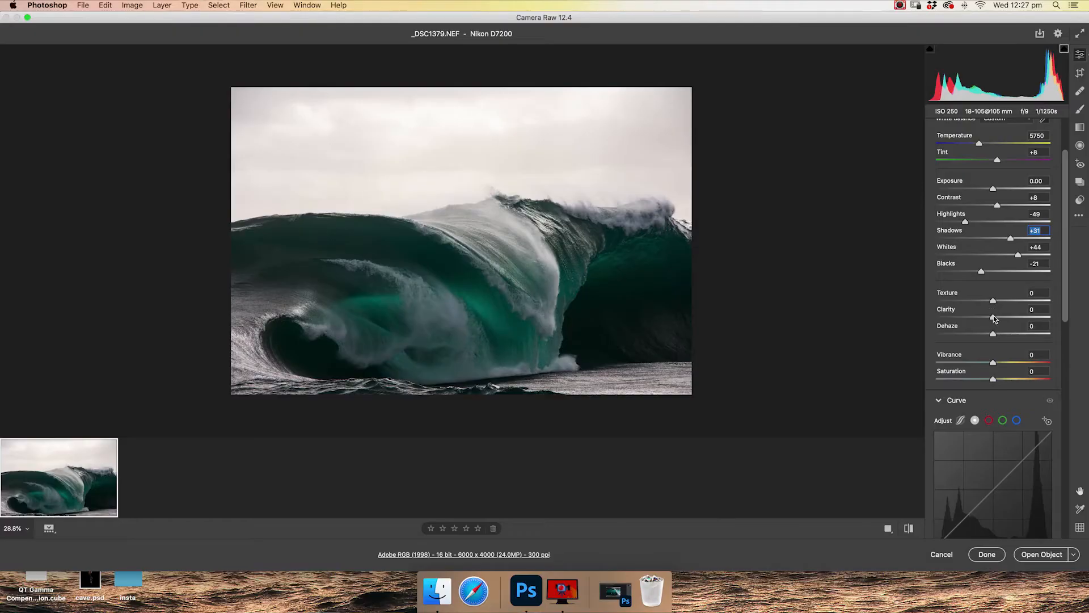
{"action": "left_click_drag", "start_coordinate": [993, 318], "coordinate": [1012, 318]}
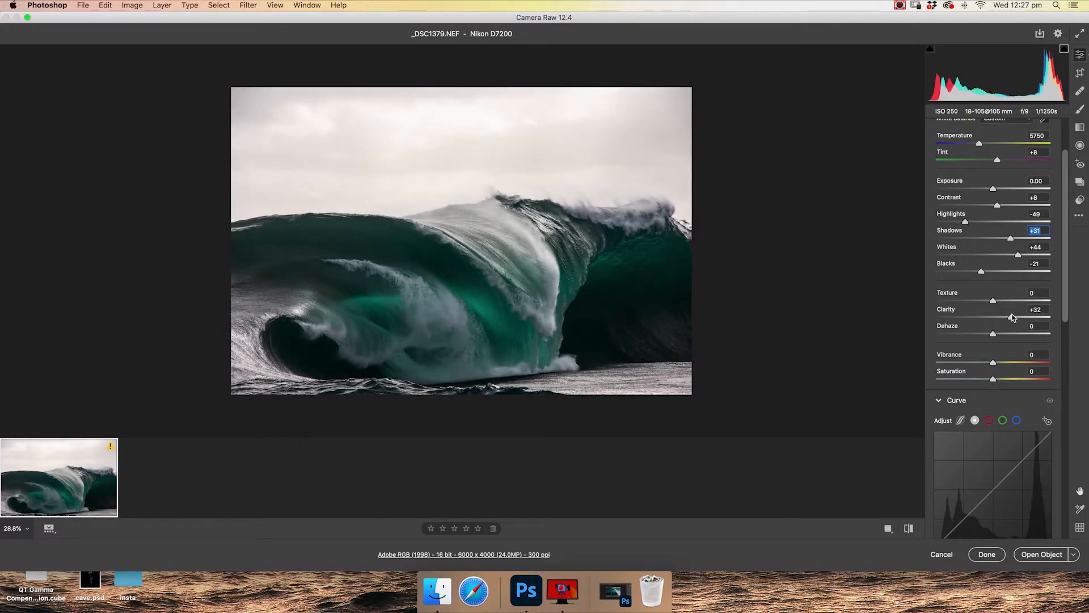
{"action": "left_click_drag", "start_coordinate": [1011, 317], "coordinate": [1012, 318]}
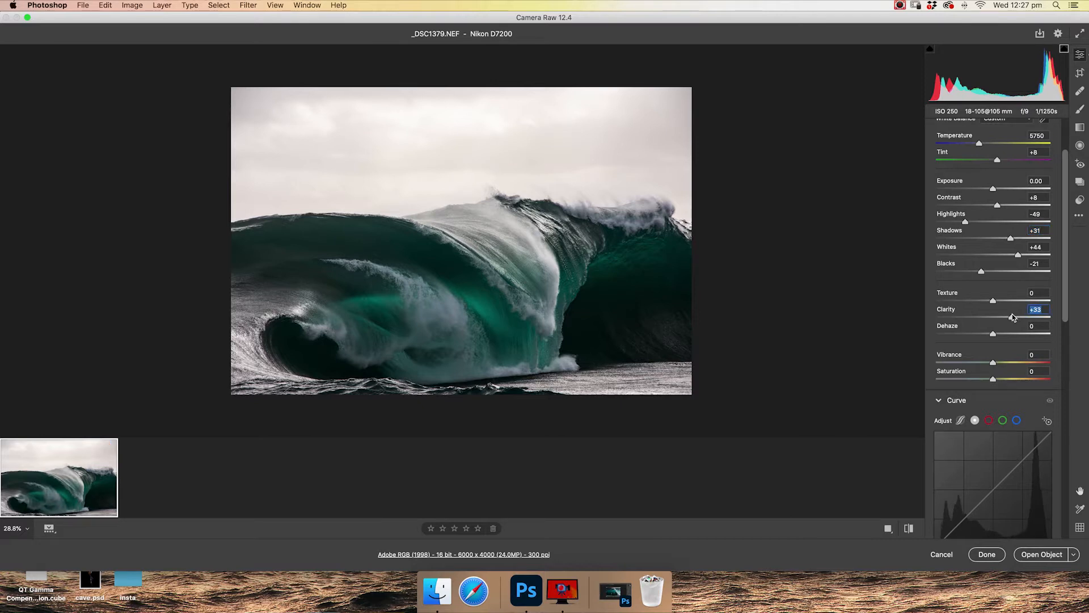
{"action": "left_click_drag", "start_coordinate": [1021, 318], "coordinate": [995, 318]}
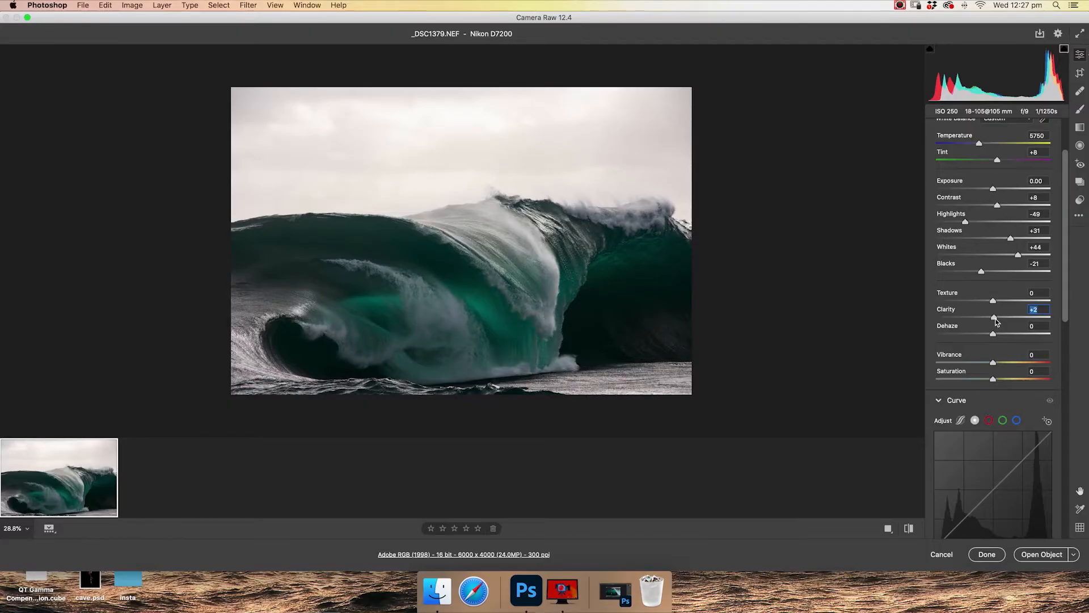
{"action": "left_click_drag", "start_coordinate": [994, 317], "coordinate": [1052, 316]}
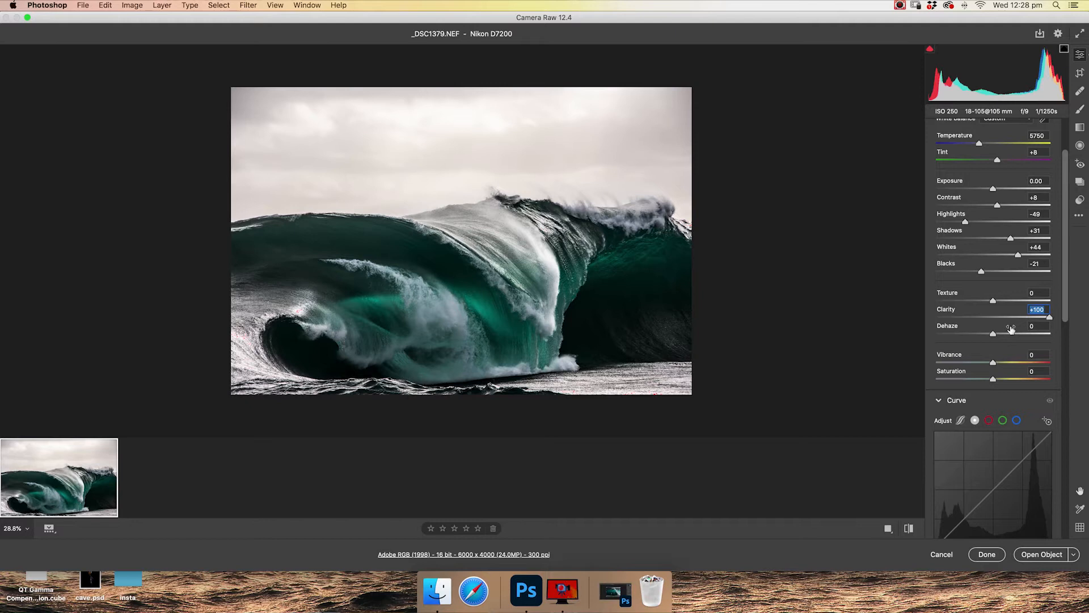
{"action": "mouse_move", "coordinate": [999, 322]}
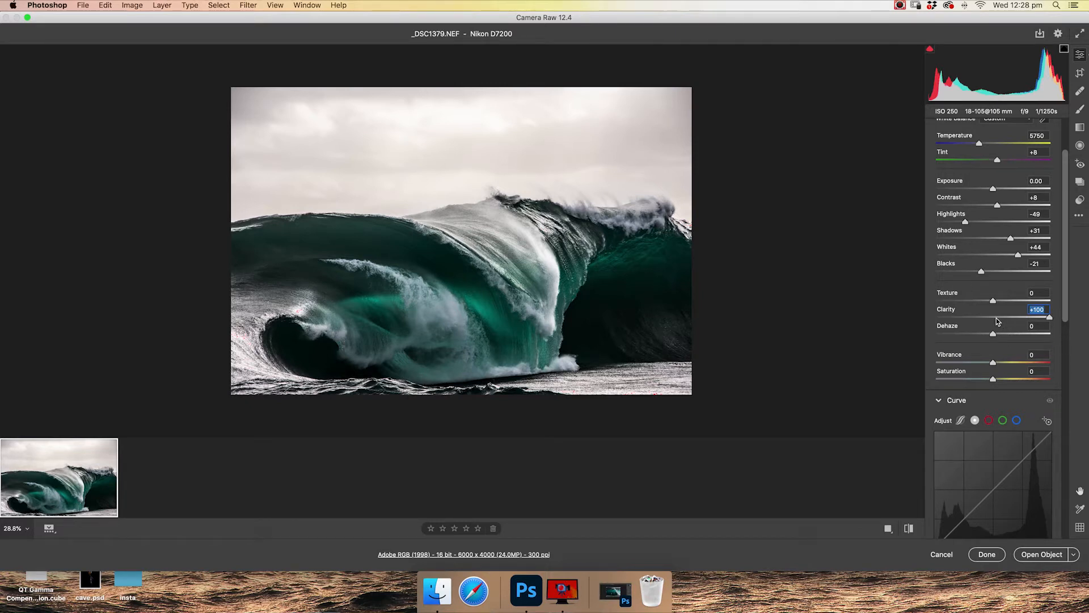
{"action": "left_click_drag", "start_coordinate": [1049, 300], "coordinate": [1006, 300]}
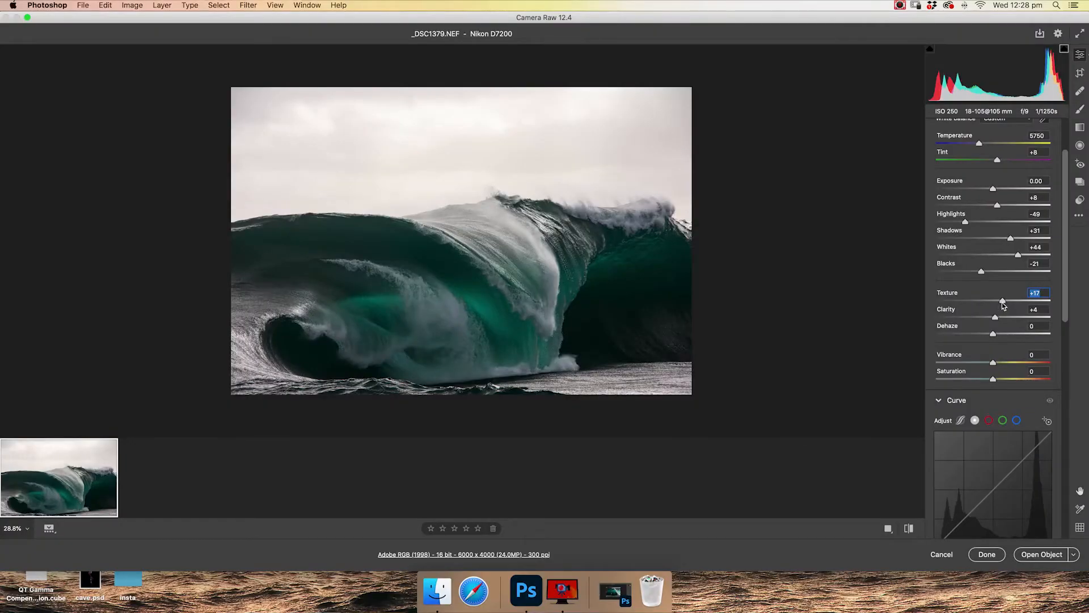
{"action": "left_click_drag", "start_coordinate": [1004, 300], "coordinate": [993, 300]}
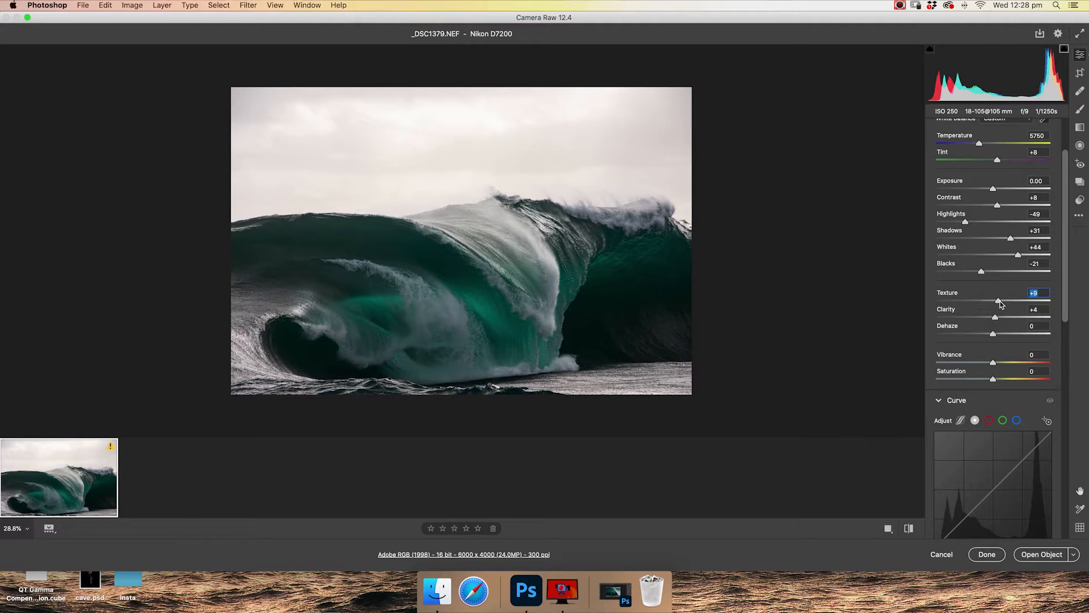
{"action": "left_click_drag", "start_coordinate": [1001, 301], "coordinate": [1049, 301]}
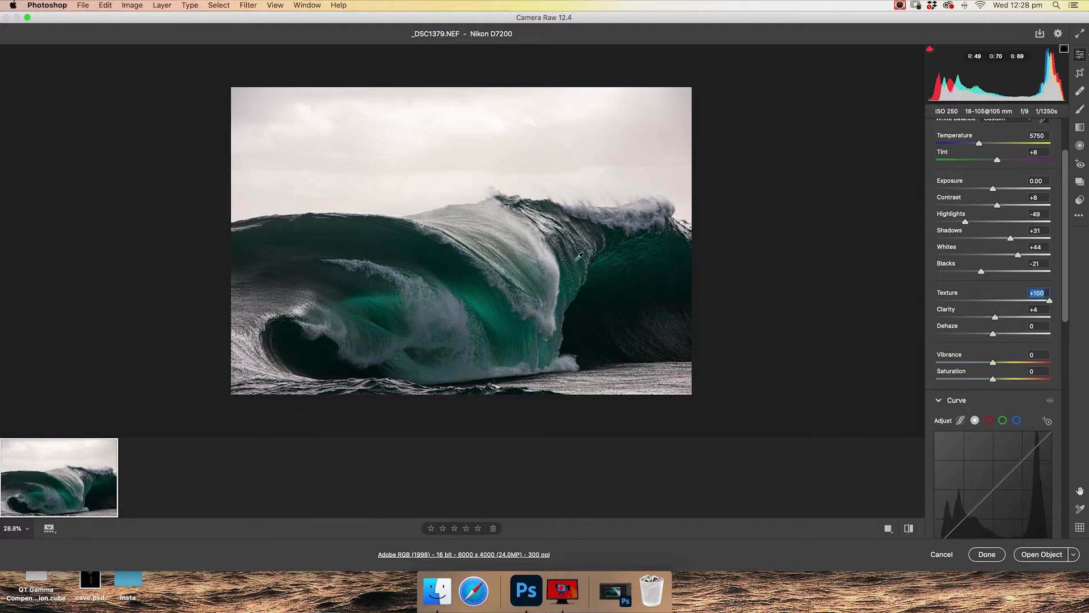
{"action": "mouse_move", "coordinate": [997, 307]}
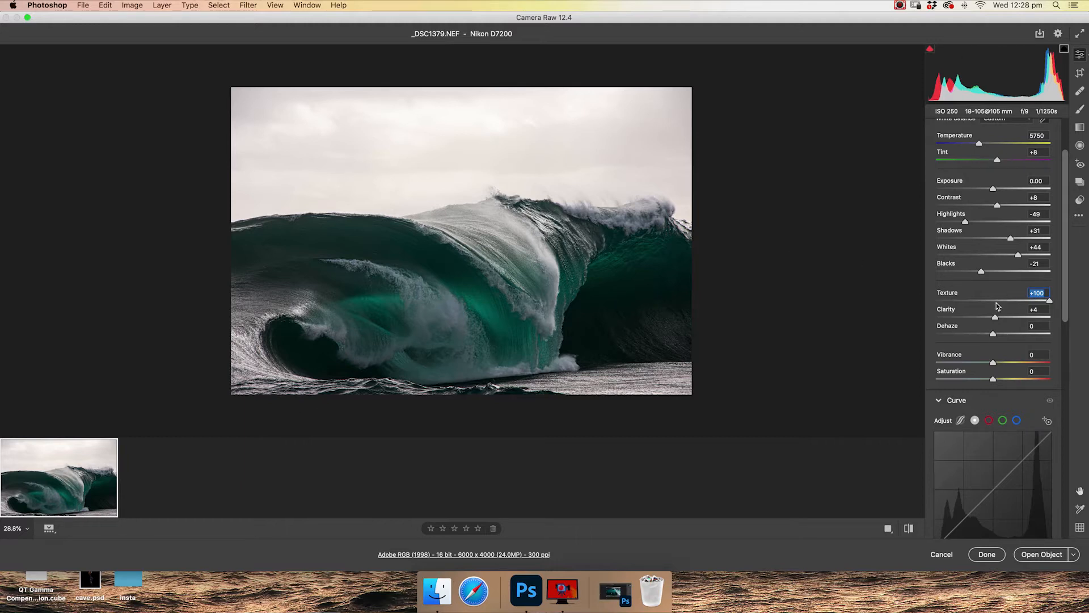
{"action": "type", "text": "+5"}
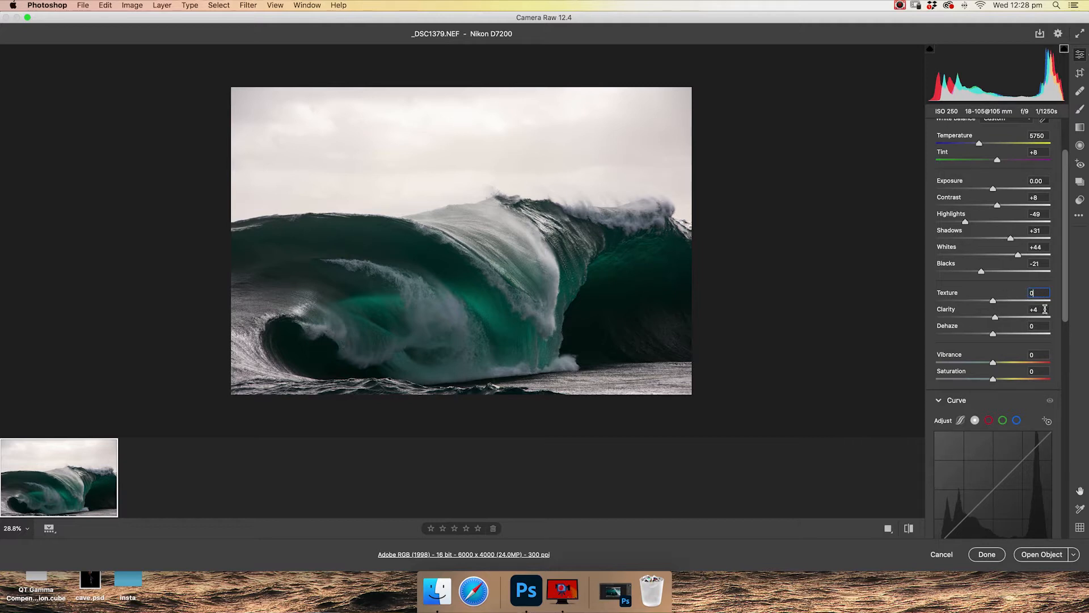
{"action": "left_click", "coordinate": [1035, 309]}
{"action": "type", "text": "0"}
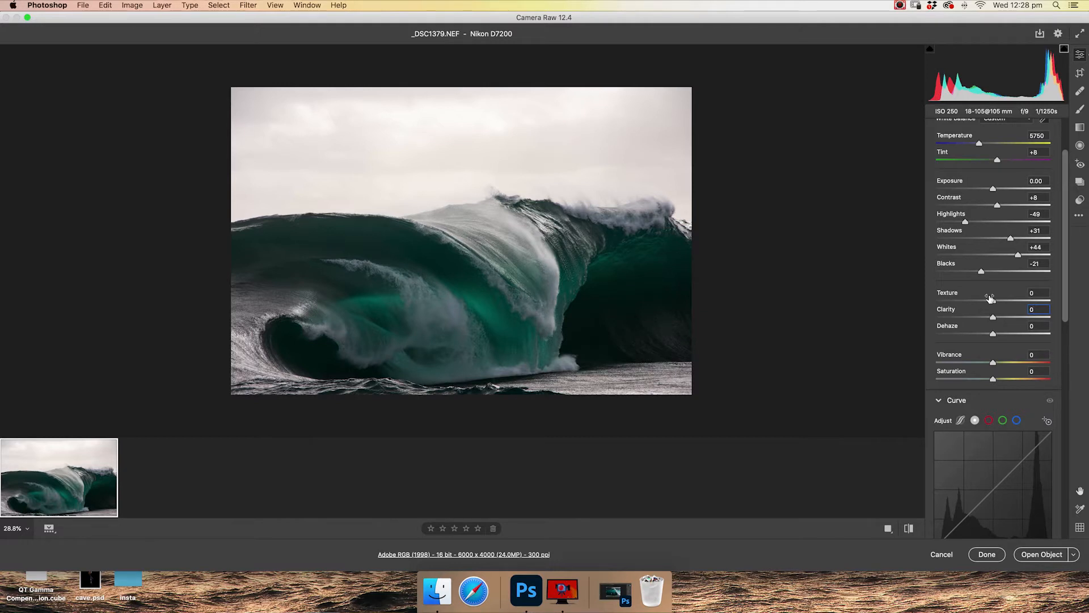
Raise Vibrance to +21 in the Basic panel, leaving Saturation at 0.
{"action": "scroll", "scroll_direction": "down", "scroll_amount": 3}
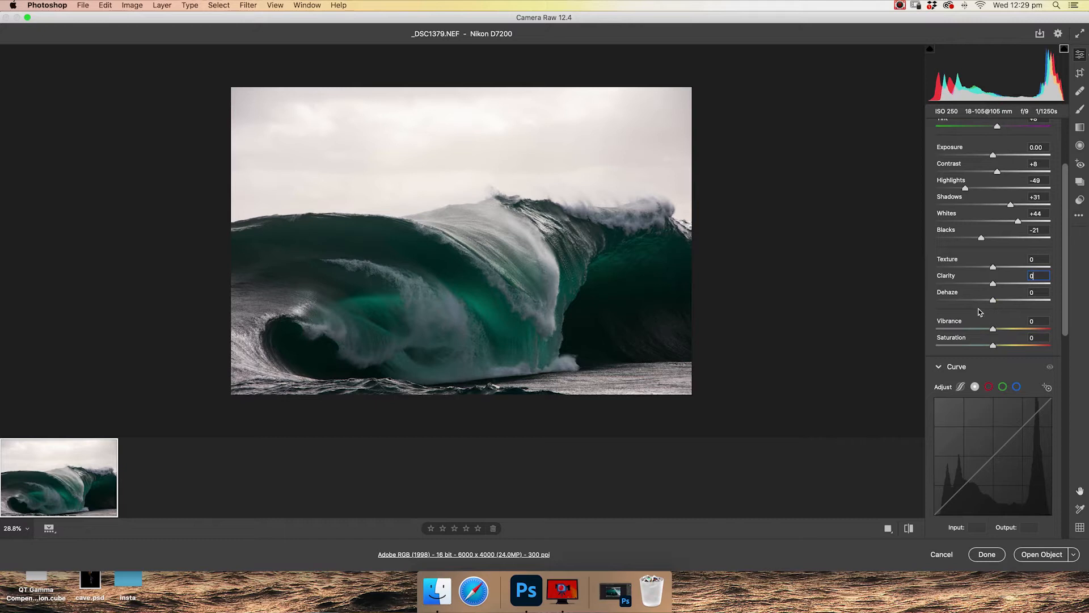
{"action": "scroll", "scroll_direction": "down", "scroll_amount": 3}
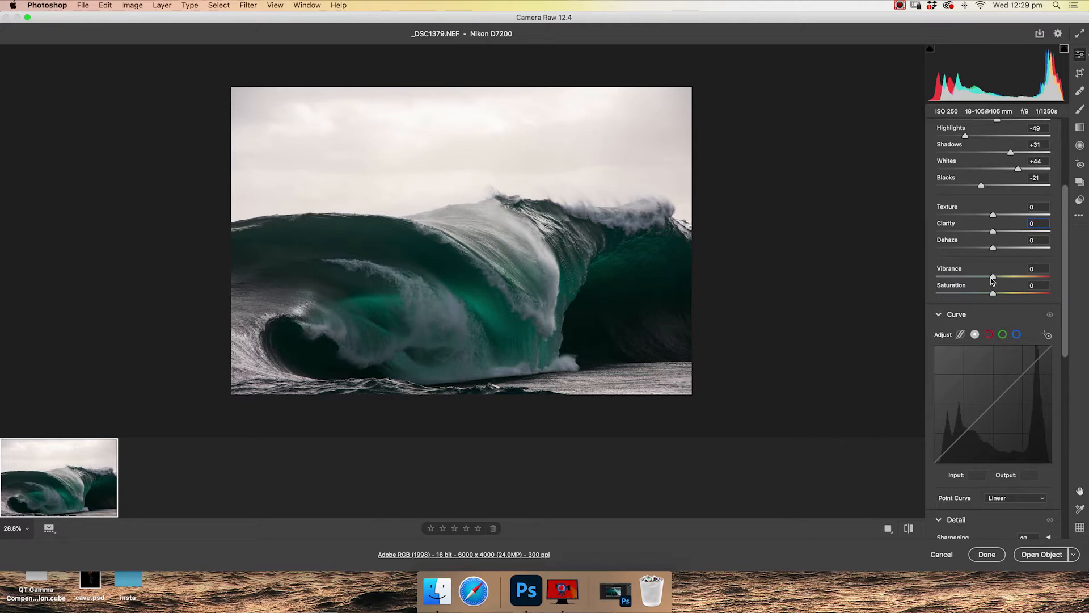
{"action": "scroll", "scroll_direction": "down", "scroll_amount": 3}
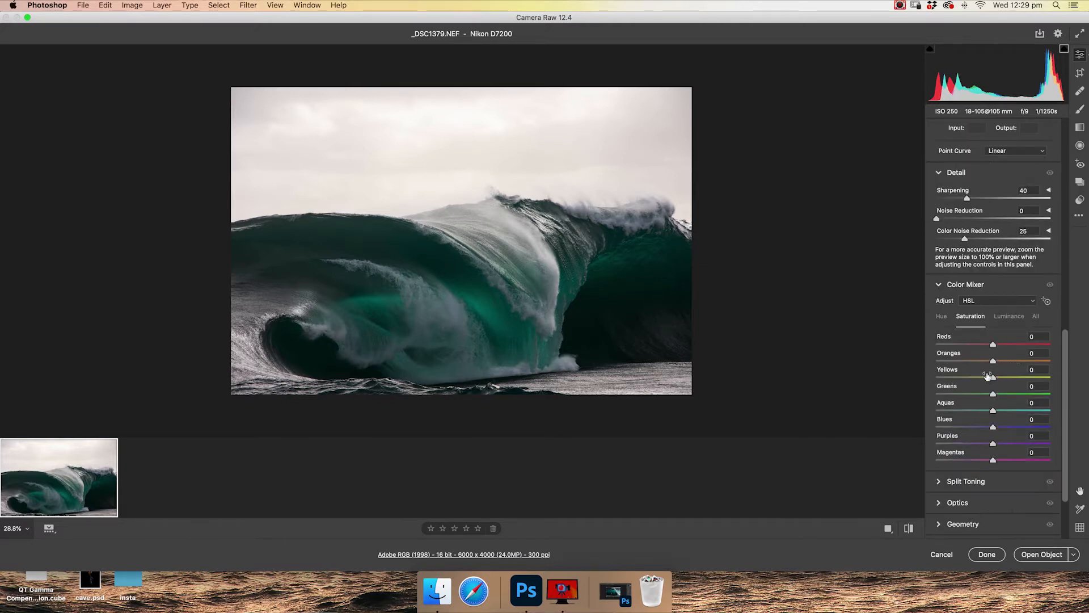
{"action": "mouse_move", "coordinate": [1005, 366]}
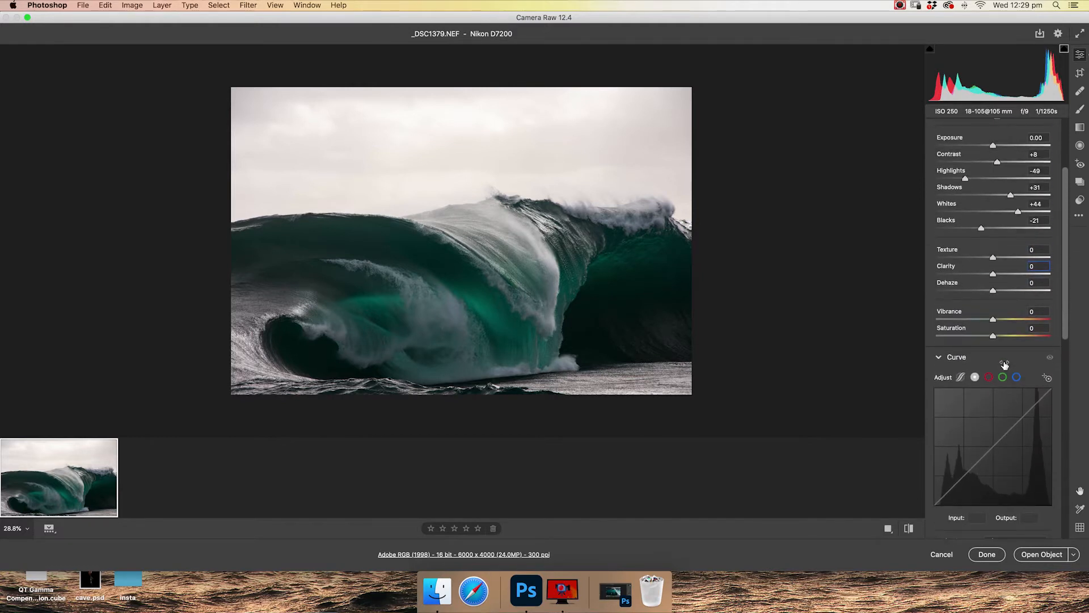
{"action": "scroll", "scroll_direction": "down", "scroll_amount": 3}
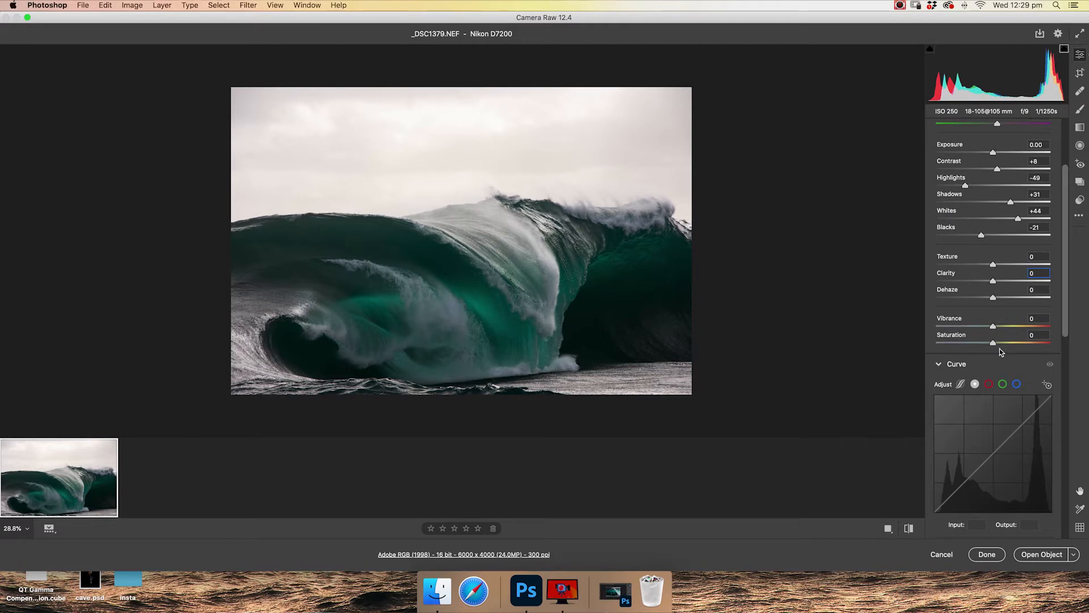
{"action": "mouse_move", "coordinate": [999, 335]}
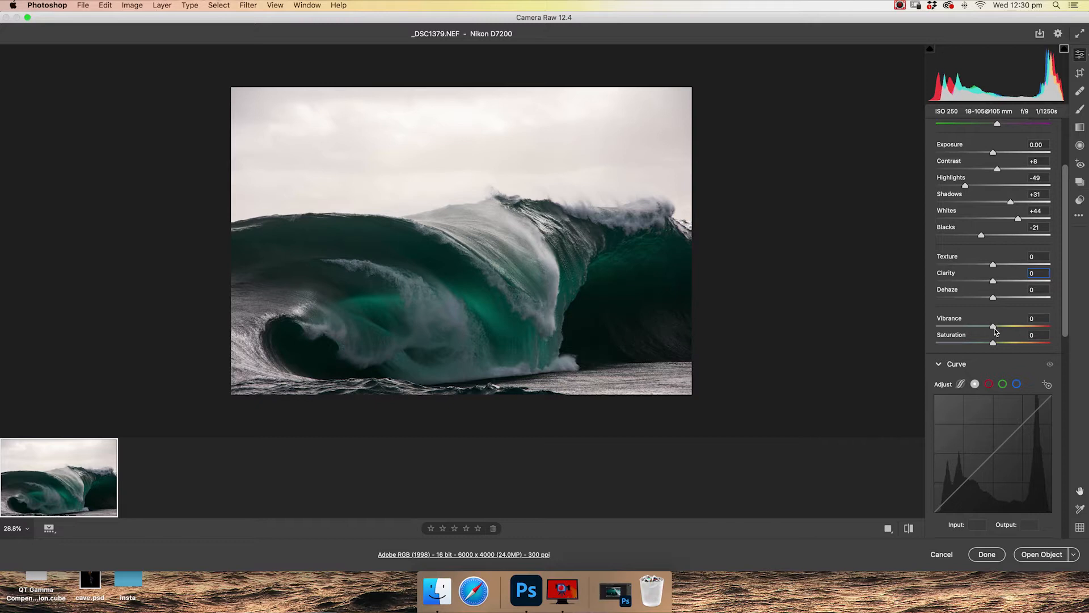
{"action": "left_click_drag", "start_coordinate": [994, 327], "coordinate": [1006, 327]}
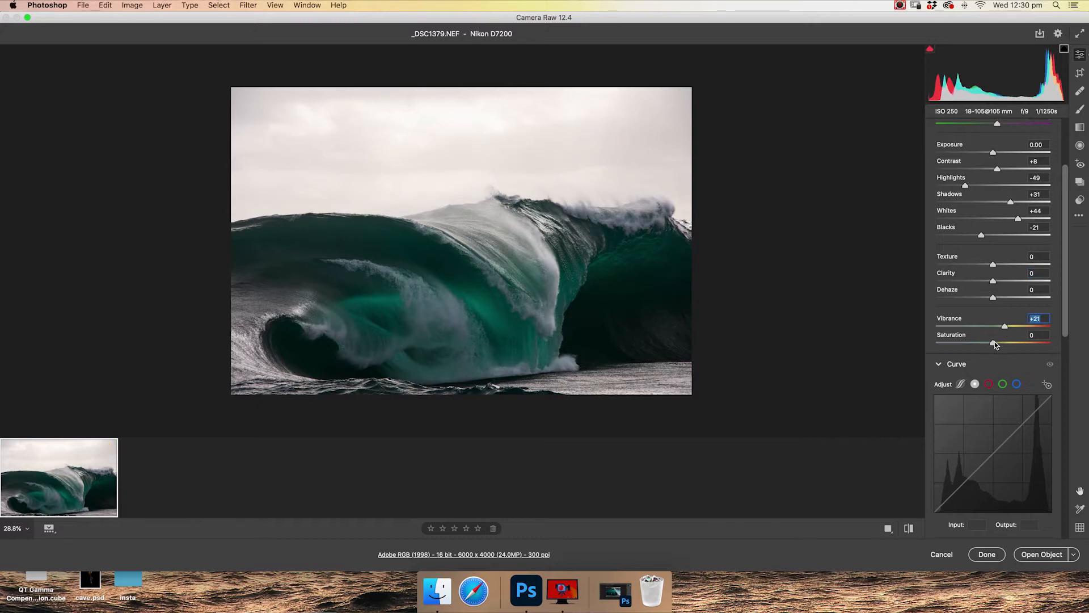
{"action": "left_click", "coordinate": [1036, 334]}
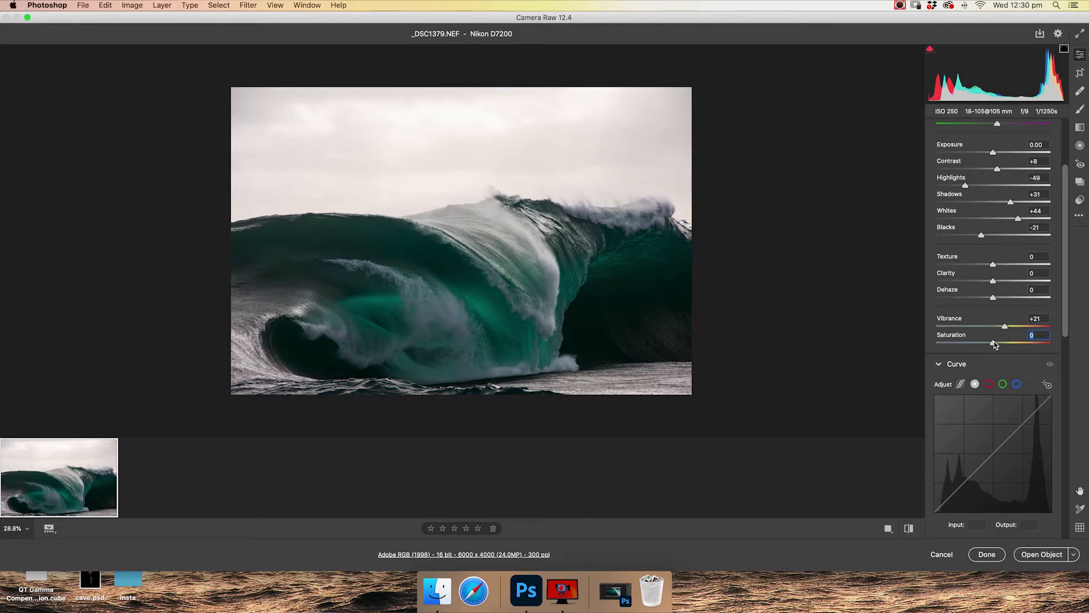
{"action": "mouse_move", "coordinate": [1000, 316]}
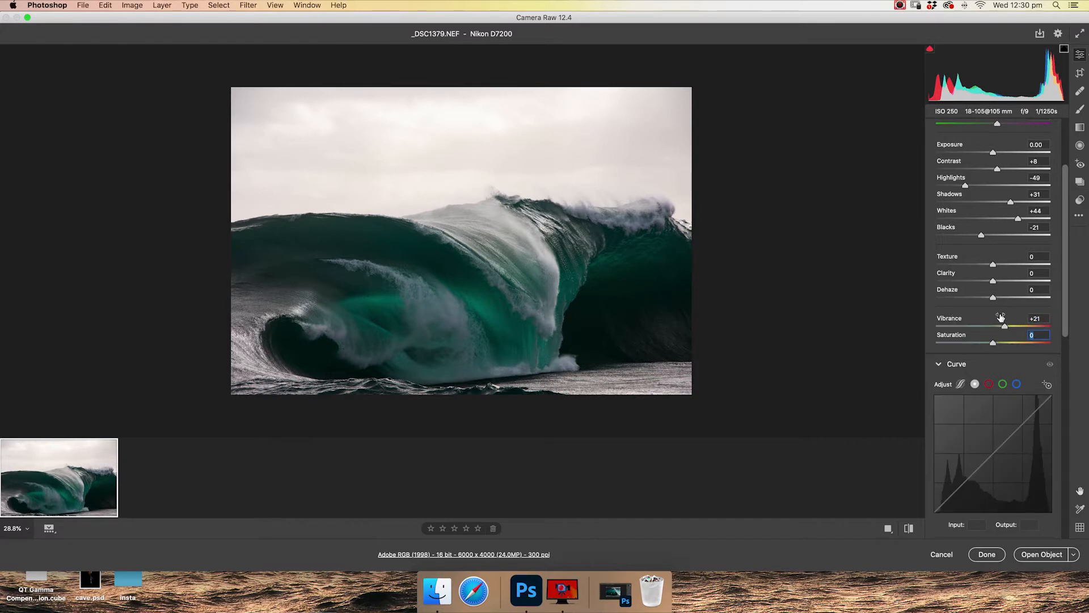
{"action": "scroll", "scroll_direction": "down", "scroll_amount": 3}
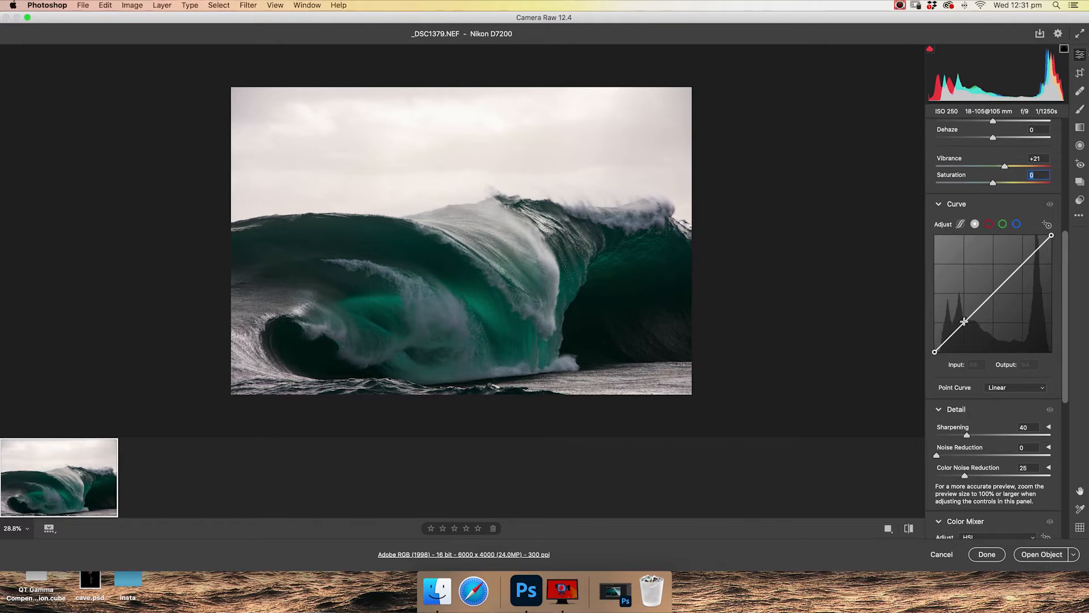
Add shadow and highlight points to the point curve (Input 184, Output 192).
{"action": "left_click_drag", "start_coordinate": [965, 321], "coordinate": [964, 328]}
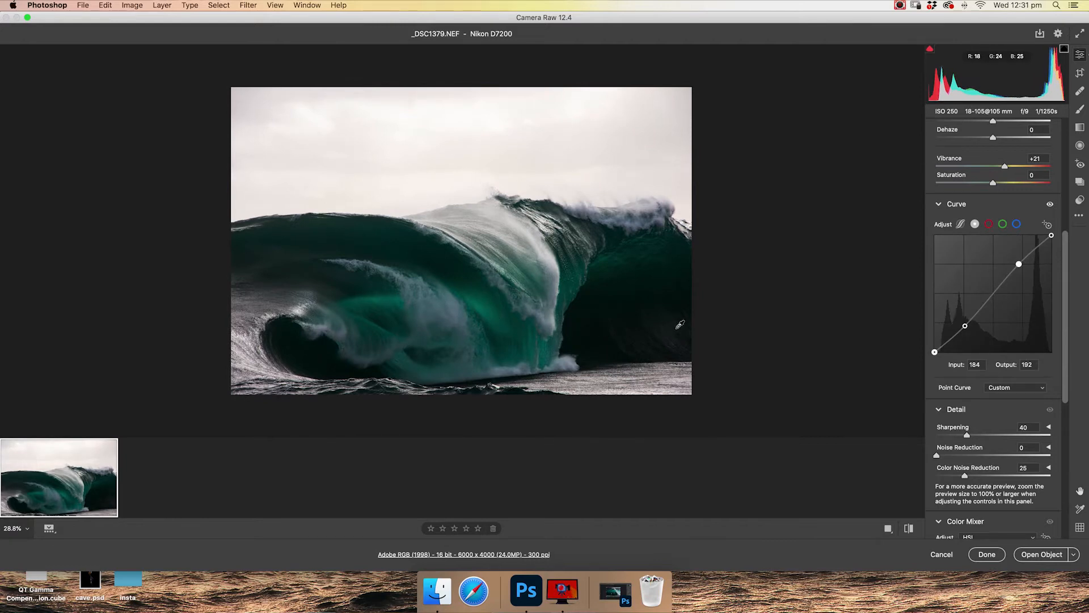
{"action": "left_click_drag", "start_coordinate": [965, 325], "coordinate": [965, 330]}
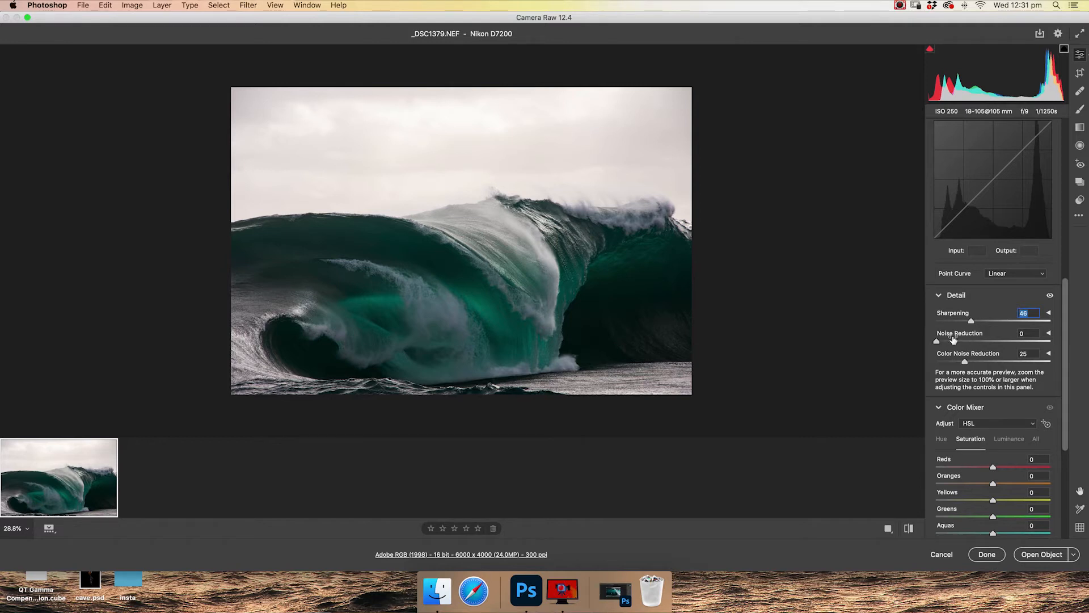
{"action": "mouse_move", "coordinate": [957, 344]}
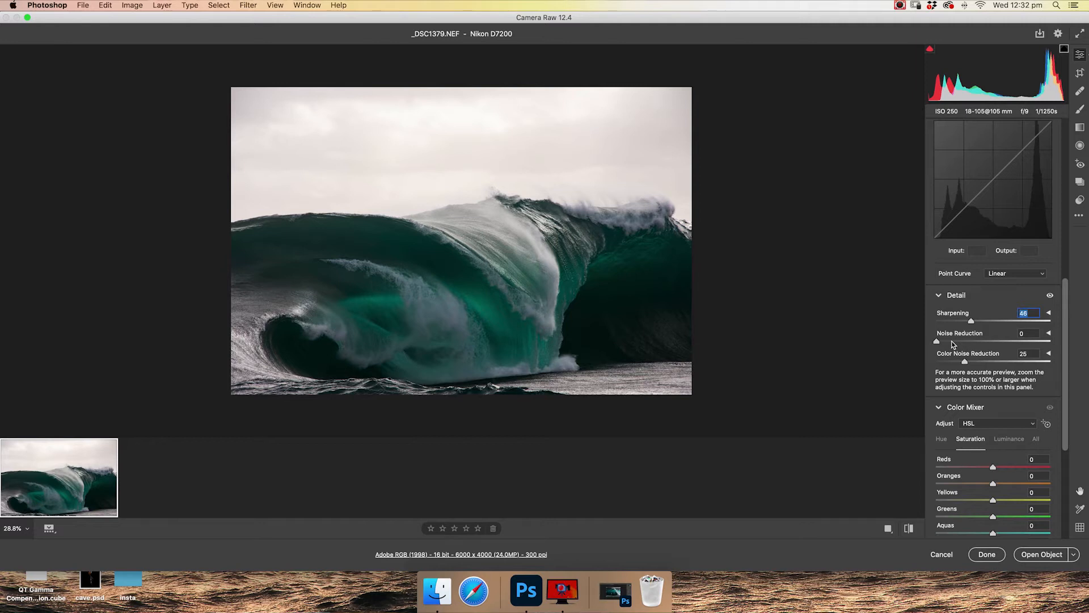
{"action": "mouse_move", "coordinate": [984, 344]}
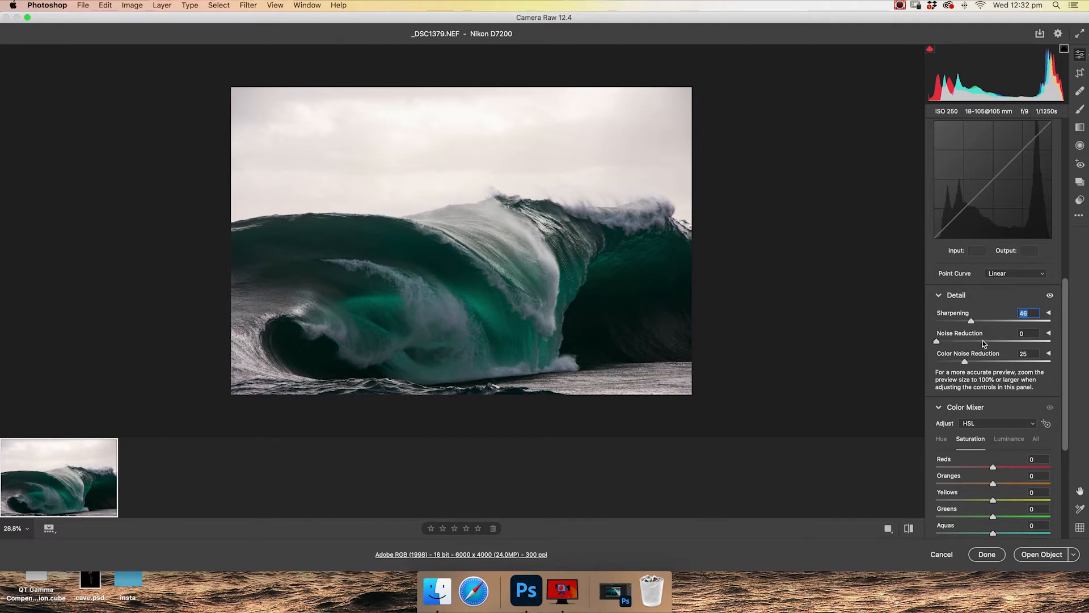
Scroll down the panel to the Detail settings, with Sharpening at 46.
{"action": "scroll", "scroll_direction": "down", "scroll_amount": 3}
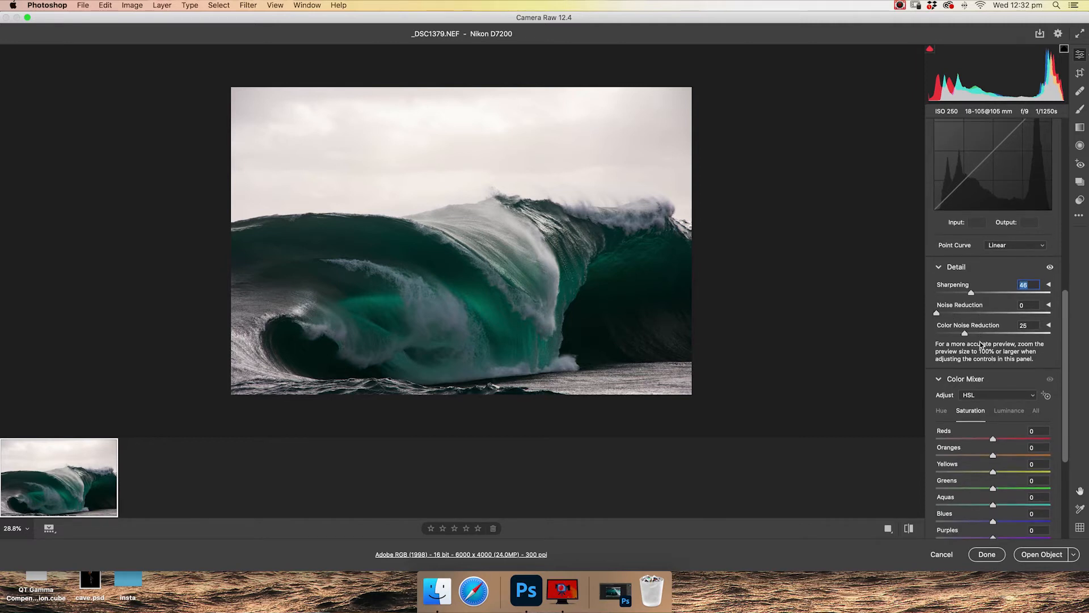
Preview Aquas saturation at -100 in the HSL Color Mixer, then set it to +28.
{"action": "scroll", "scroll_direction": "down", "scroll_amount": 3}
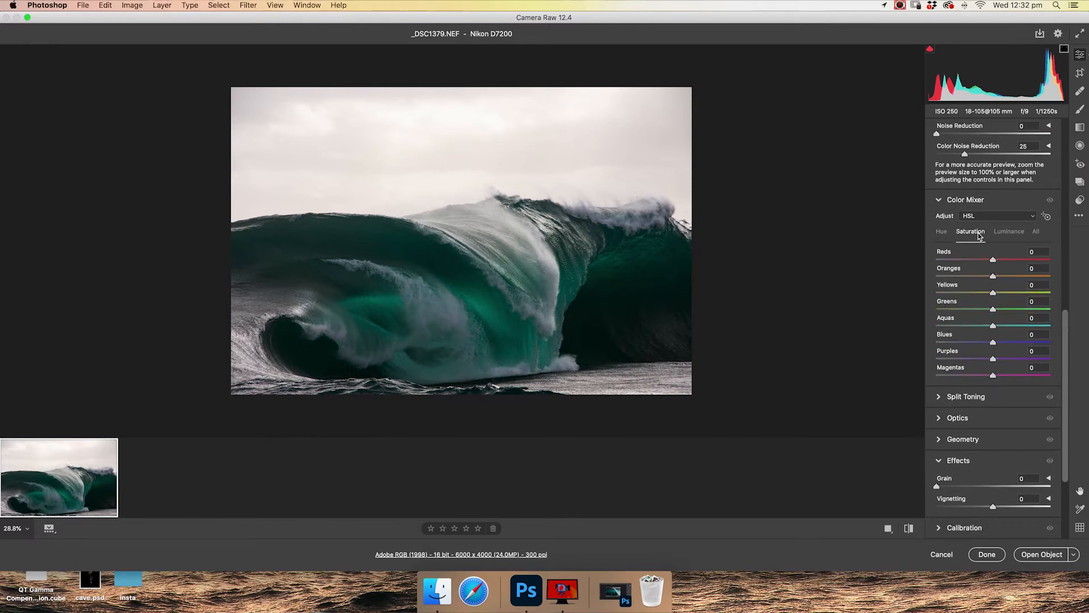
{"action": "left_click", "coordinate": [1008, 232]}
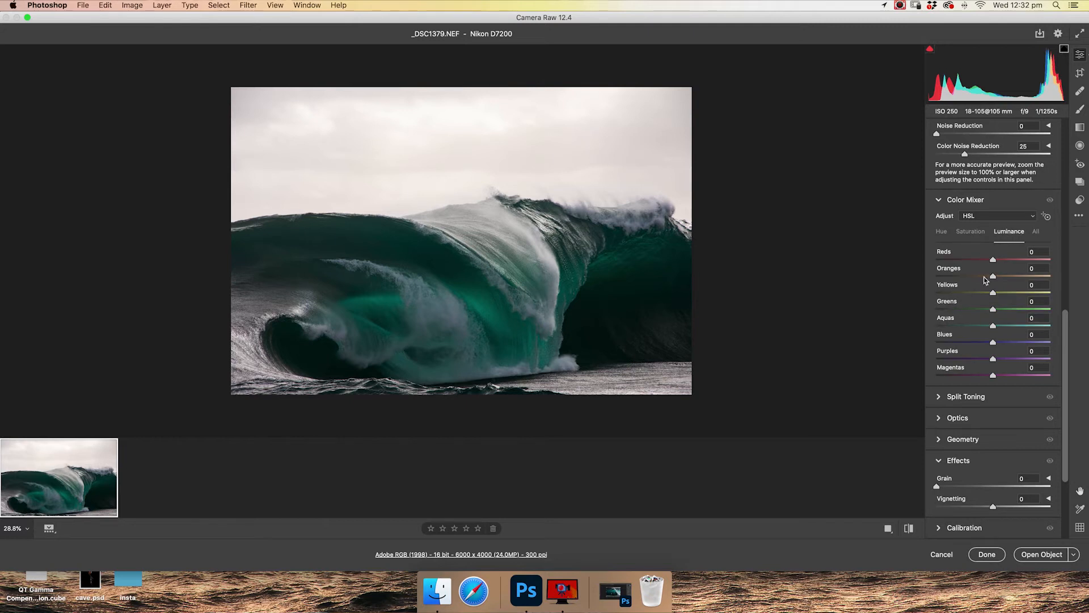
{"action": "left_click", "coordinate": [970, 231]}
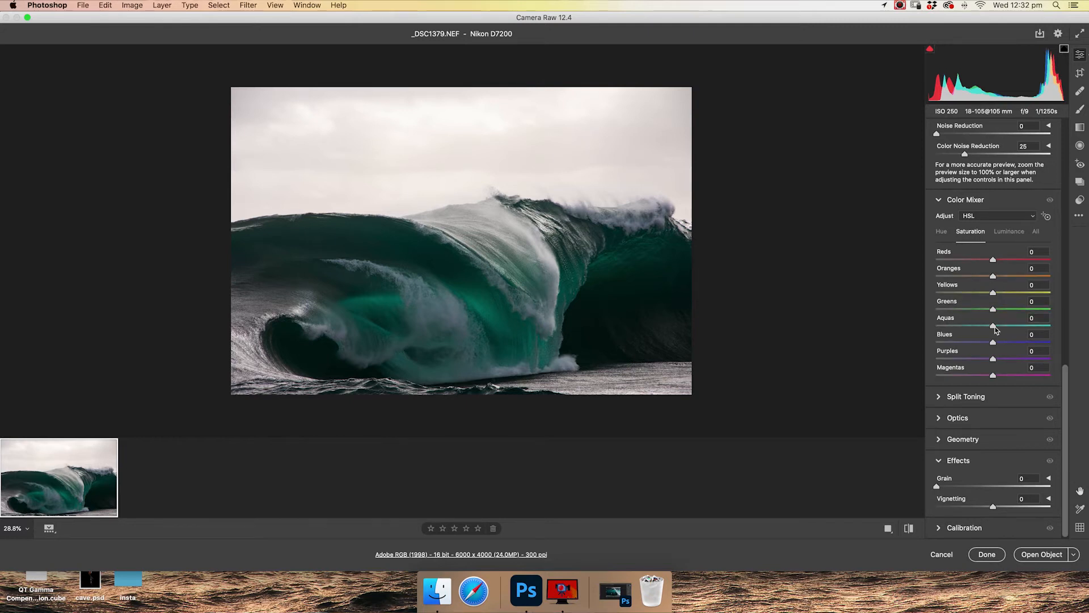
{"action": "left_click_drag", "start_coordinate": [993, 326], "coordinate": [937, 326]}
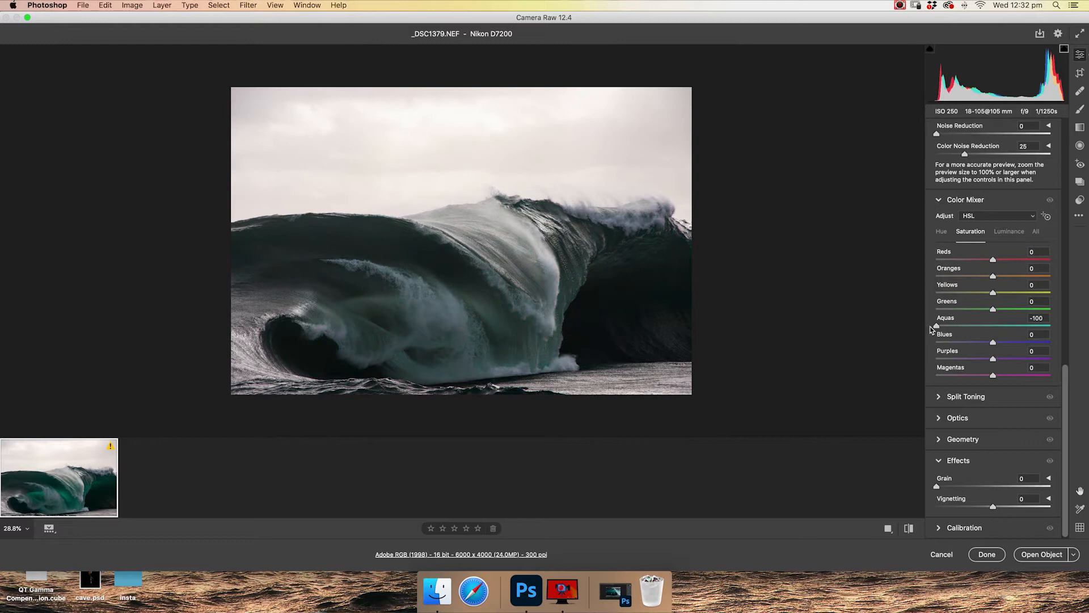
{"action": "mouse_move", "coordinate": [899, 332]}
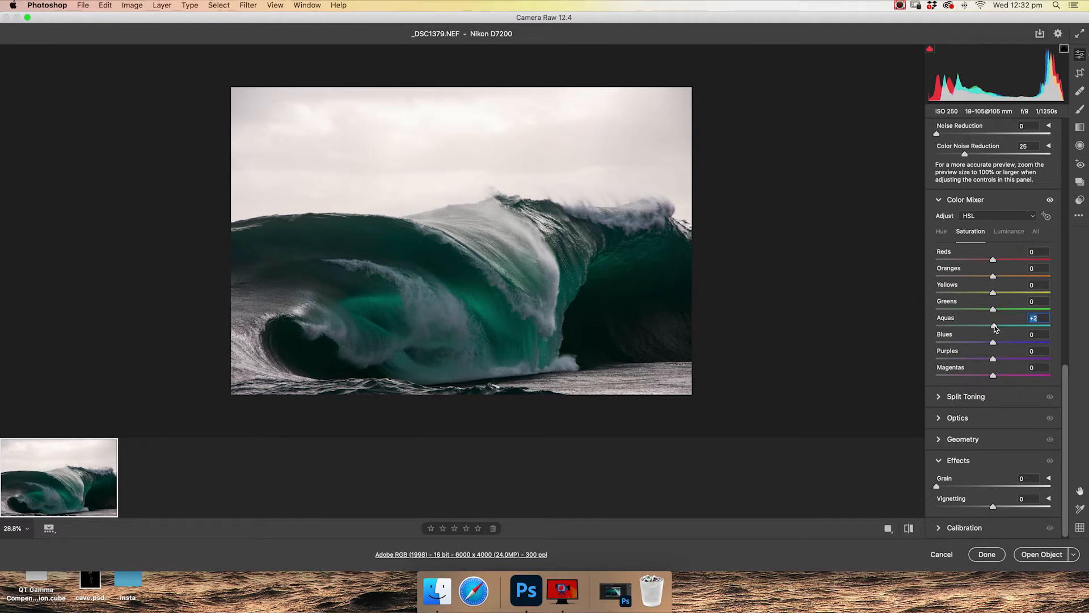
{"action": "left_click_drag", "start_coordinate": [993, 326], "coordinate": [1010, 326]}
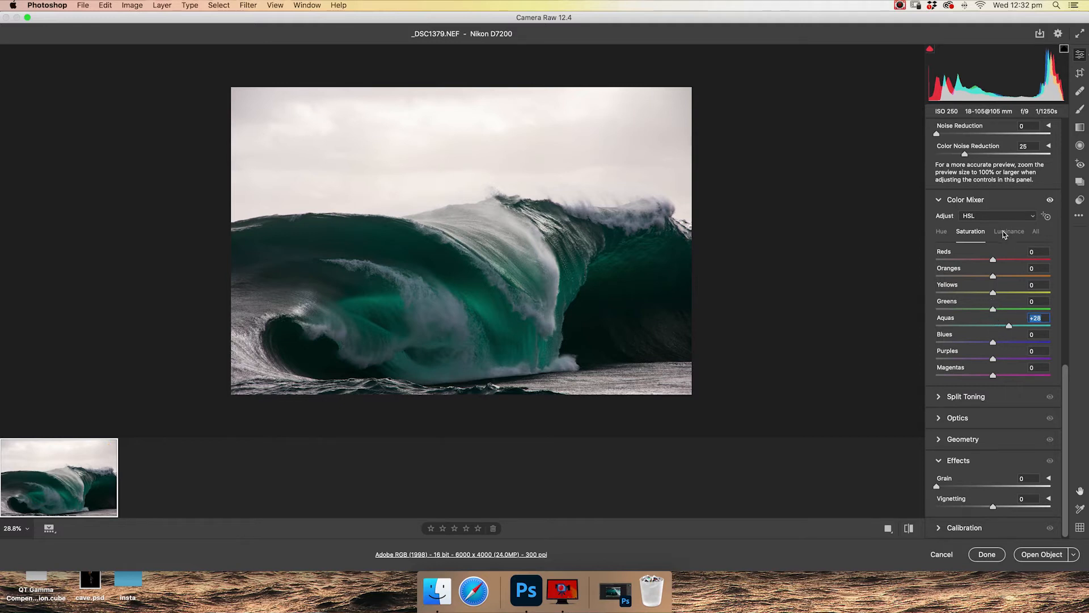
{"action": "mouse_move", "coordinate": [494, 319]}
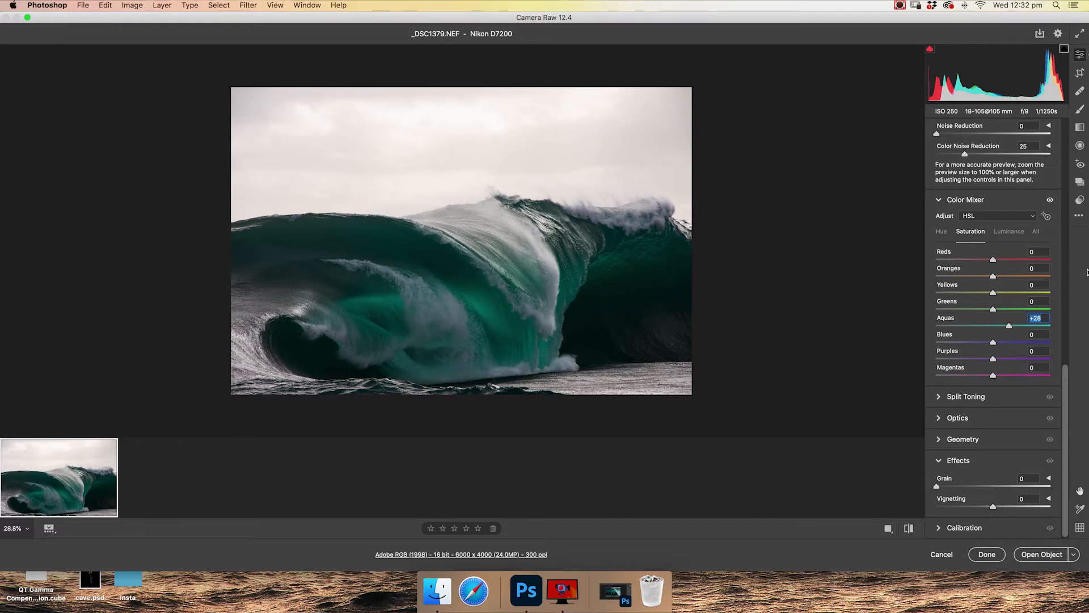
Set the Aquas luminance slider to +43 in the Color Mixer.
{"action": "left_click", "coordinate": [1008, 231]}
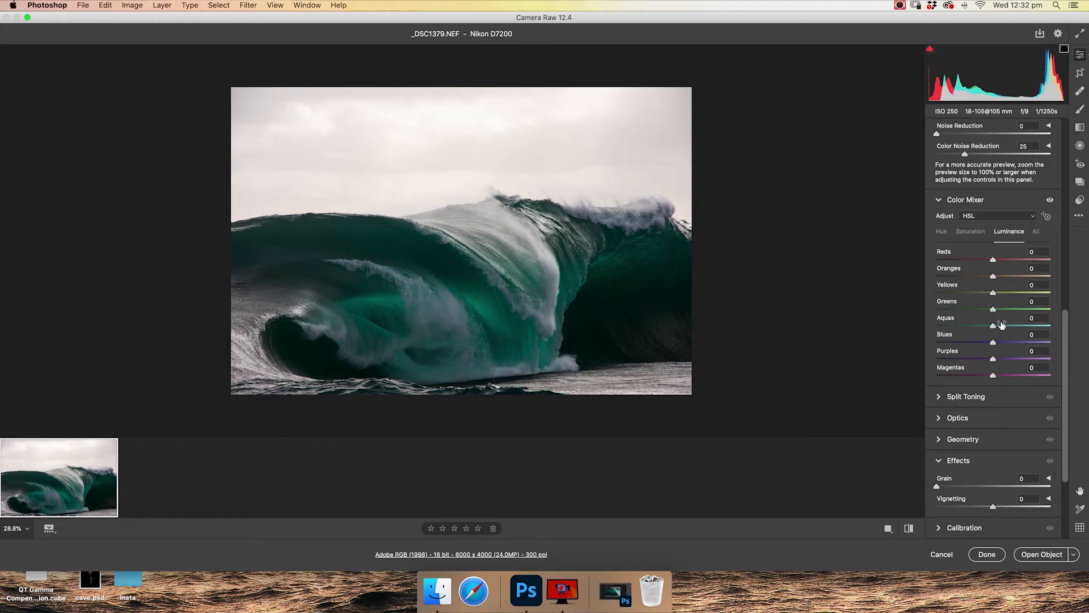
{"action": "left_click_drag", "start_coordinate": [992, 325], "coordinate": [1012, 325]}
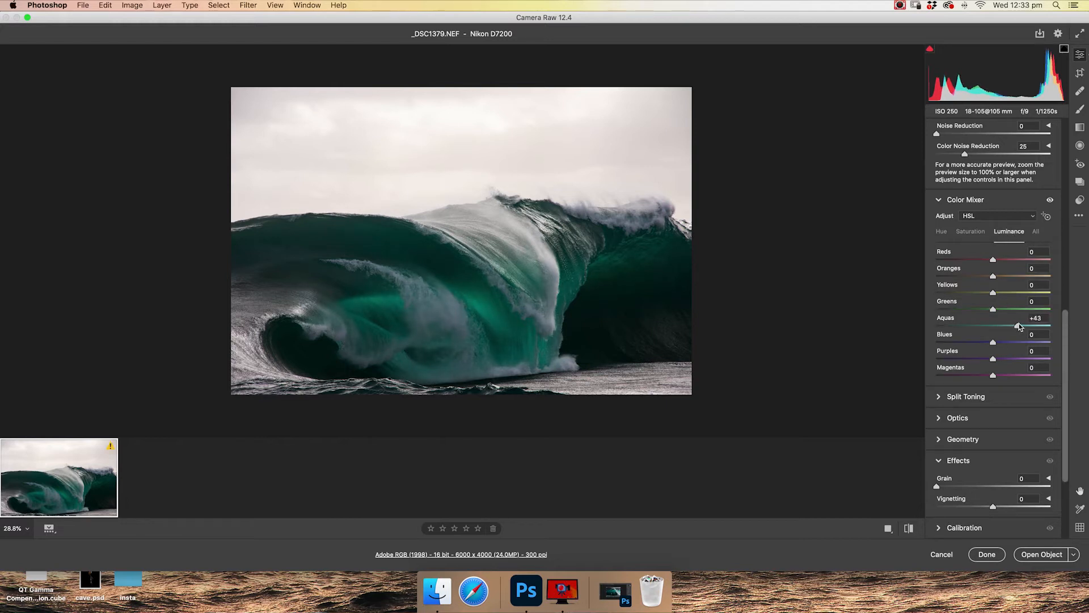
{"action": "left_click_drag", "start_coordinate": [994, 326], "coordinate": [992, 326]}
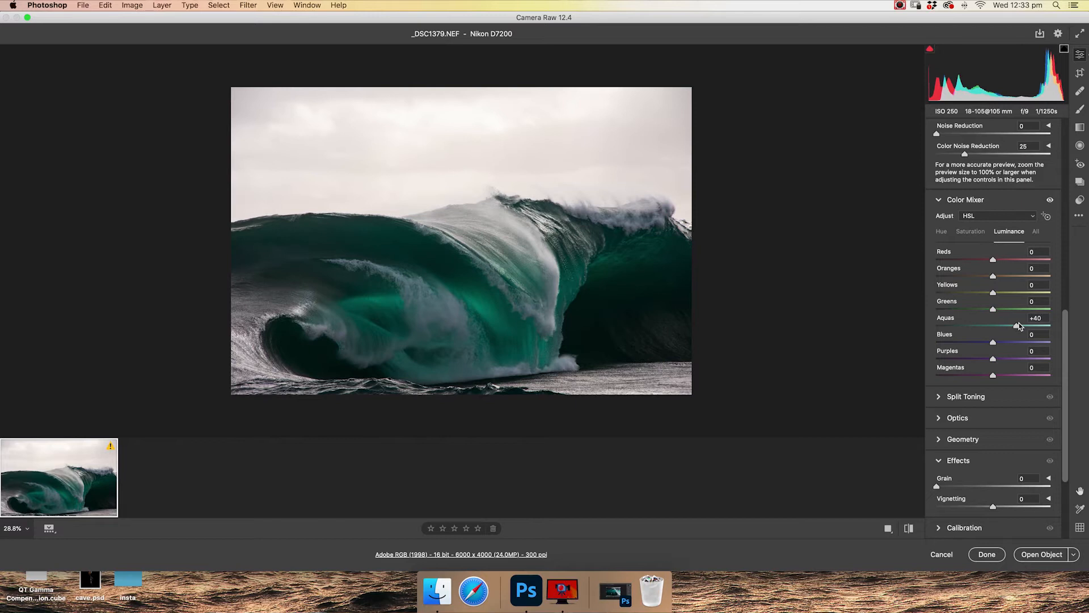
{"action": "left_click_drag", "start_coordinate": [992, 327], "coordinate": [987, 327]}
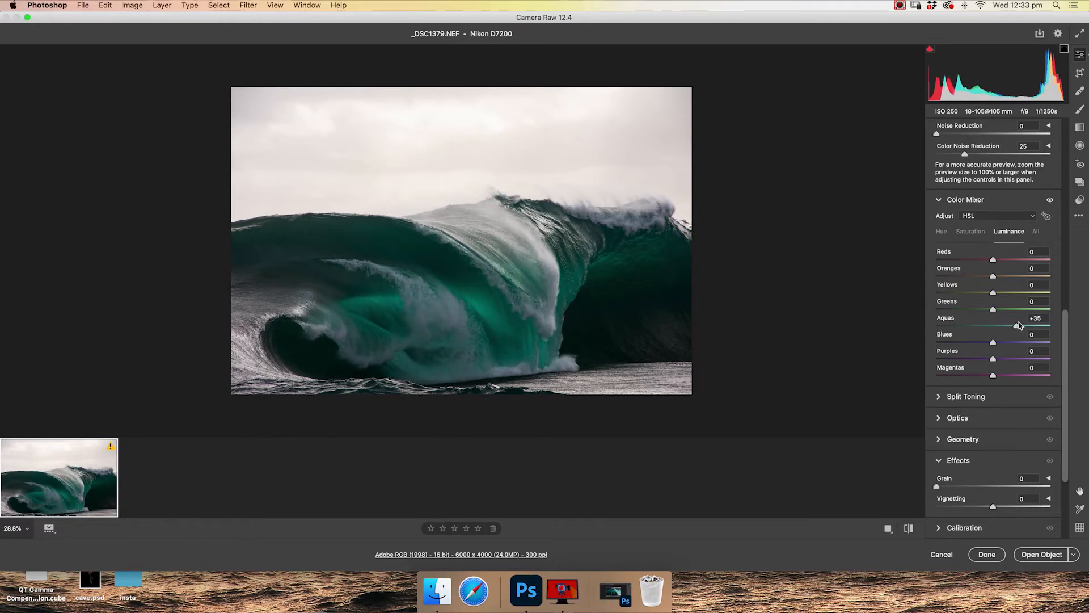
{"action": "left_click_drag", "start_coordinate": [1020, 324], "coordinate": [1039, 317]}
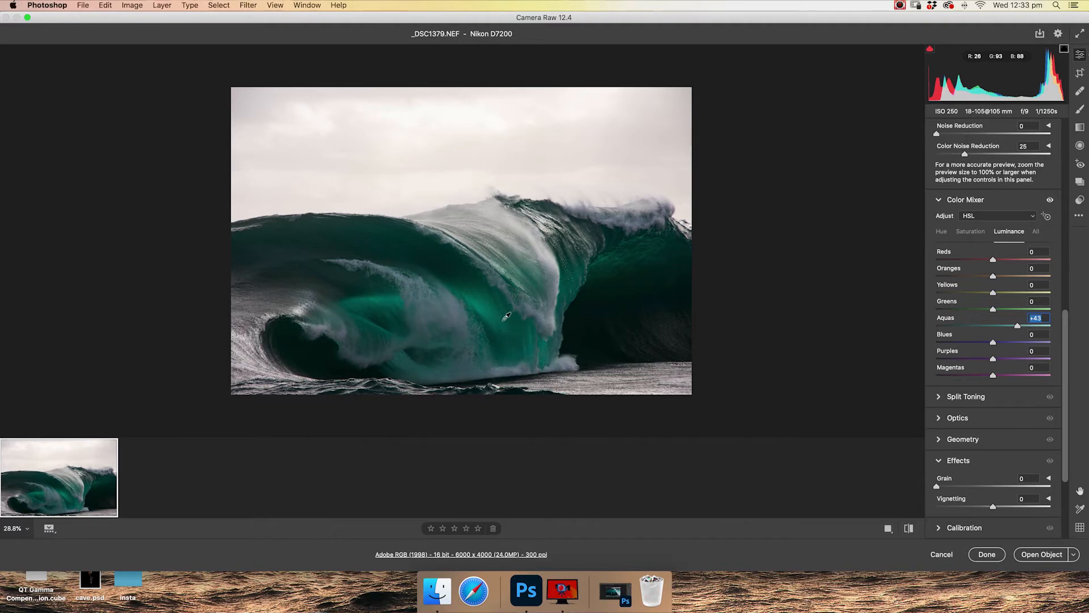
{"action": "mouse_move", "coordinate": [544, 278]}
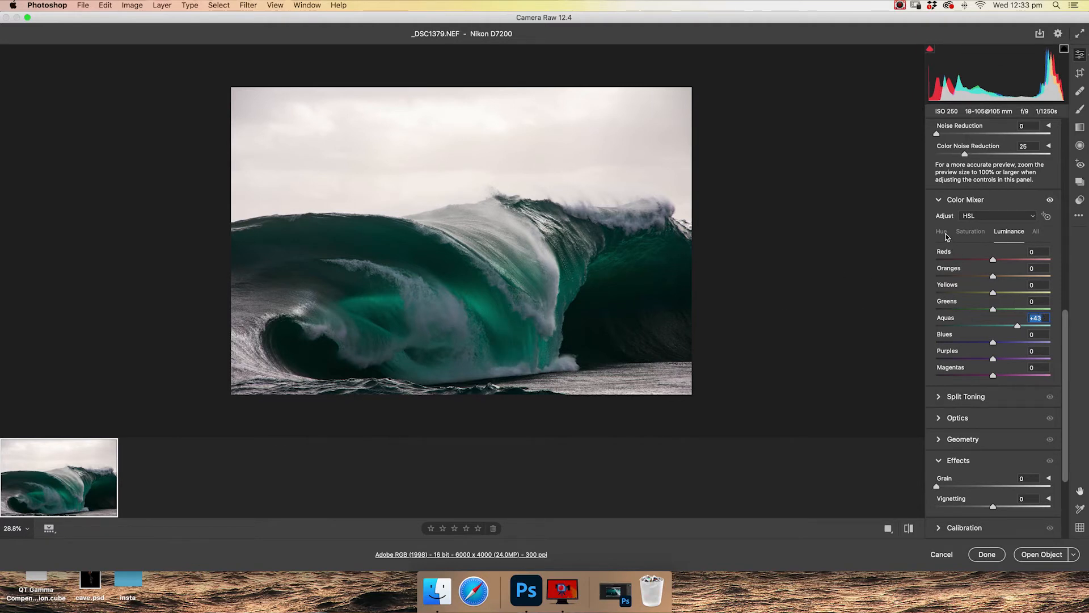
Try greener Aquas hue values, then settle the Aquas hue at +21.
{"action": "left_click", "coordinate": [941, 232]}
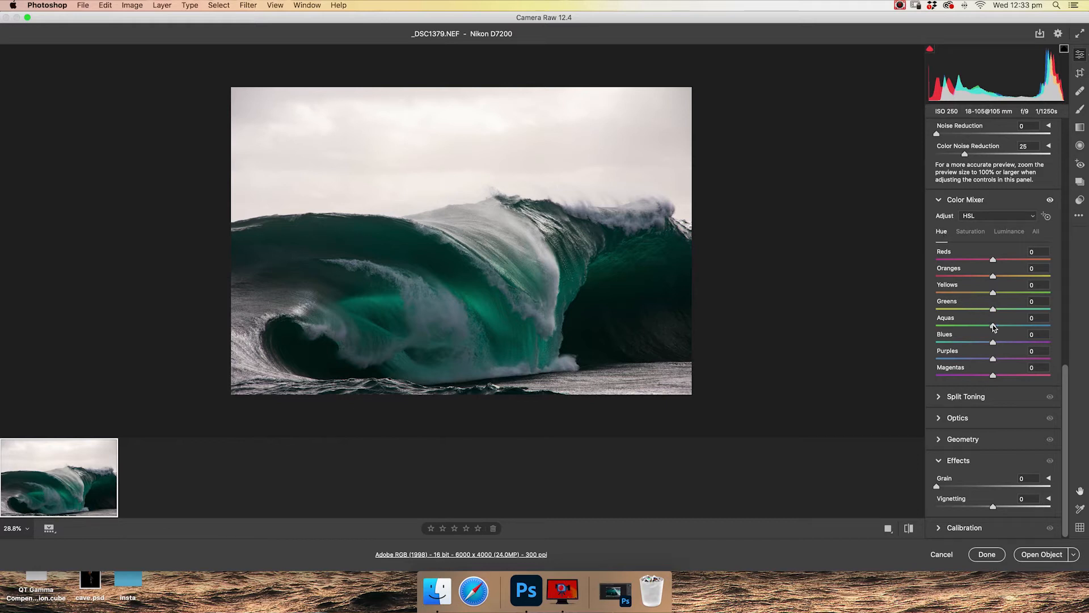
{"action": "mouse_move", "coordinate": [994, 328]}
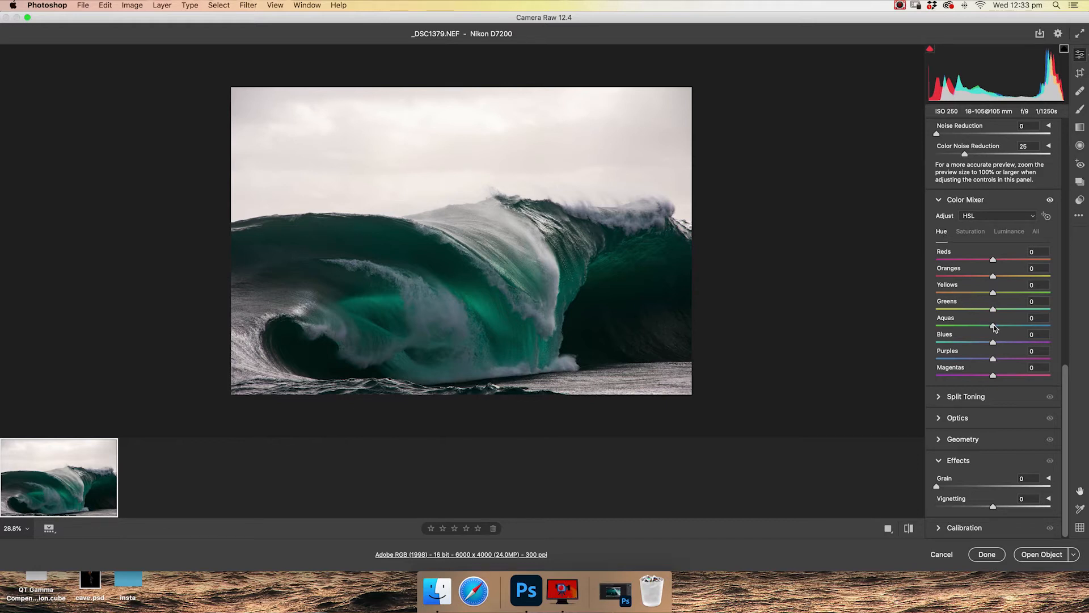
{"action": "left_click_drag", "start_coordinate": [994, 325], "coordinate": [971, 325]}
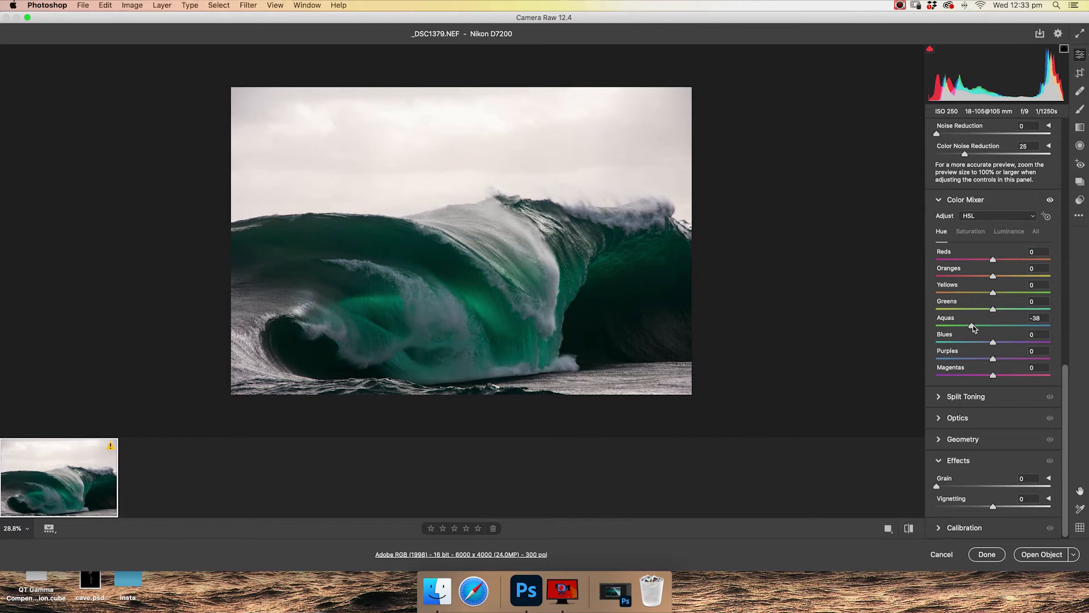
{"action": "left_click_drag", "start_coordinate": [972, 327], "coordinate": [959, 327]}
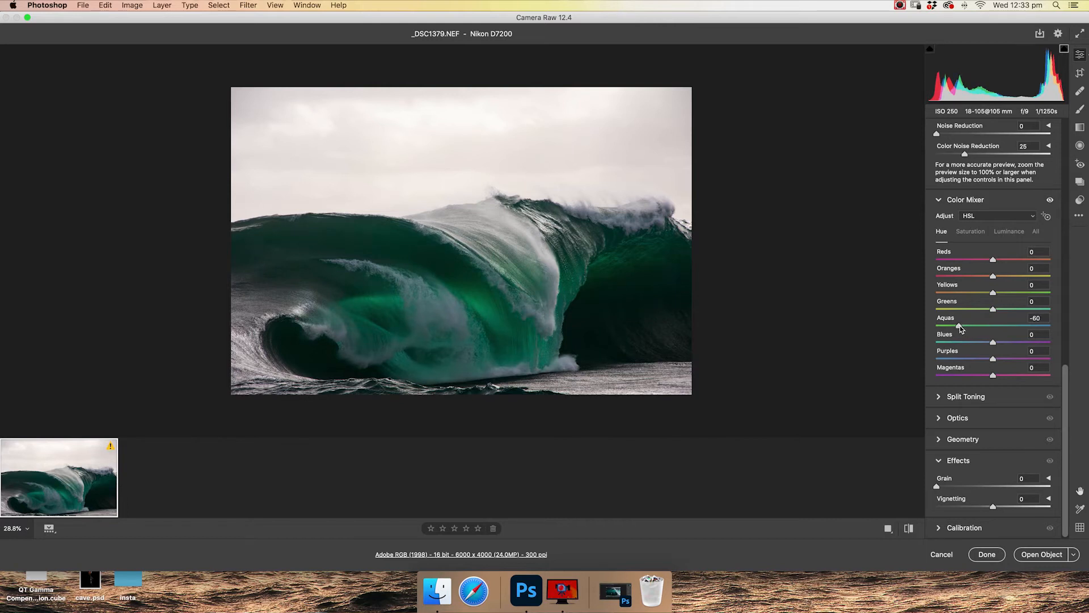
{"action": "left_click_drag", "start_coordinate": [947, 327], "coordinate": [992, 327]}
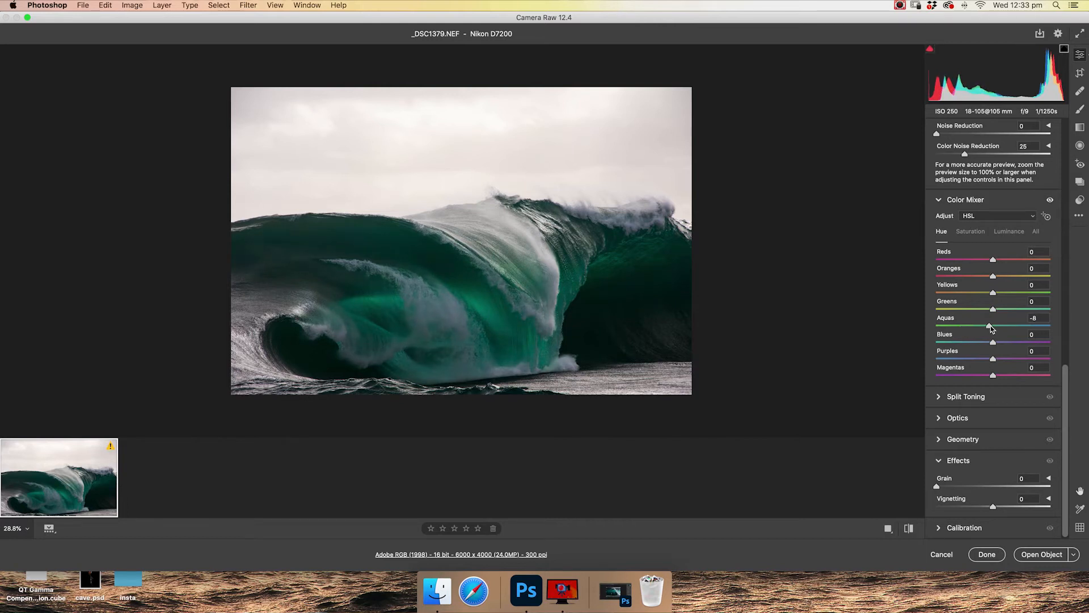
{"action": "left_click_drag", "start_coordinate": [991, 327], "coordinate": [1014, 327]}
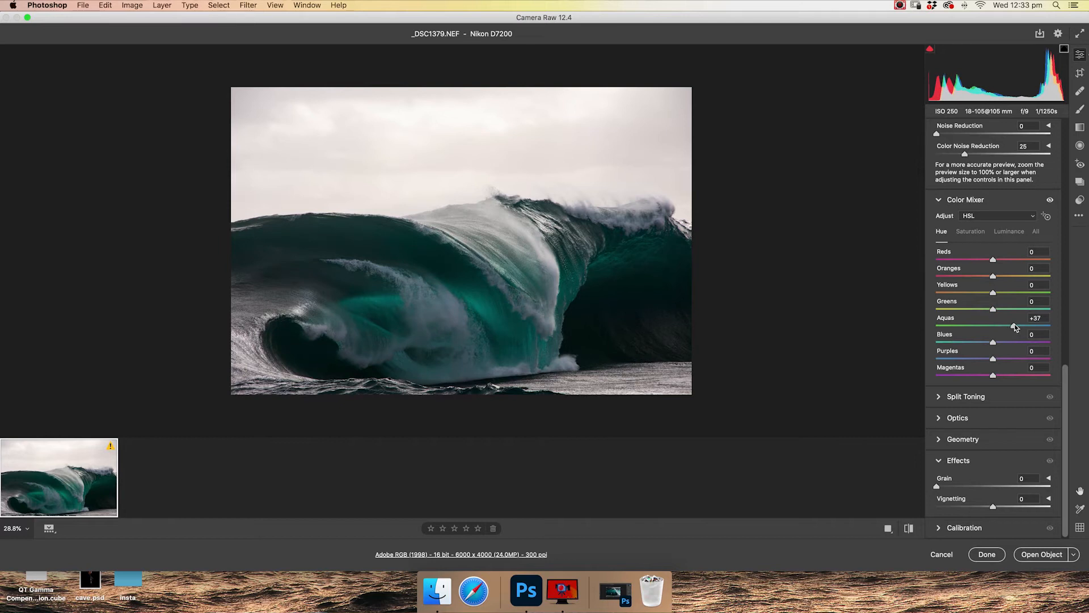
{"action": "left_click_drag", "start_coordinate": [1016, 325], "coordinate": [1002, 326]}
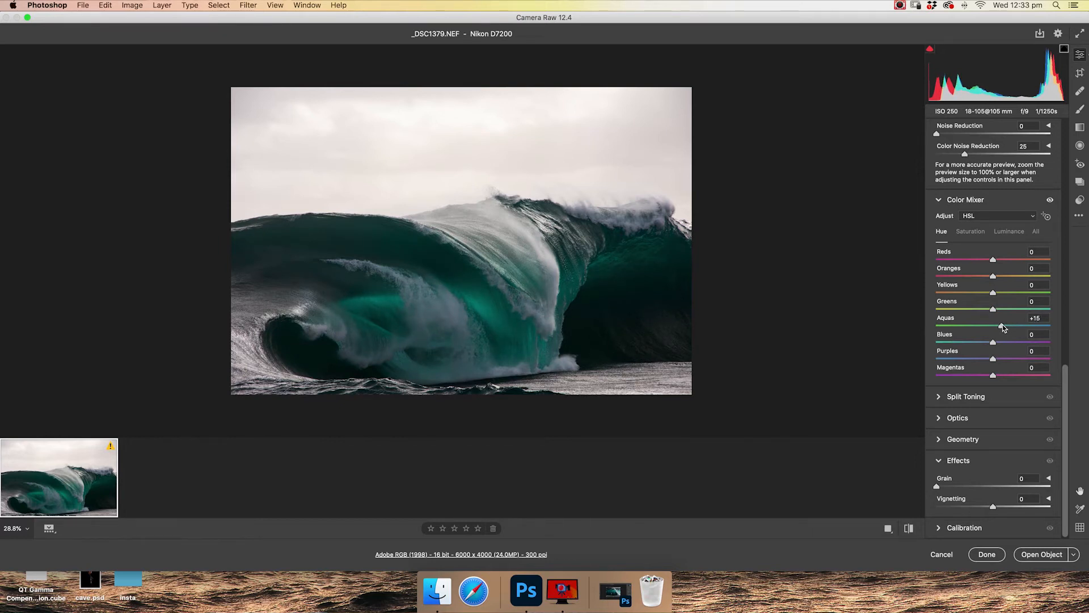
{"action": "left_click_drag", "start_coordinate": [993, 325], "coordinate": [1003, 325]}
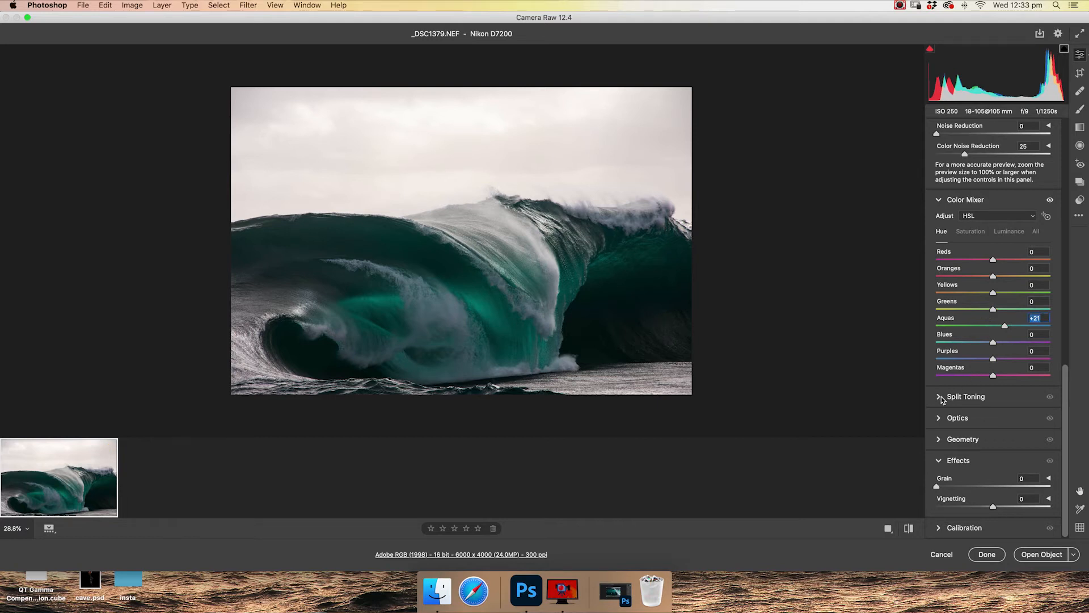
Test split toning at highlights 42/64 and shadows 226/62, then zero both saturations.
{"action": "left_click", "coordinate": [965, 396]}
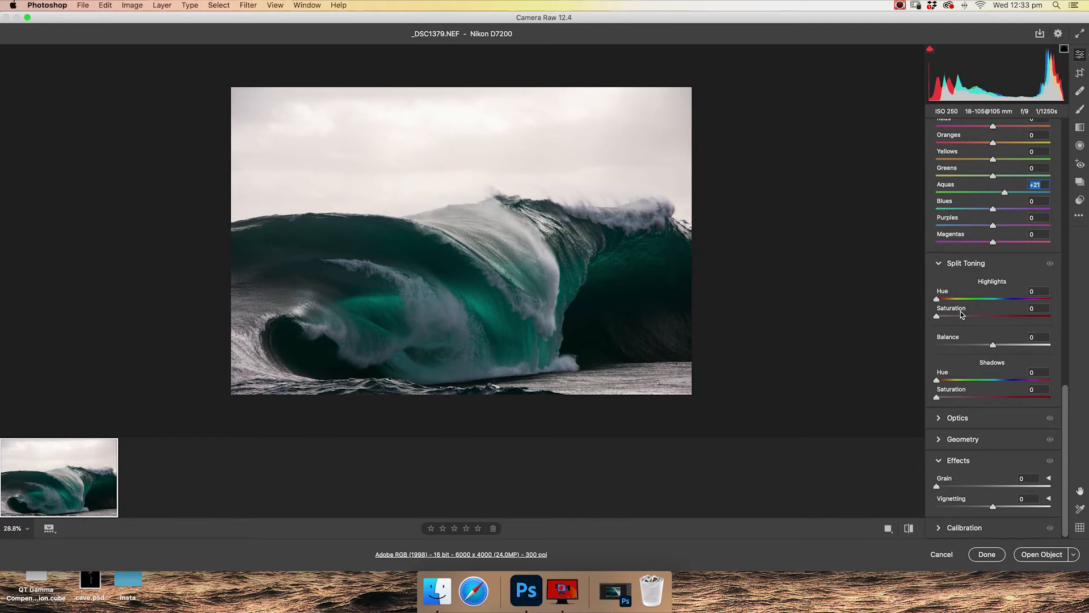
{"action": "mouse_move", "coordinate": [979, 307]}
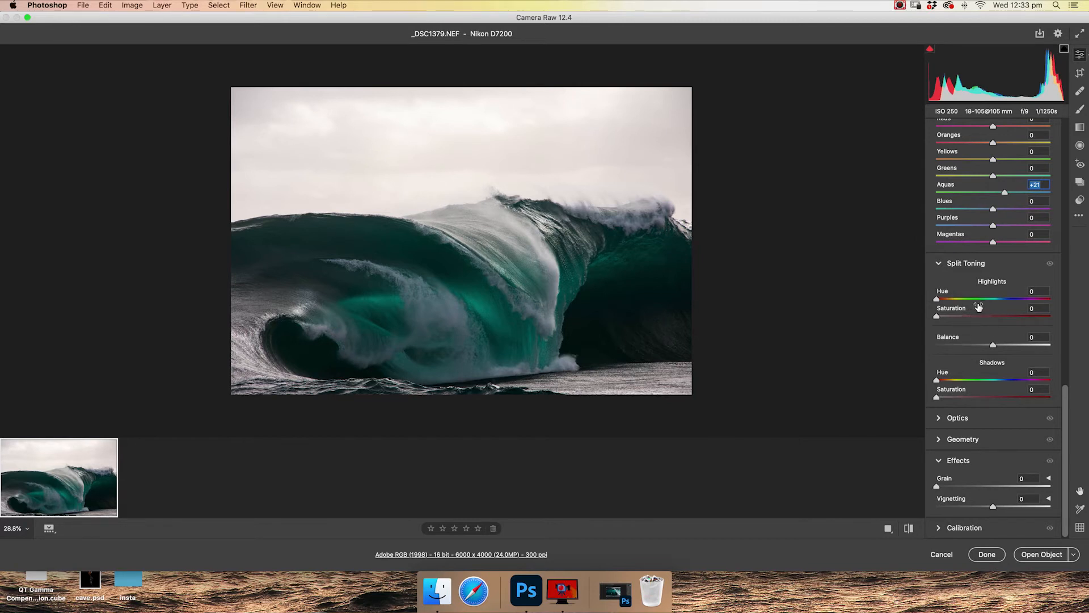
{"action": "mouse_move", "coordinate": [972, 282]}
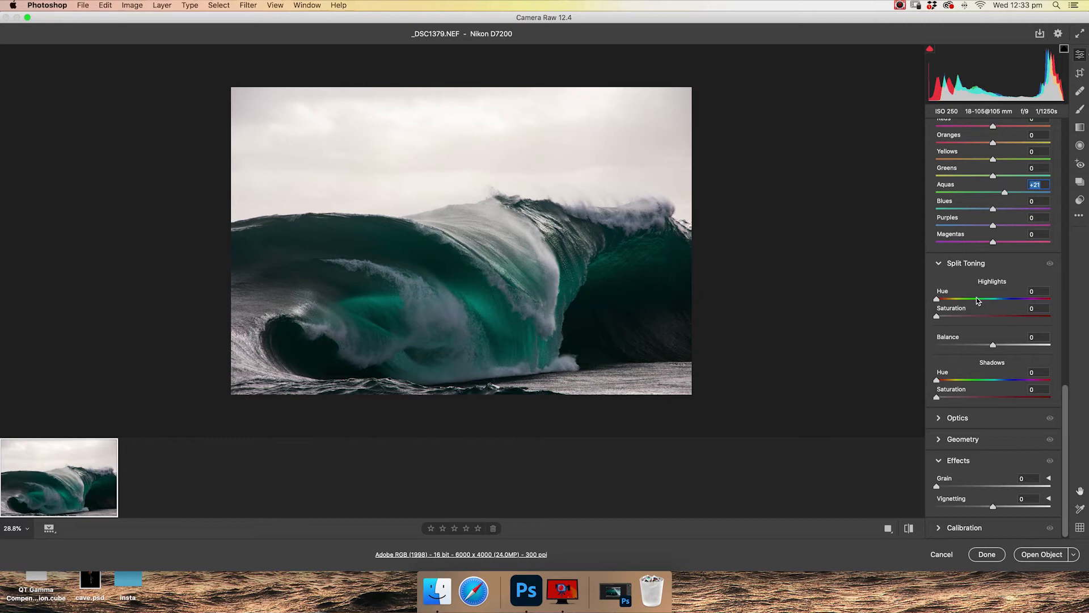
{"action": "mouse_move", "coordinate": [976, 309]}
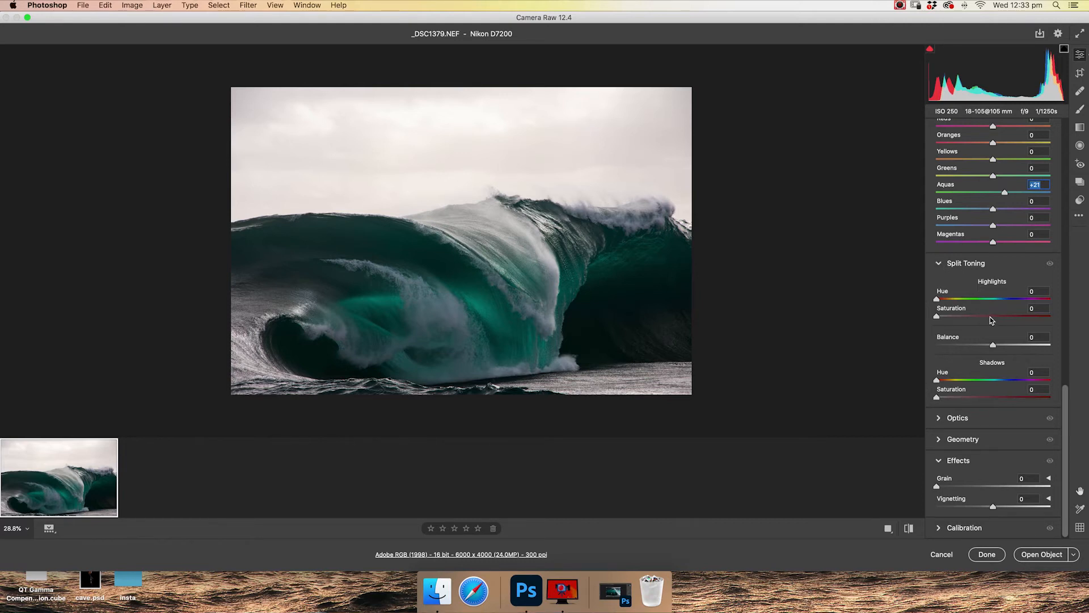
{"action": "left_click_drag", "start_coordinate": [936, 316], "coordinate": [989, 316]}
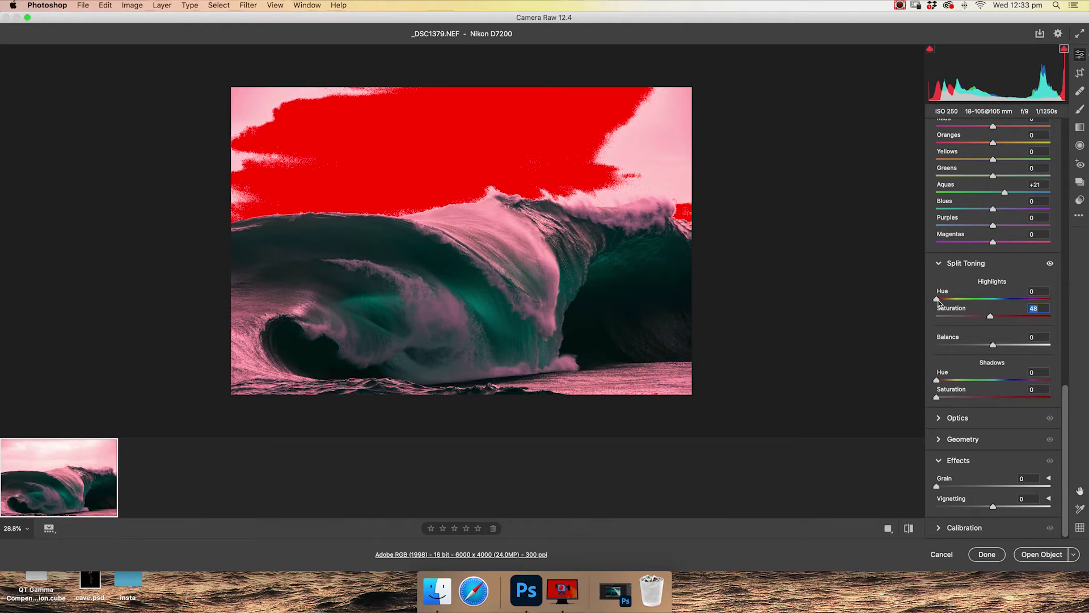
{"action": "left_click_drag", "start_coordinate": [937, 299], "coordinate": [950, 299]}
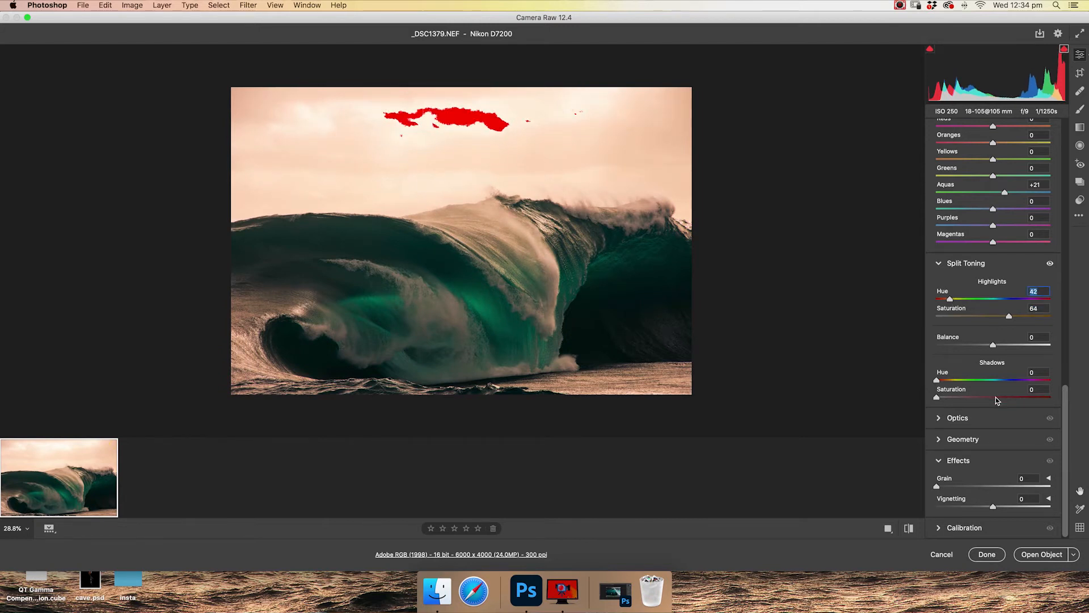
{"action": "left_click_drag", "start_coordinate": [937, 381], "coordinate": [998, 381]}
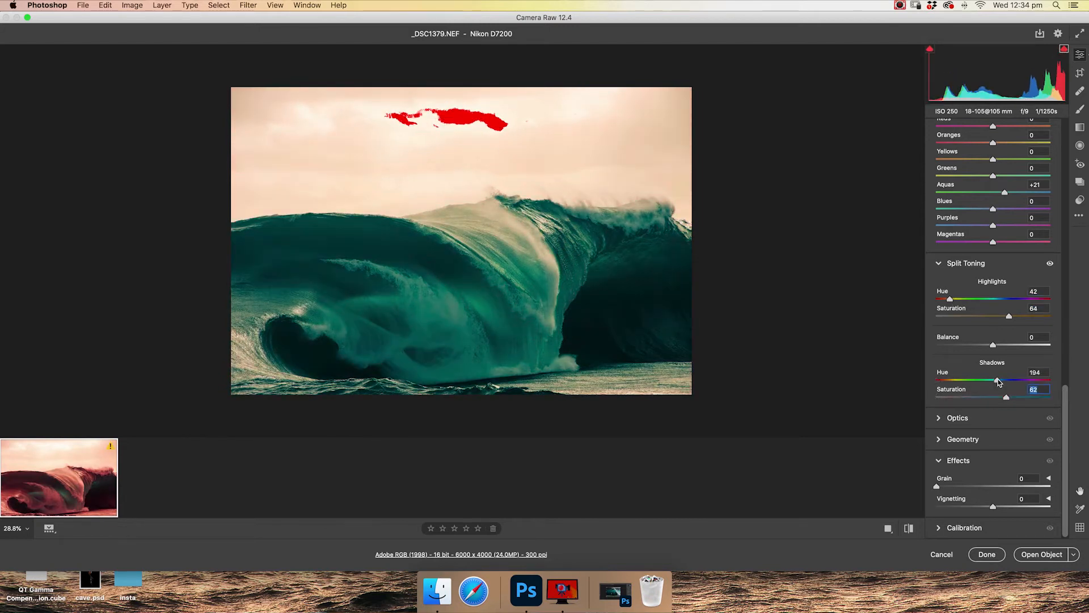
{"action": "left_click_drag", "start_coordinate": [998, 380], "coordinate": [1008, 380]}
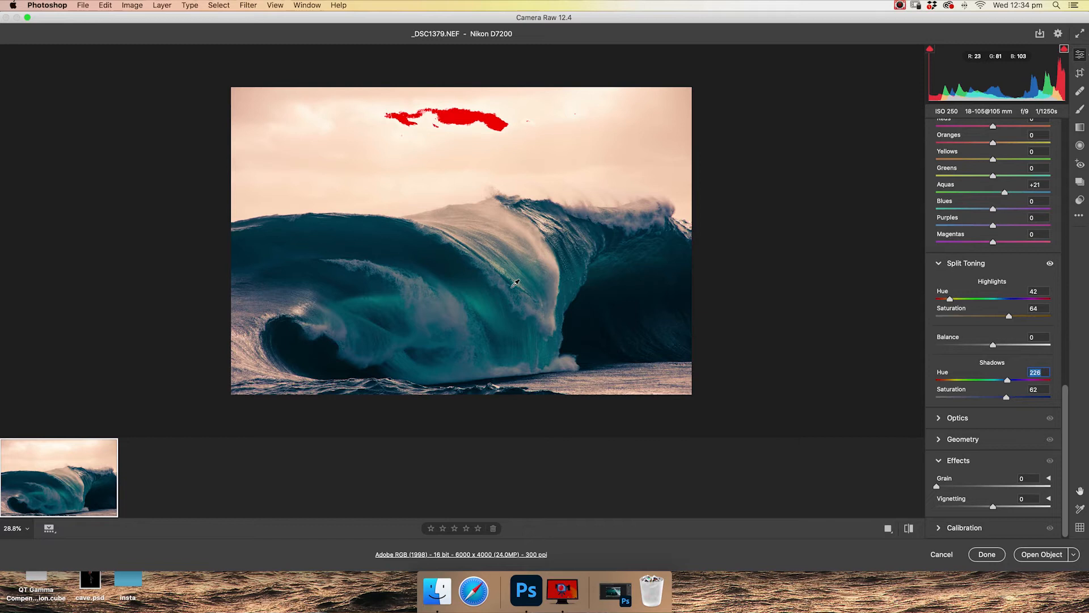
{"action": "mouse_move", "coordinate": [947, 319]}
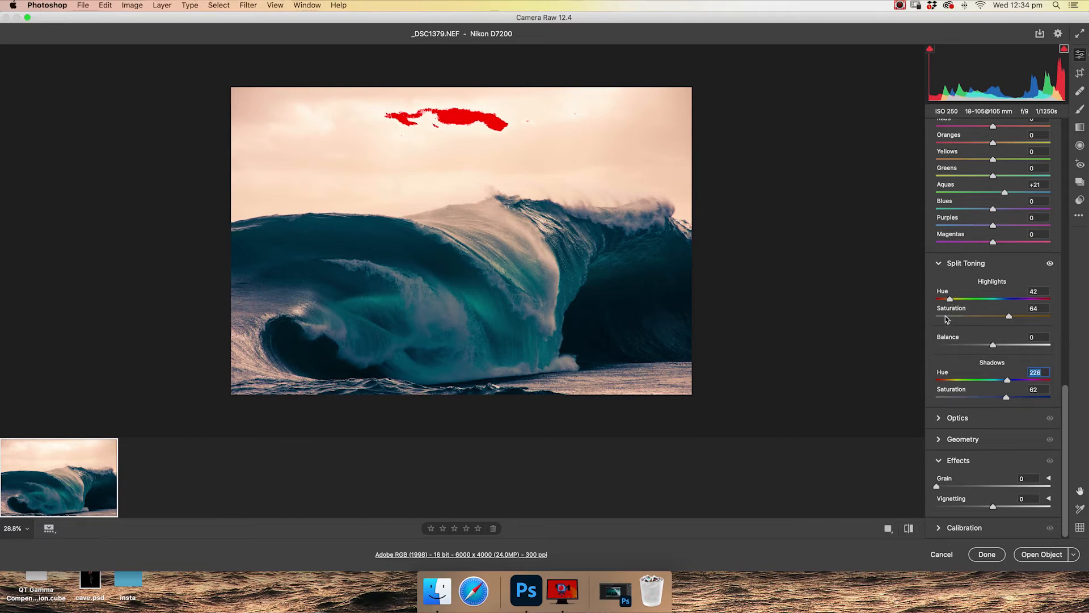
{"action": "left_click_drag", "start_coordinate": [1008, 316], "coordinate": [934, 316]}
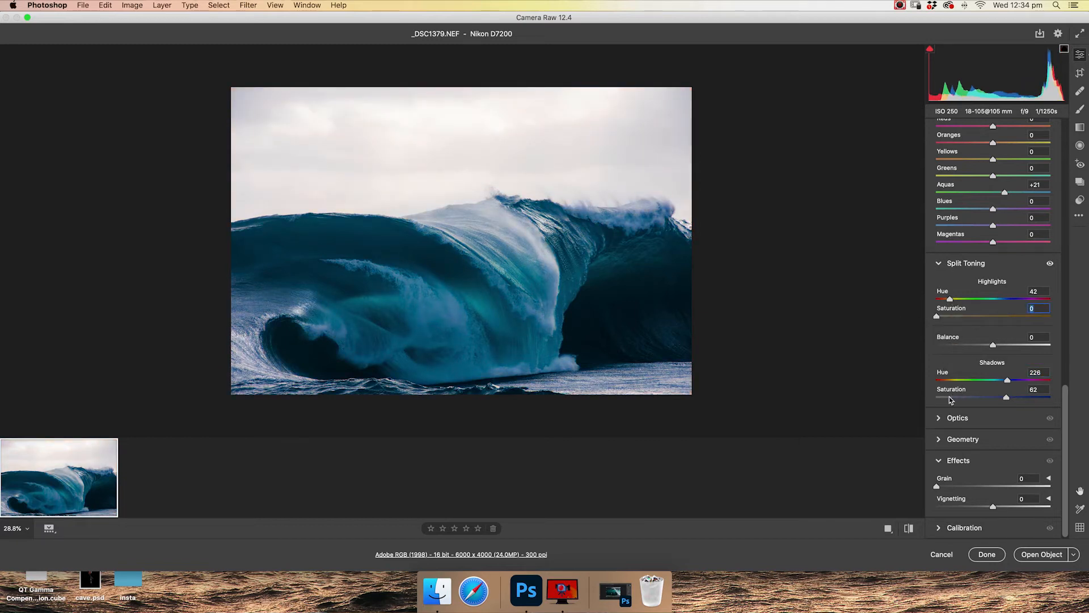
{"action": "left_click_drag", "start_coordinate": [1005, 396], "coordinate": [937, 397]}
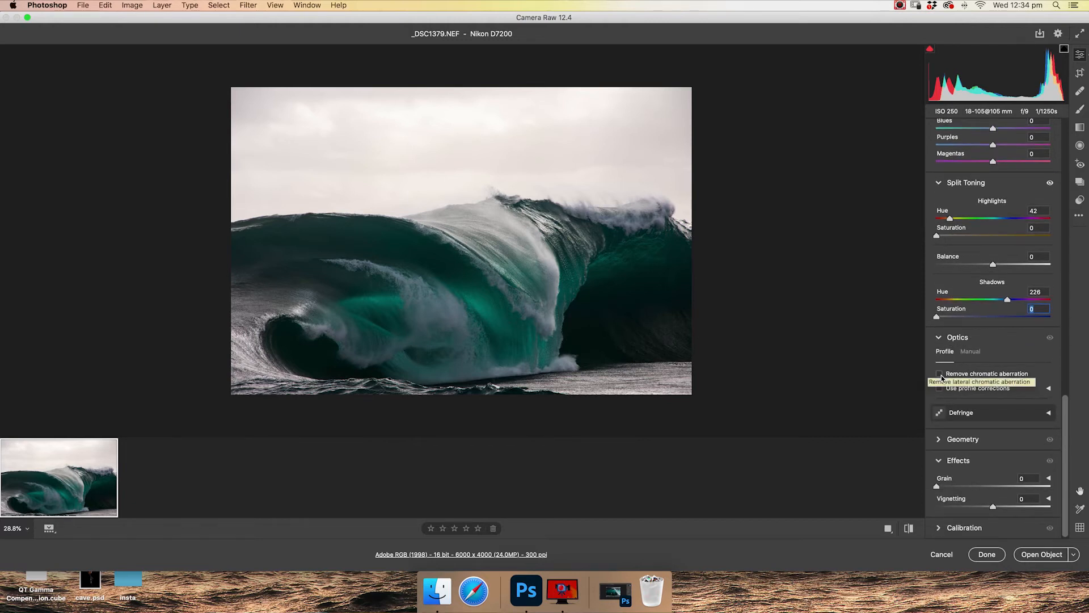
Enable Remove chromatic aberration and Use profile corrections, toggling profile corrections to compare.
{"action": "left_click", "coordinate": [940, 374]}
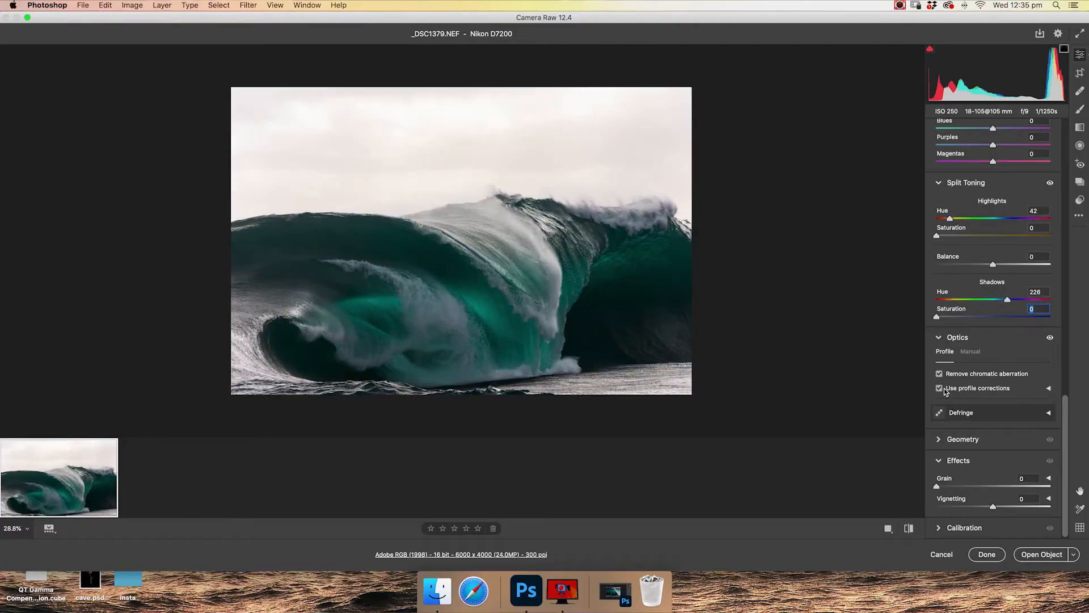
{"action": "left_click", "coordinate": [940, 387]}
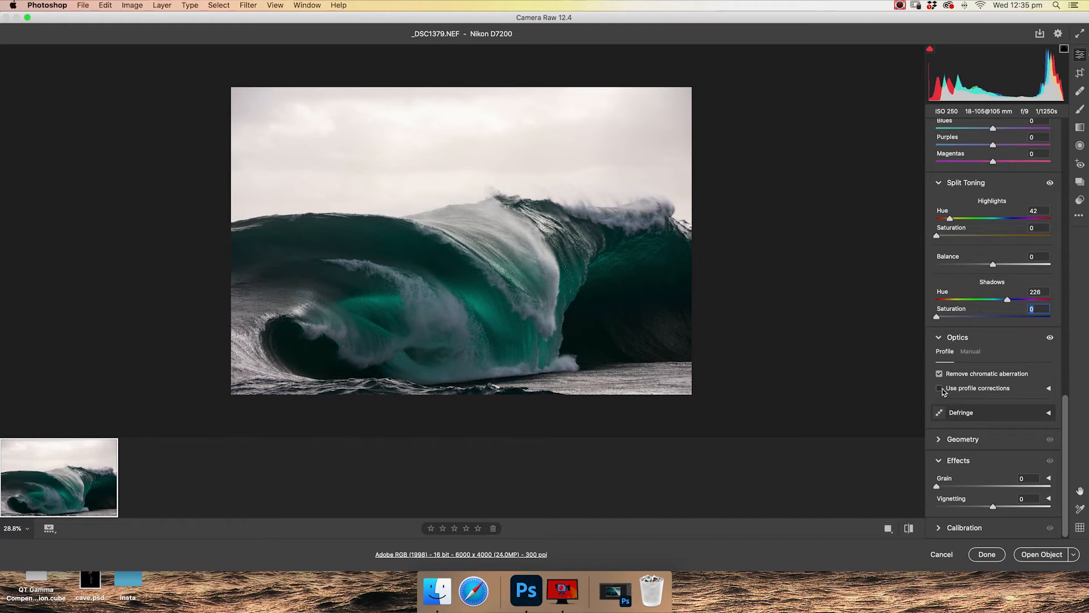
{"action": "left_click", "coordinate": [939, 388]}
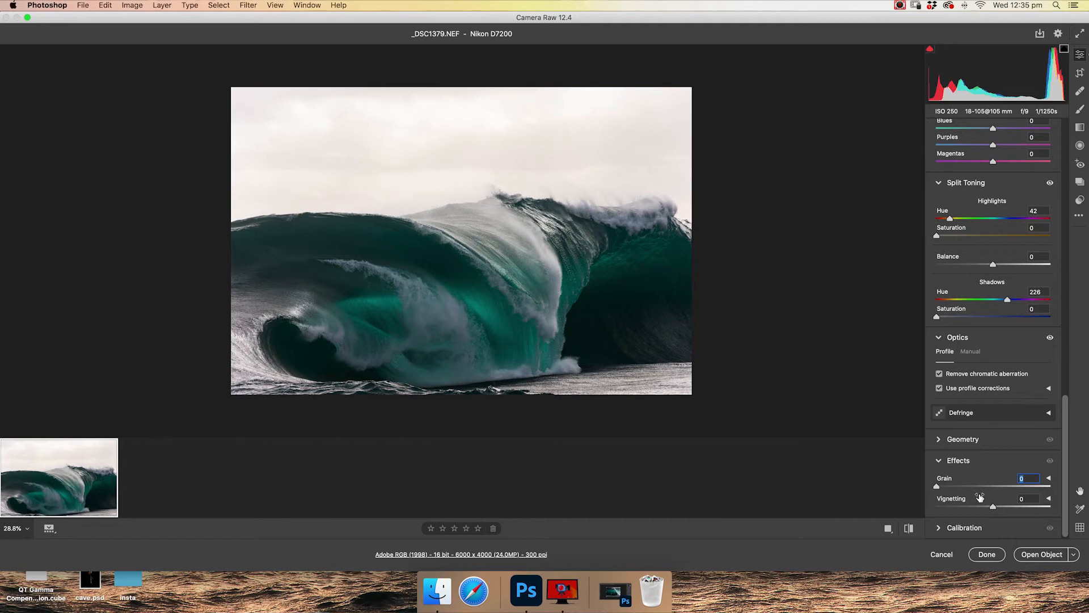
{"action": "mouse_move", "coordinate": [943, 507]}
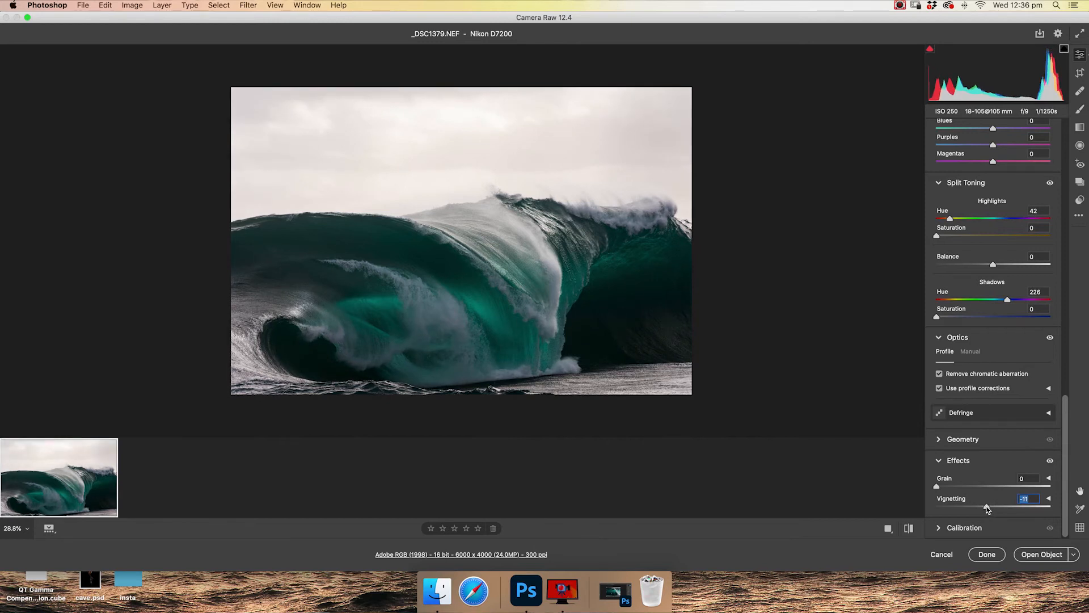
Select the Crop tool to show the crop and rotate options.
{"action": "left_click", "coordinate": [1079, 72]}
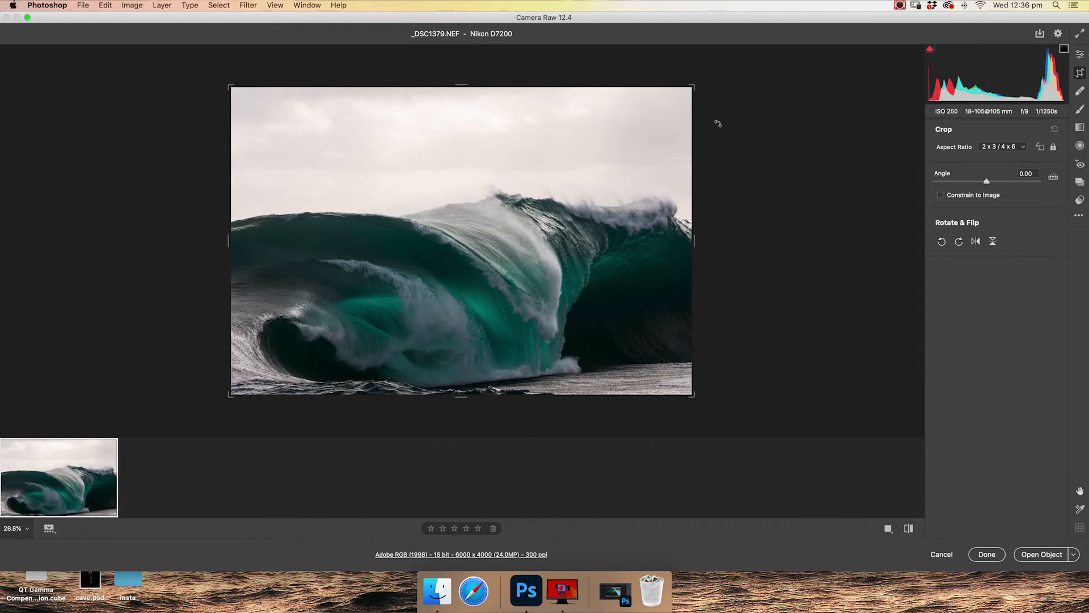
{"action": "mouse_move", "coordinate": [699, 104]}
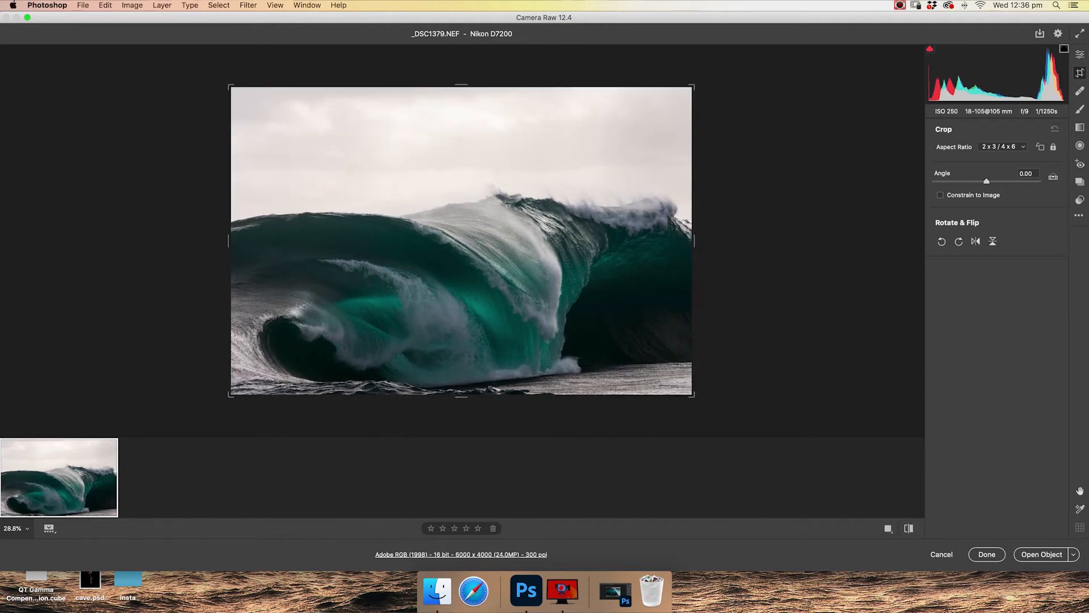
Switch to the Spot Removal tool, set to Heal at size 30.
{"action": "left_click", "coordinate": [1080, 96]}
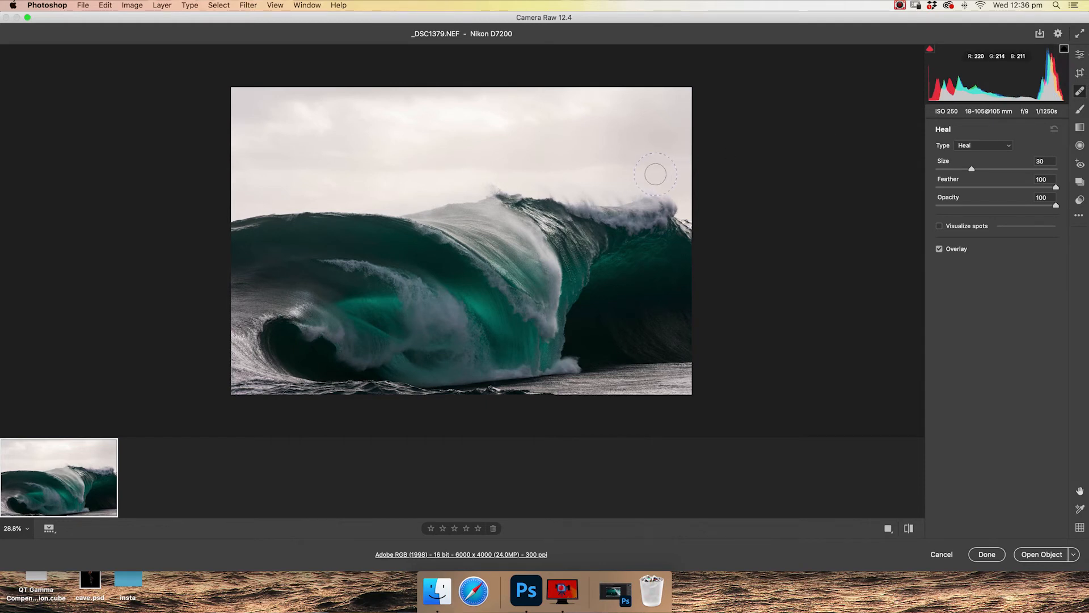
{"action": "mouse_move", "coordinate": [658, 172]}
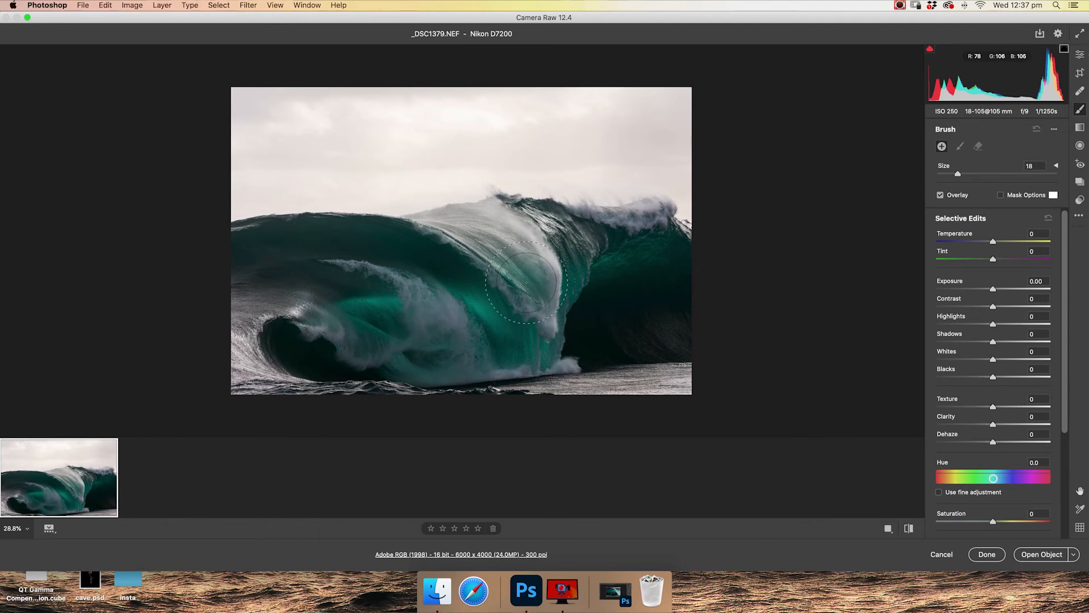
Paint the adjustment brush over the wave face and curl, settling Exposure at +0.70.
{"action": "left_click_drag", "start_coordinate": [524, 282], "coordinate": [507, 303]}
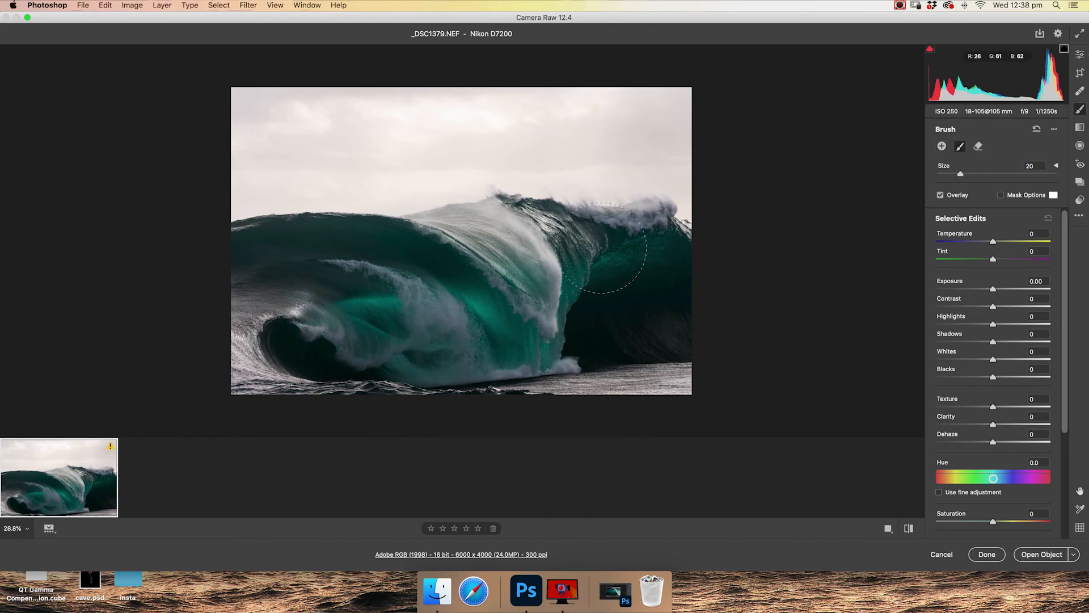
{"action": "left_click_drag", "start_coordinate": [604, 250], "coordinate": [337, 310]}
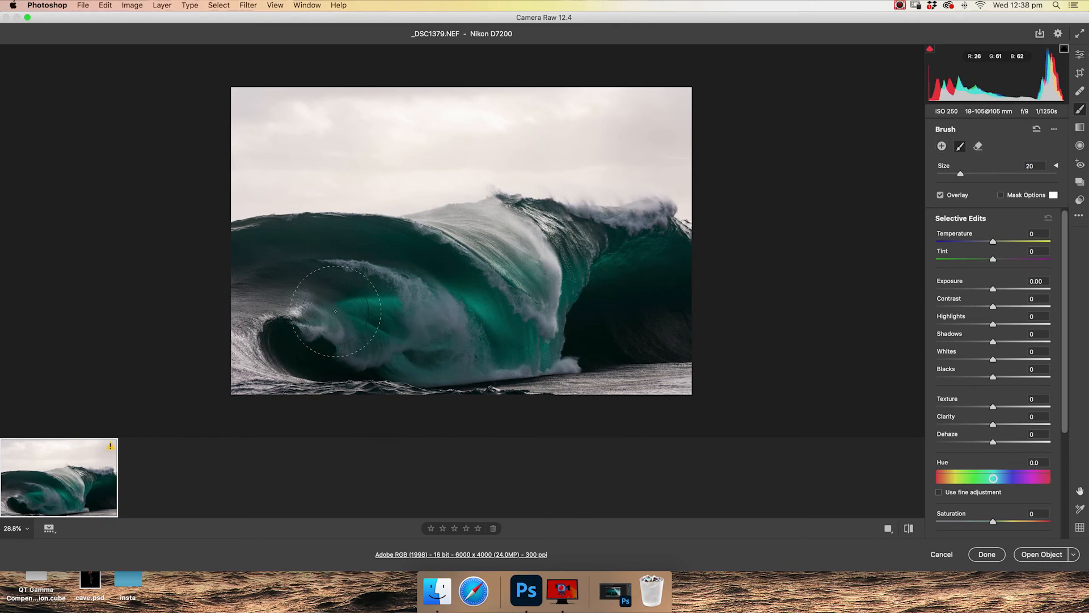
{"action": "left_click_drag", "start_coordinate": [992, 289], "coordinate": [997, 289]}
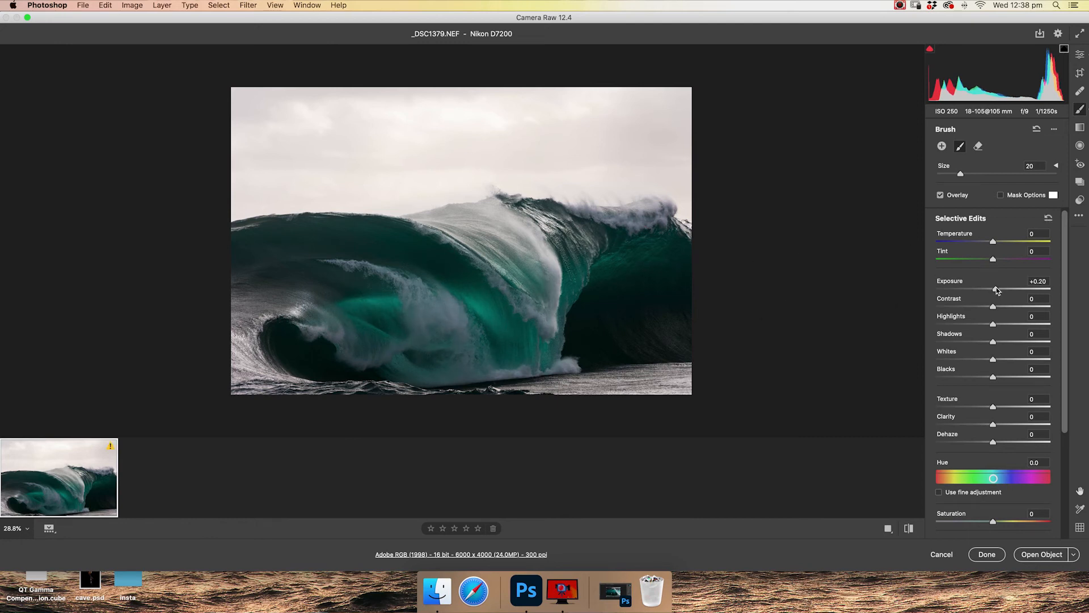
{"action": "left_click_drag", "start_coordinate": [992, 288], "coordinate": [1004, 288]}
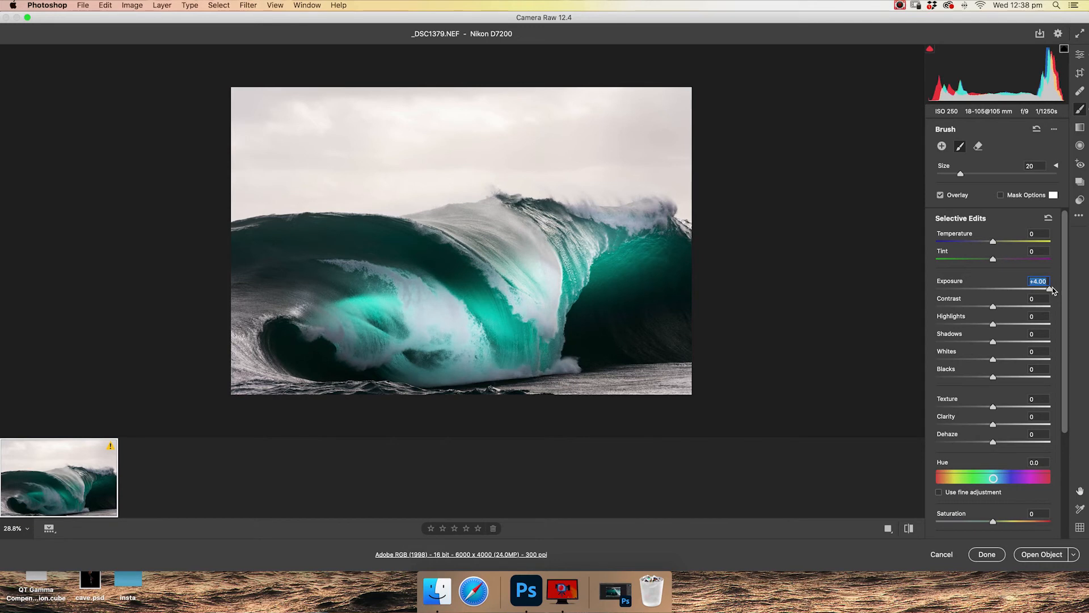
{"action": "left_click_drag", "start_coordinate": [1049, 290], "coordinate": [1003, 290]}
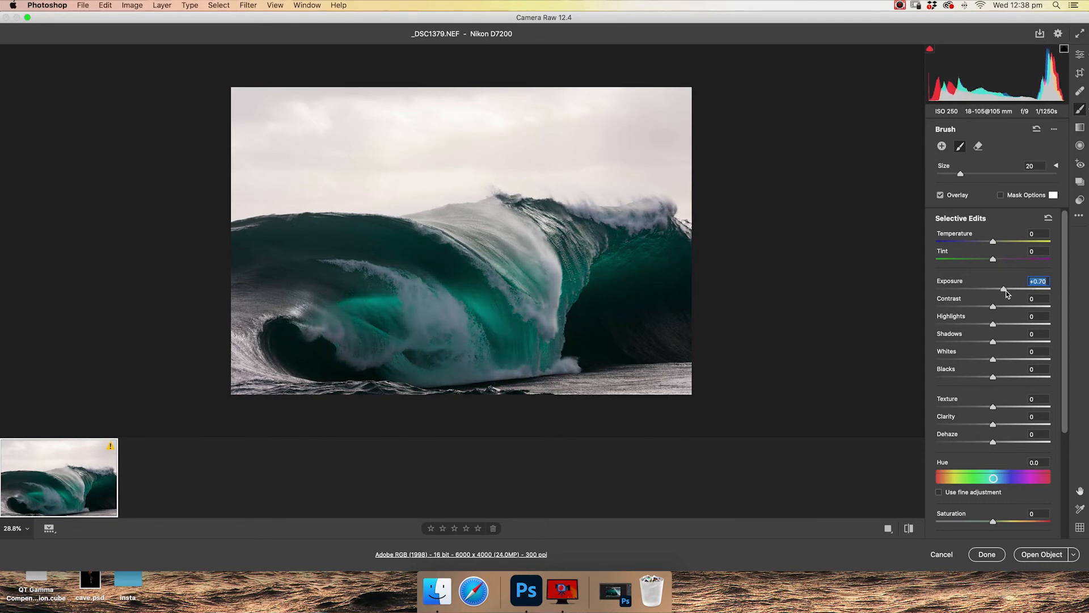
{"action": "left_click", "coordinate": [643, 231]}
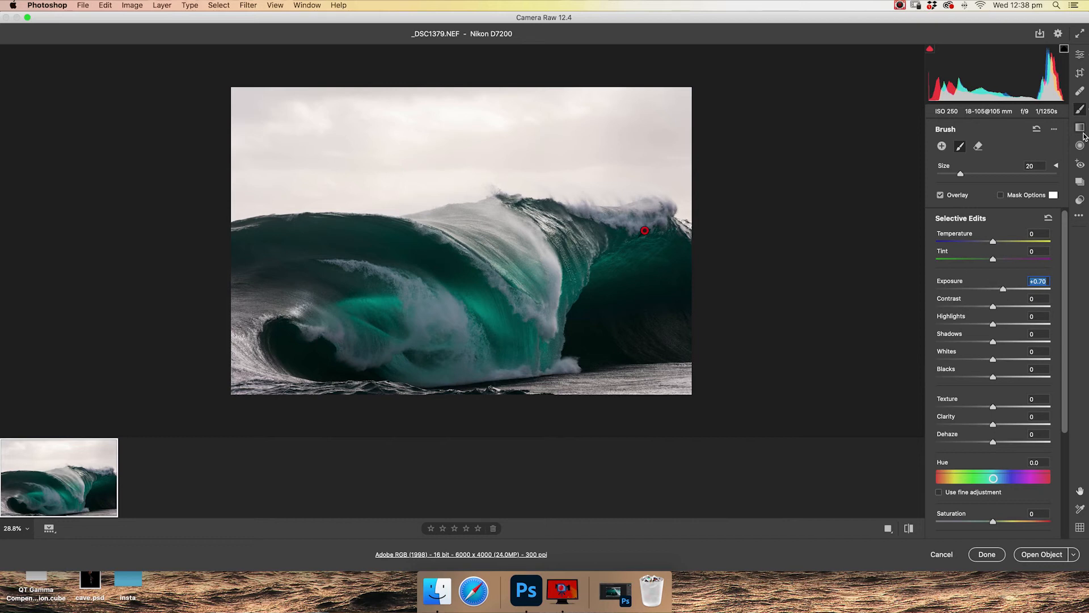
Lay a graduated filter over the sky at -3.15 exposure, fading out at the wave crest.
{"action": "left_click", "coordinate": [1080, 127]}
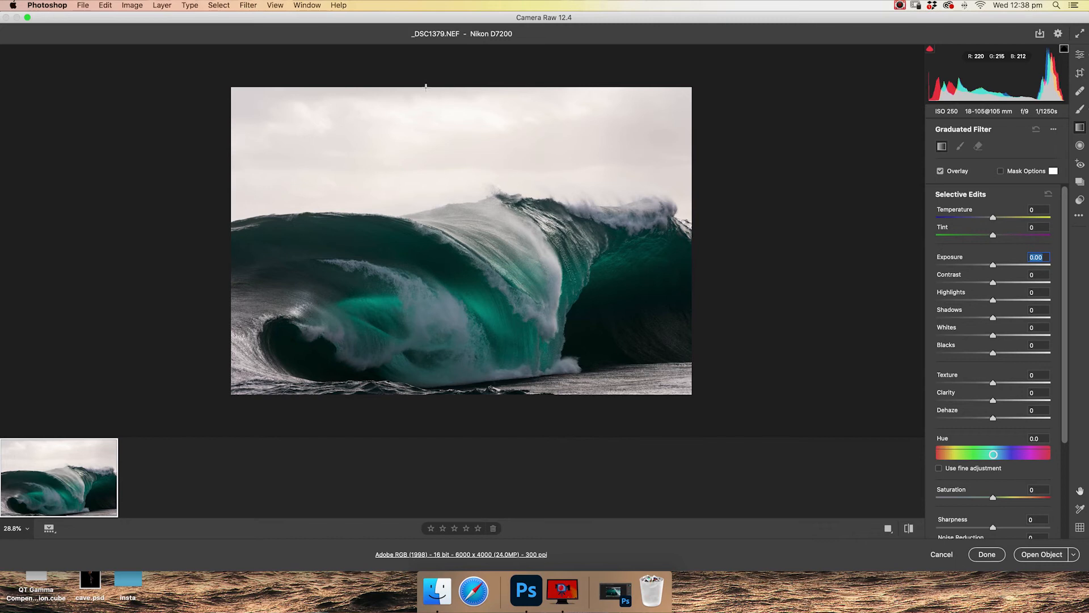
{"action": "left_click_drag", "start_coordinate": [426, 88], "coordinate": [426, 198]}
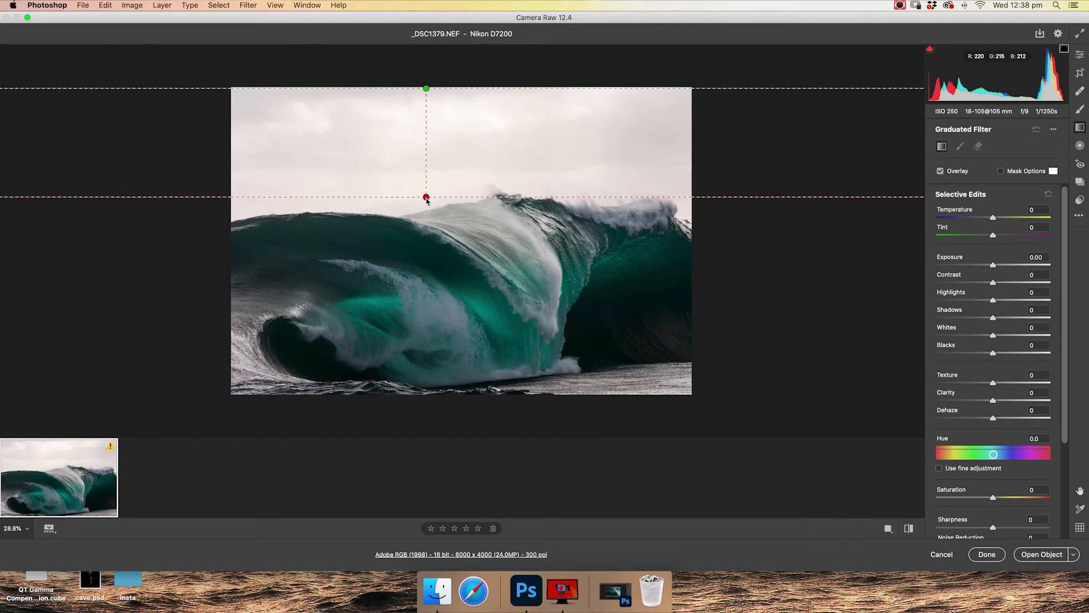
{"action": "left_click_drag", "start_coordinate": [426, 198], "coordinate": [427, 224]}
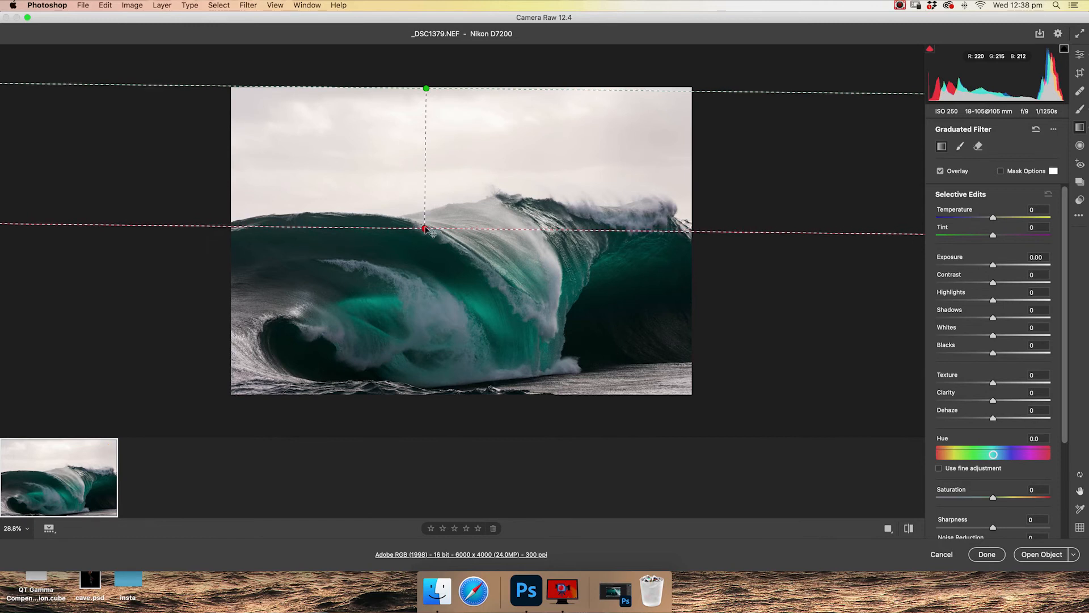
{"action": "left_click_drag", "start_coordinate": [993, 265], "coordinate": [965, 265]}
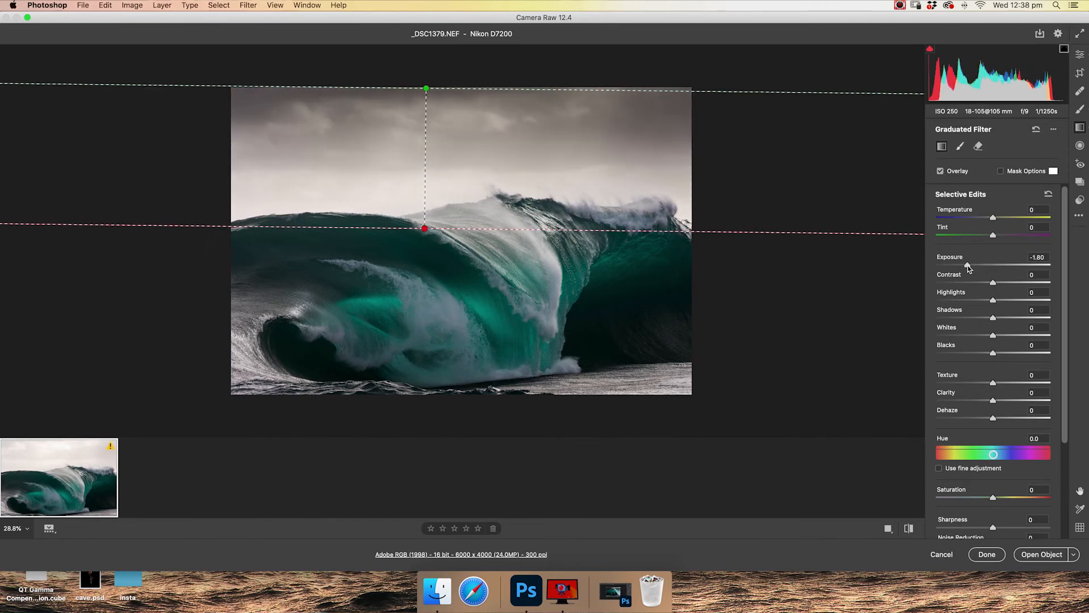
{"action": "left_click_drag", "start_coordinate": [1013, 265], "coordinate": [1000, 265]}
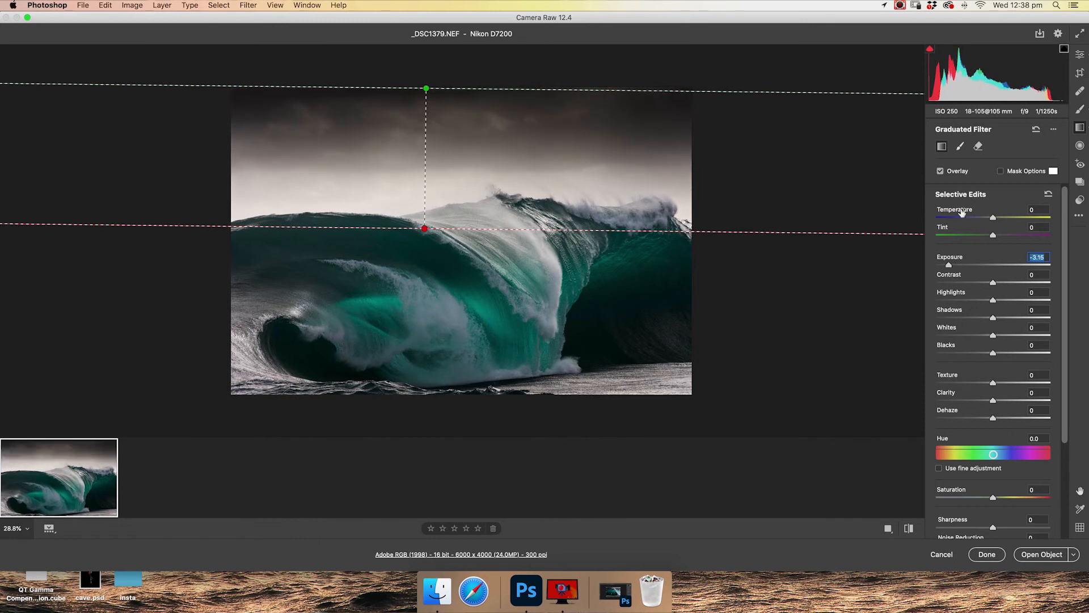
{"action": "mouse_move", "coordinate": [464, 139]}
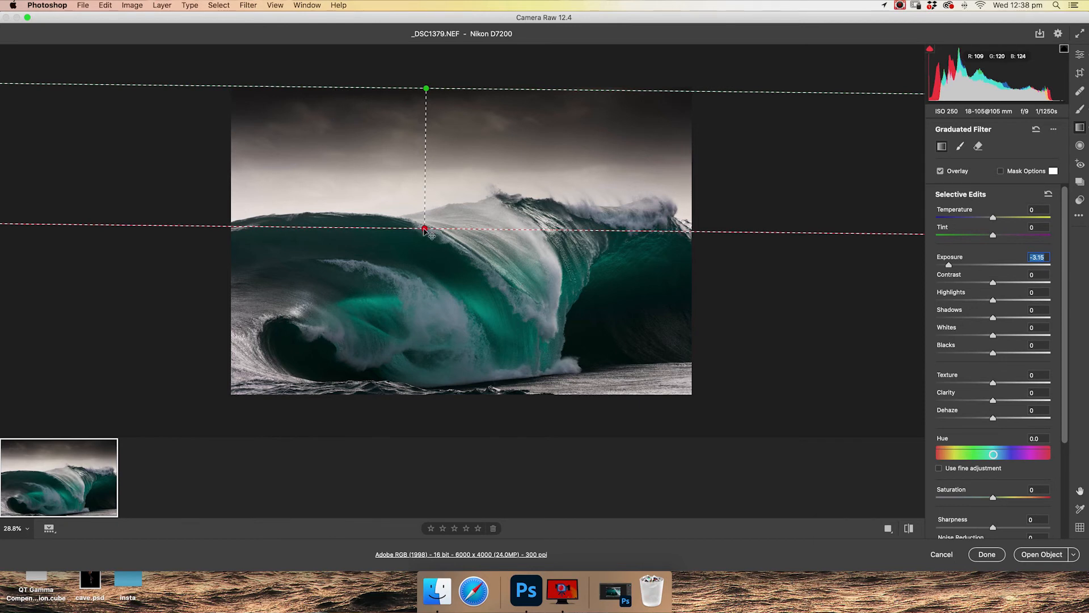
{"action": "left_click_drag", "start_coordinate": [424, 229], "coordinate": [424, 360]}
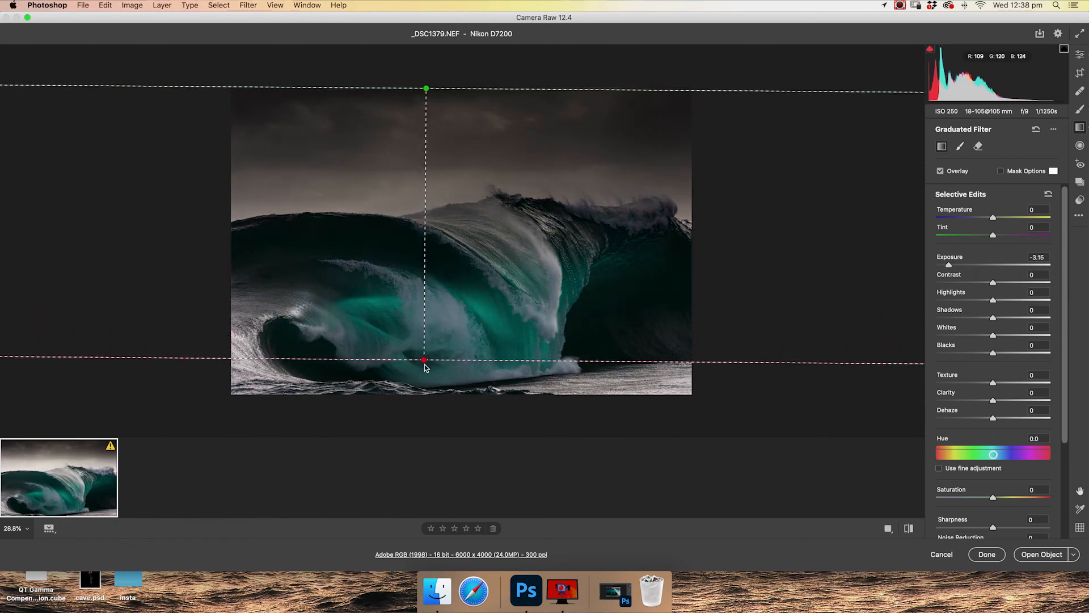
{"action": "left_click_drag", "start_coordinate": [425, 359], "coordinate": [430, 301]}
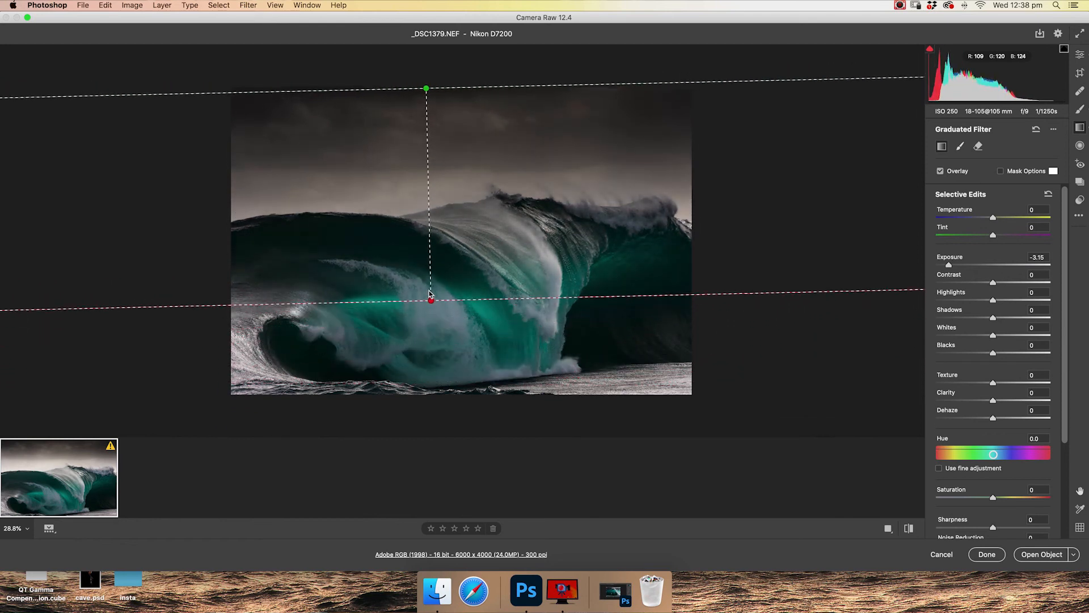
{"action": "left_click_drag", "start_coordinate": [430, 300], "coordinate": [426, 264]}
{"action": "type", "text": "+28"}
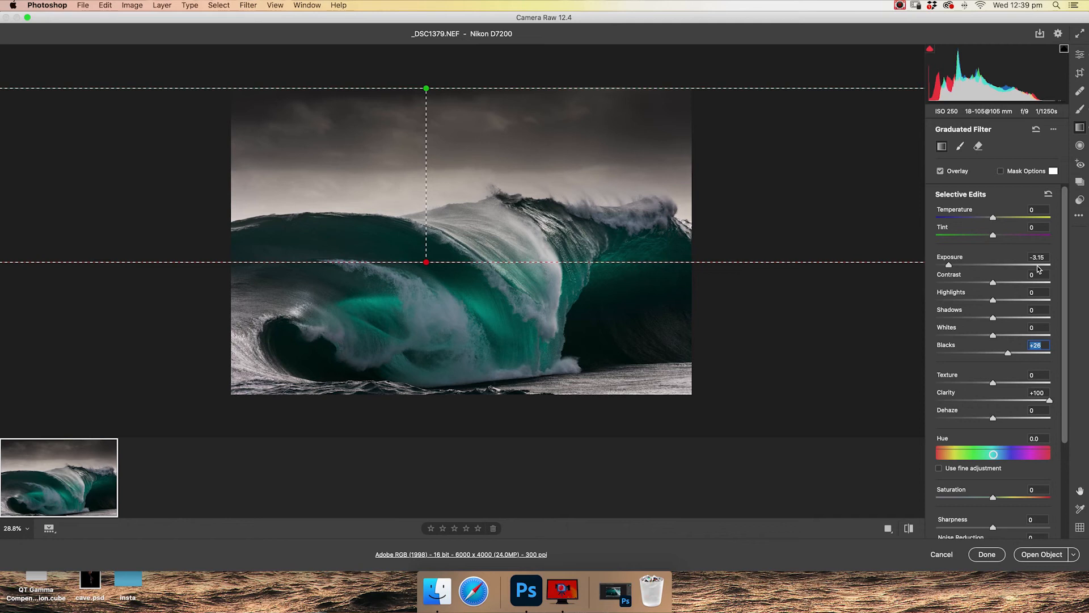
{"action": "mouse_move", "coordinate": [510, 202]}
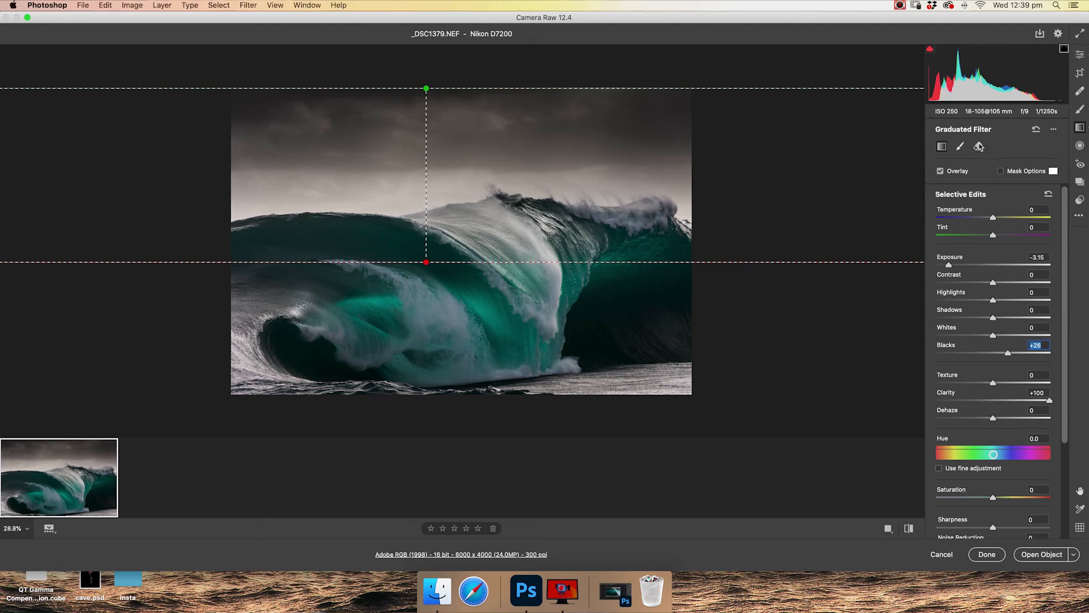
Brush away part of the graduated filter's darkening with the Erase brush.
{"action": "left_click", "coordinate": [978, 146]}
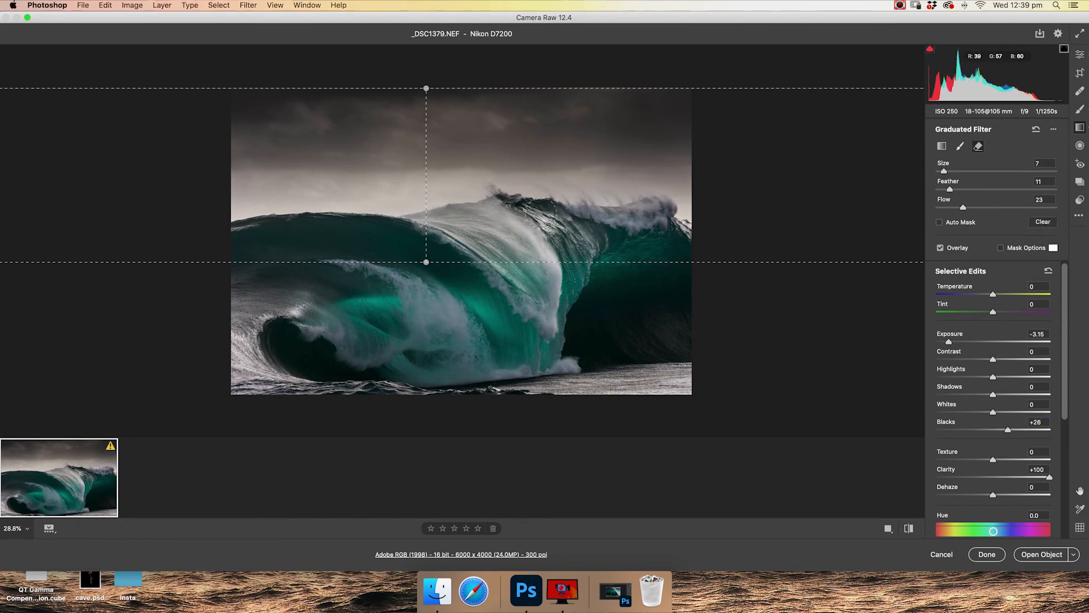
{"action": "left_click_drag", "start_coordinate": [452, 216], "coordinate": [548, 215]}
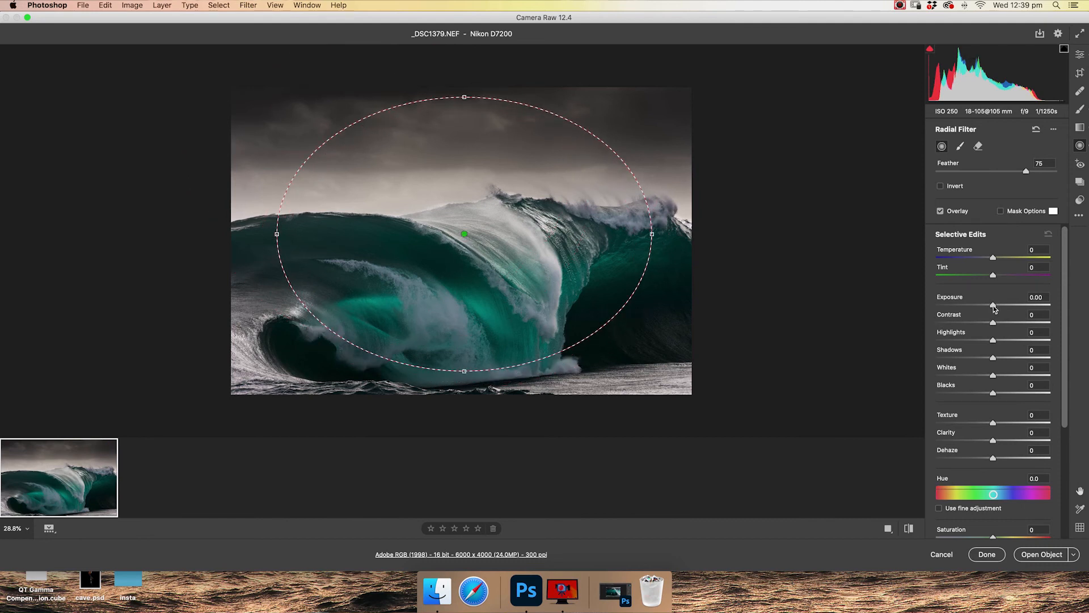
{"action": "left_click_drag", "start_coordinate": [993, 307], "coordinate": [985, 307]}
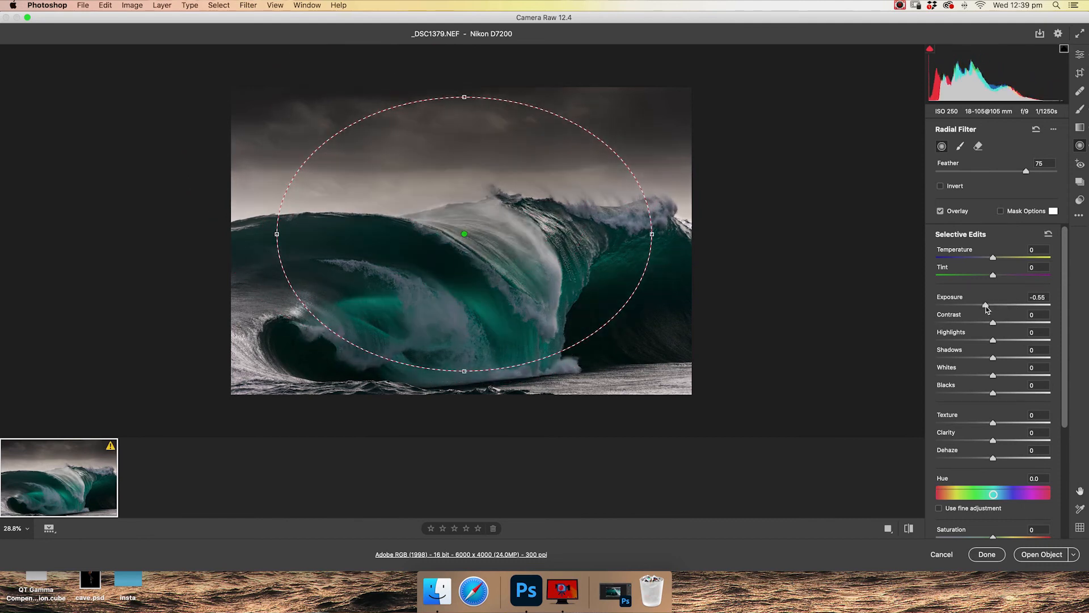
{"action": "left_click_drag", "start_coordinate": [986, 307], "coordinate": [1049, 307]}
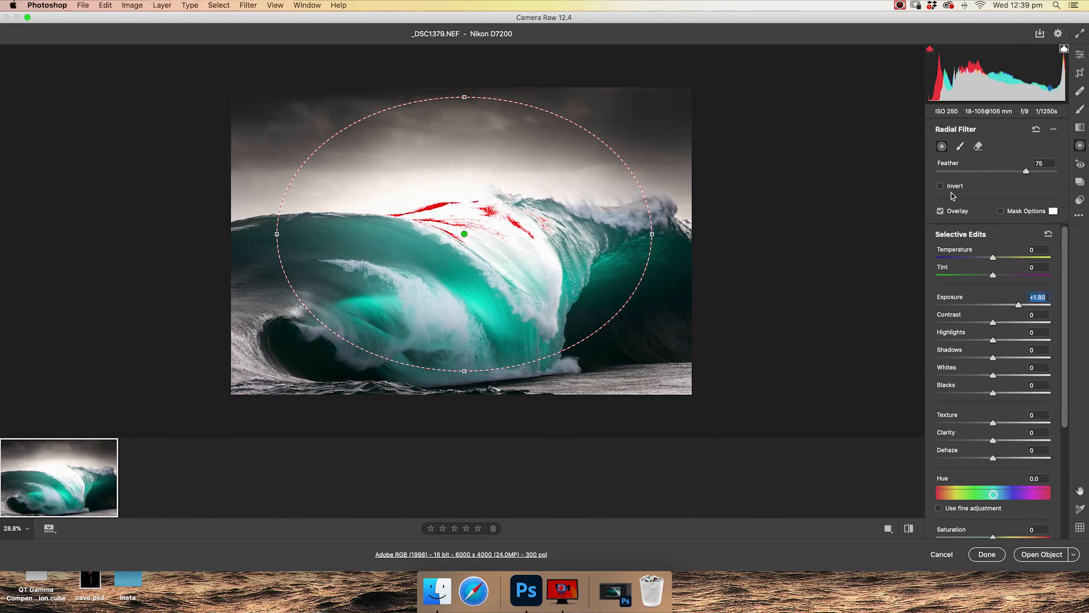
{"action": "mouse_move", "coordinate": [941, 186]}
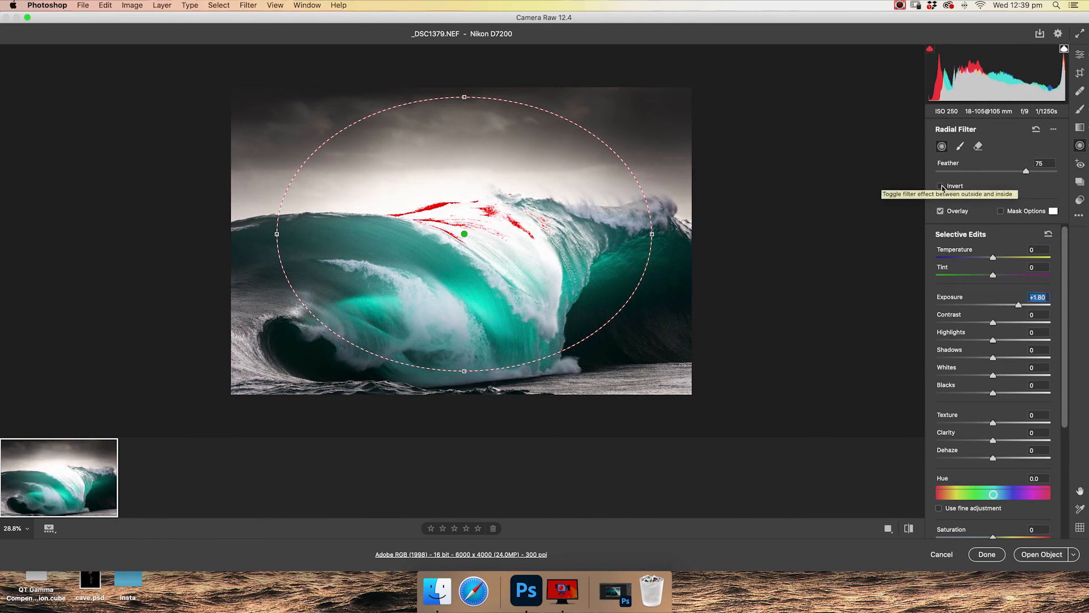
{"action": "left_click", "coordinate": [941, 185]}
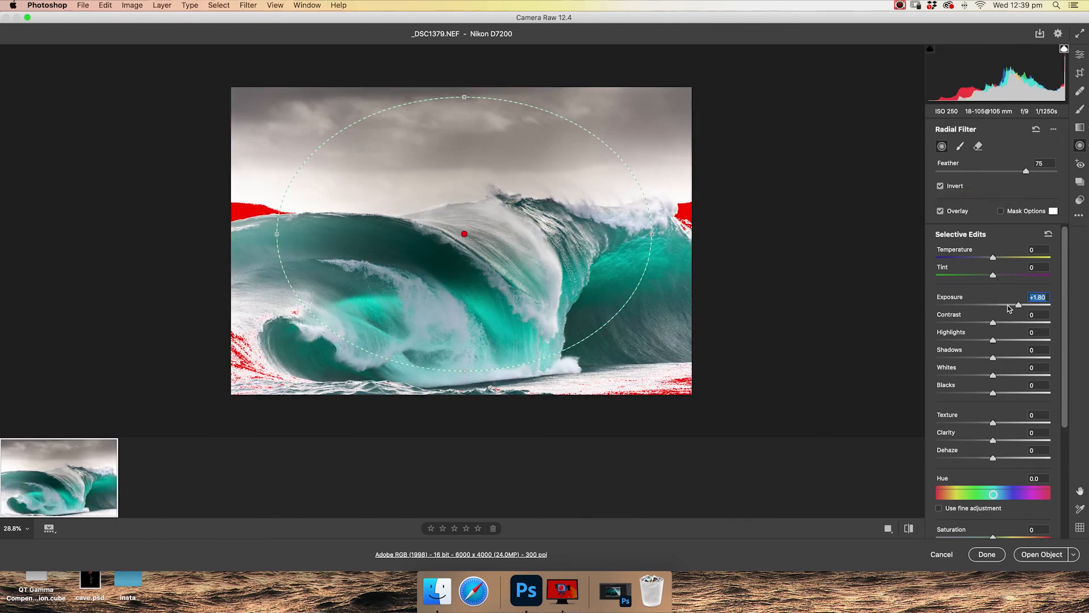
{"action": "left_click_drag", "start_coordinate": [1018, 305], "coordinate": [981, 306]}
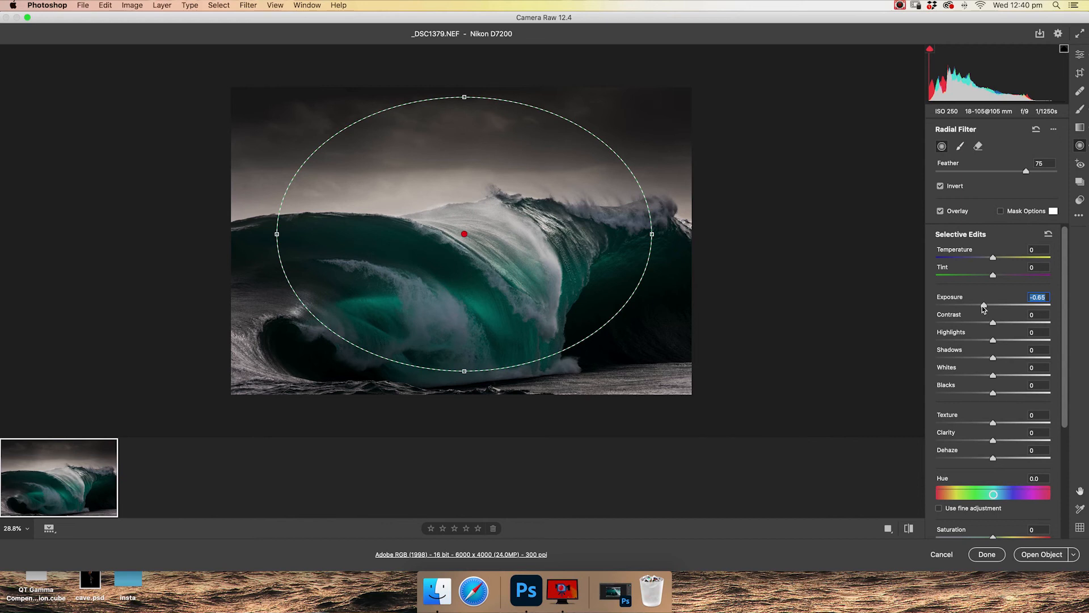
{"action": "mouse_move", "coordinate": [1020, 205]}
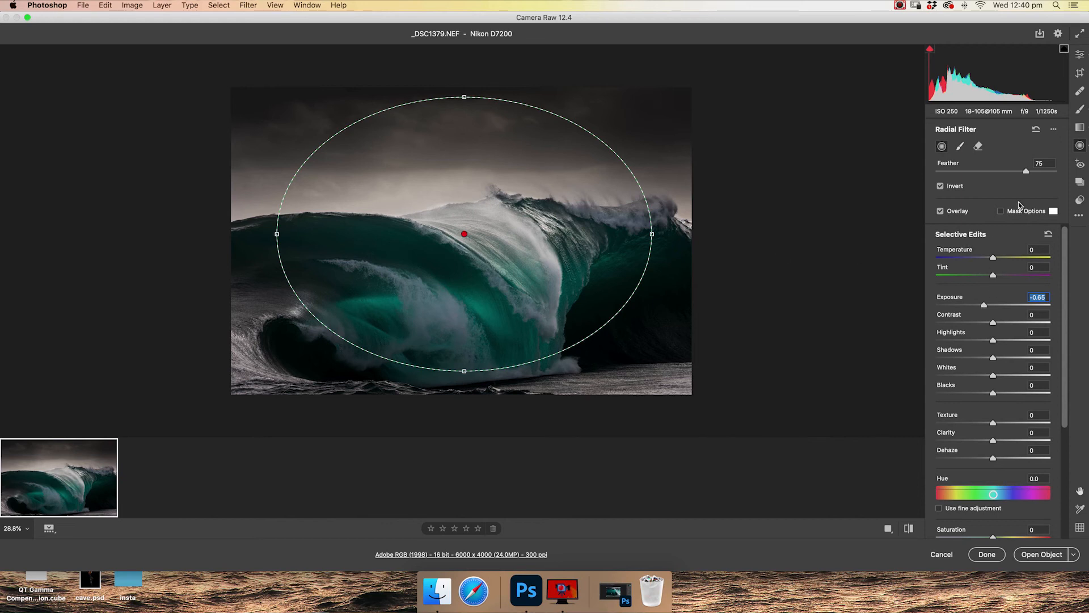
{"action": "right_click", "coordinate": [464, 233]}
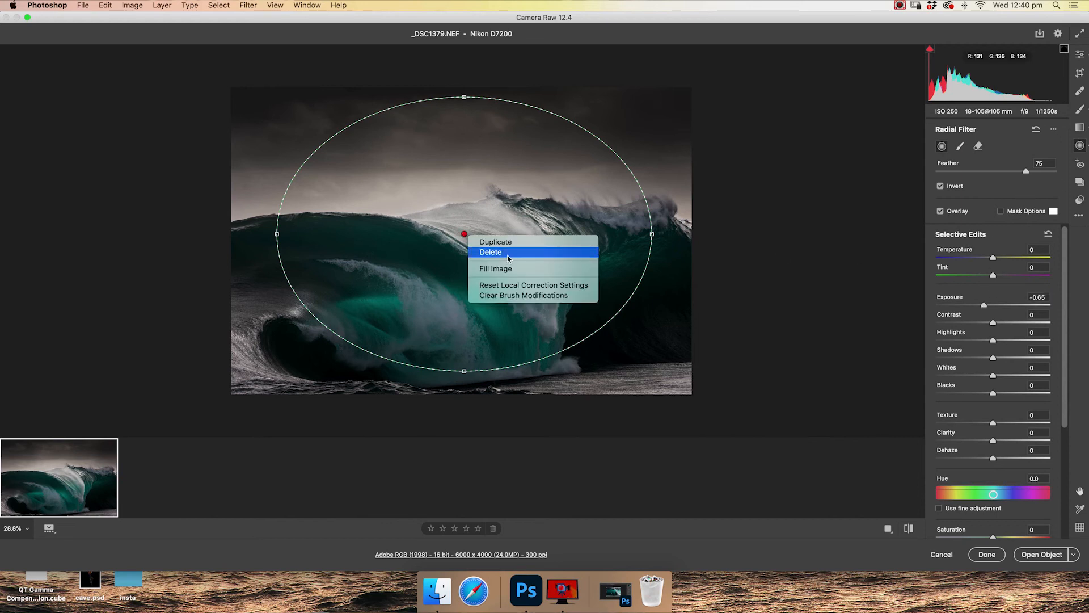
{"action": "left_click", "coordinate": [490, 252]}
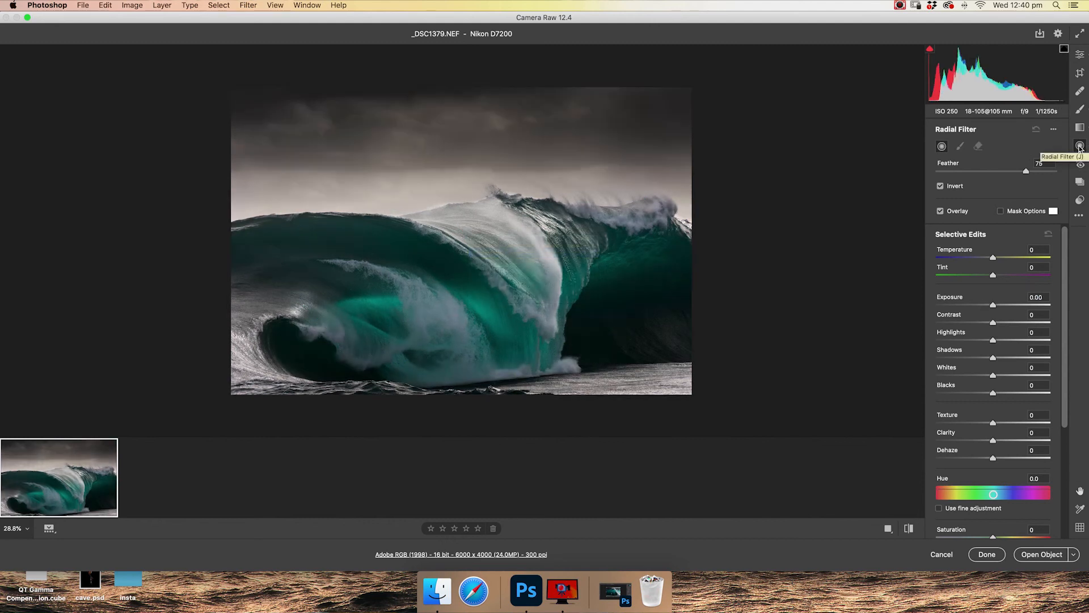
{"action": "mouse_move", "coordinate": [1073, 74]}
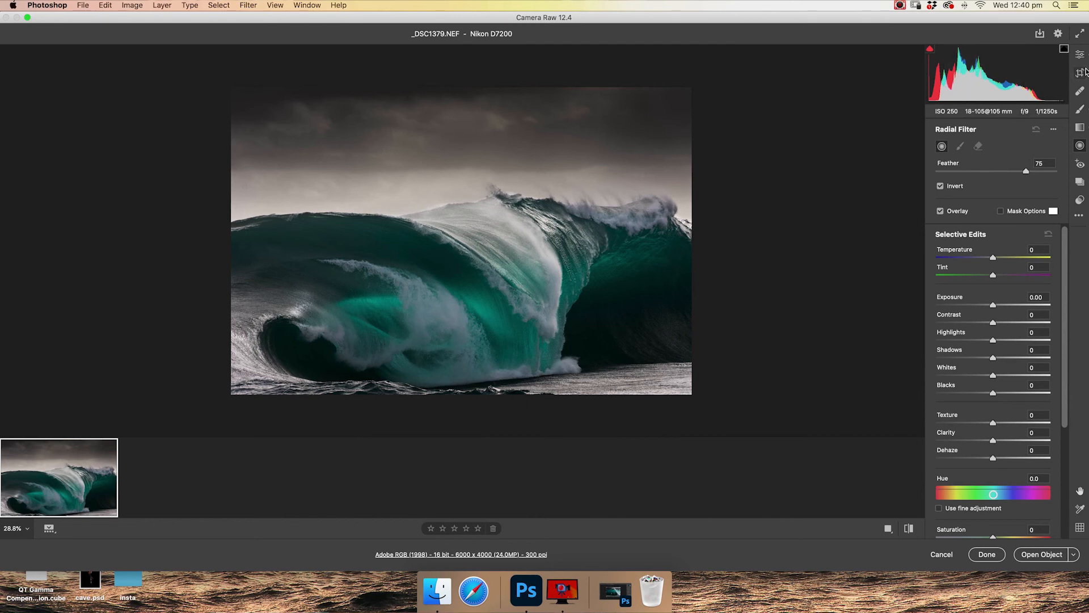
Set Highlights -19, Whites +67, Blacks -25 and Contrast +28 in Basic.
{"action": "left_click", "coordinate": [1080, 55]}
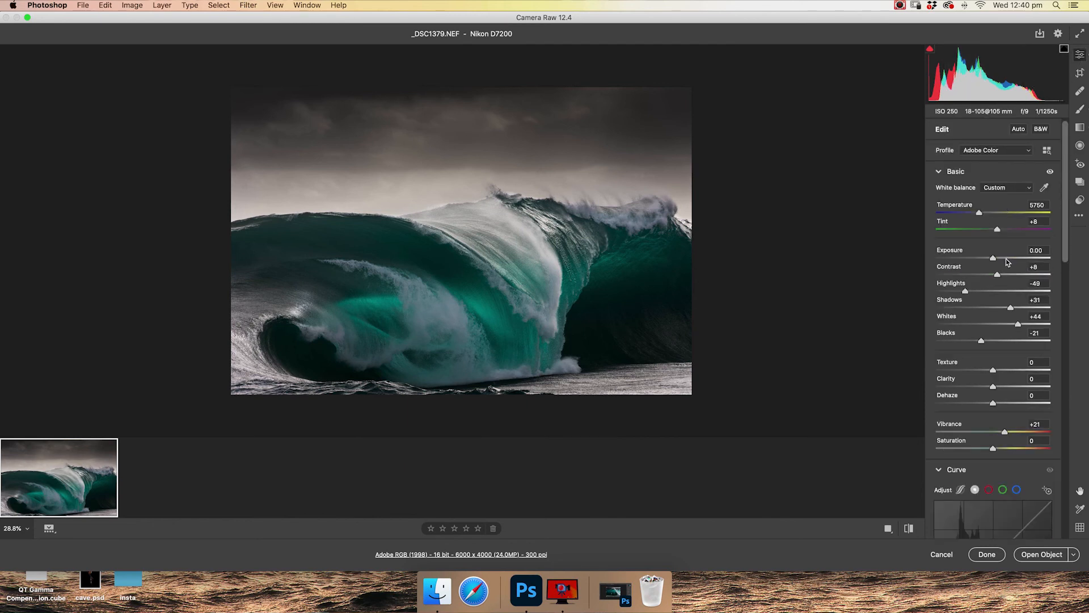
{"action": "left_click_drag", "start_coordinate": [1017, 325], "coordinate": [1028, 324]}
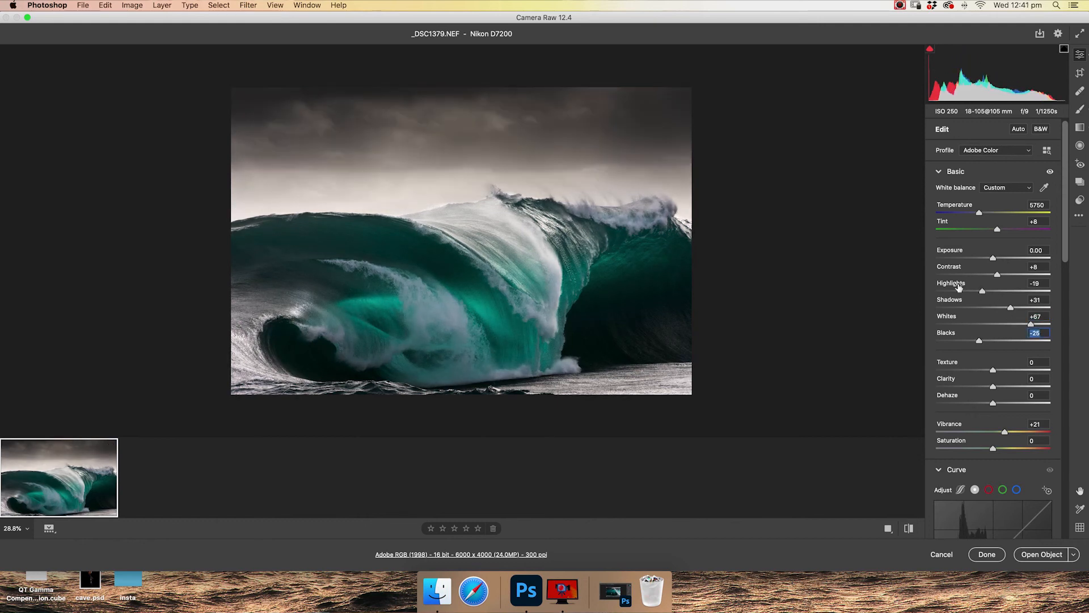
{"action": "left_click_drag", "start_coordinate": [995, 274], "coordinate": [1005, 275]}
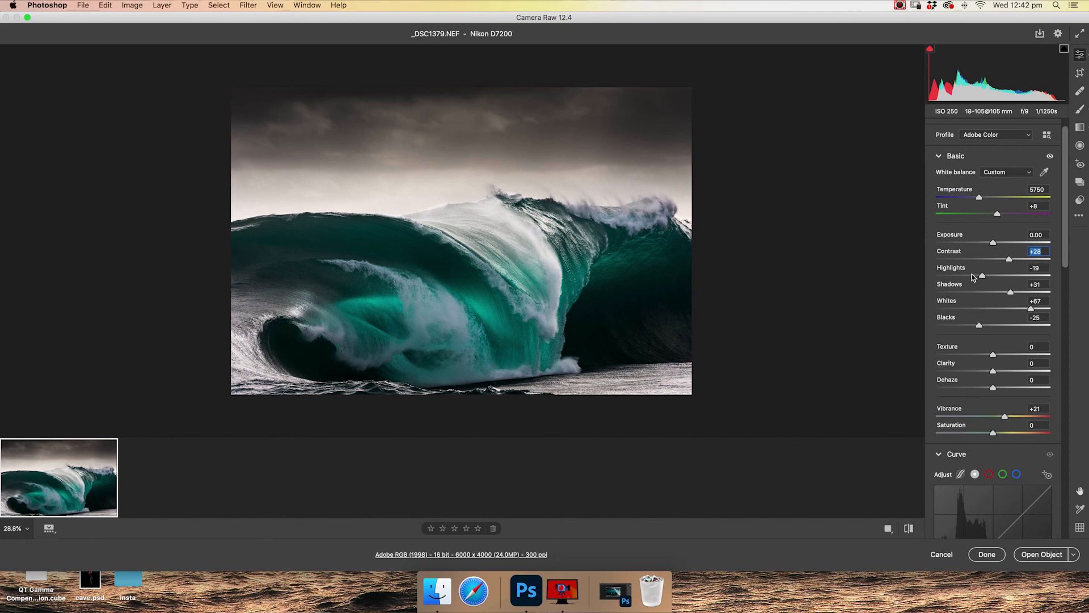
{"action": "mouse_move", "coordinate": [1014, 283]}
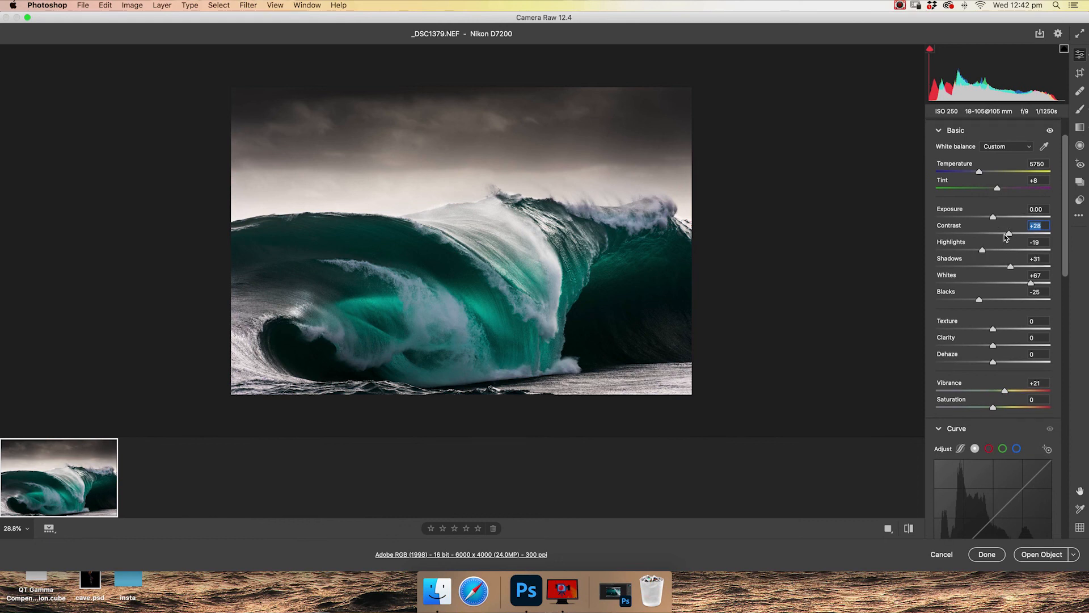
{"action": "mouse_move", "coordinate": [1005, 275]}
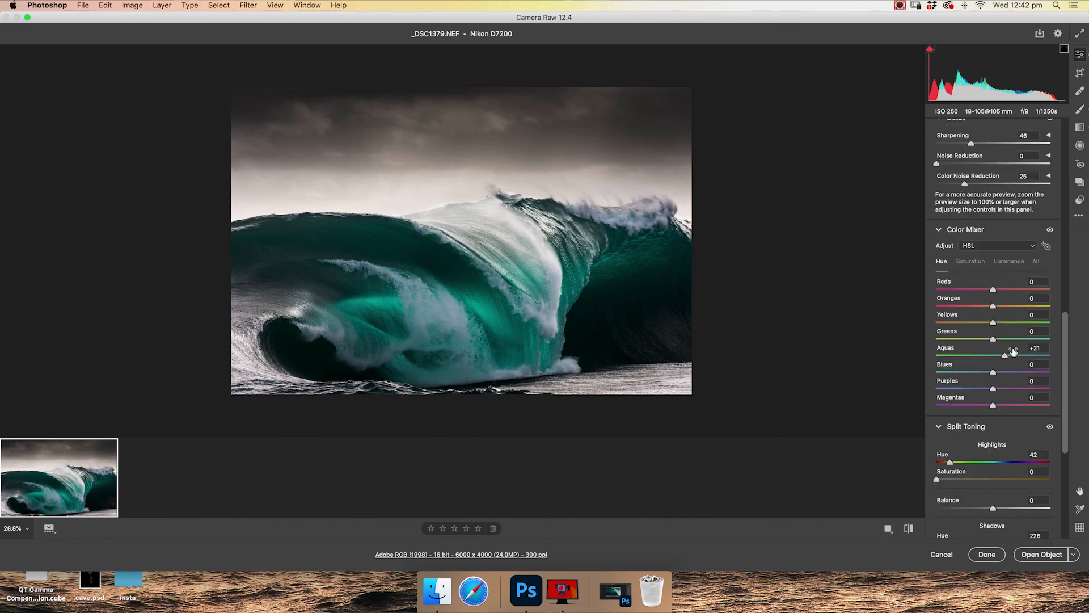
{"action": "mouse_move", "coordinate": [479, 312]}
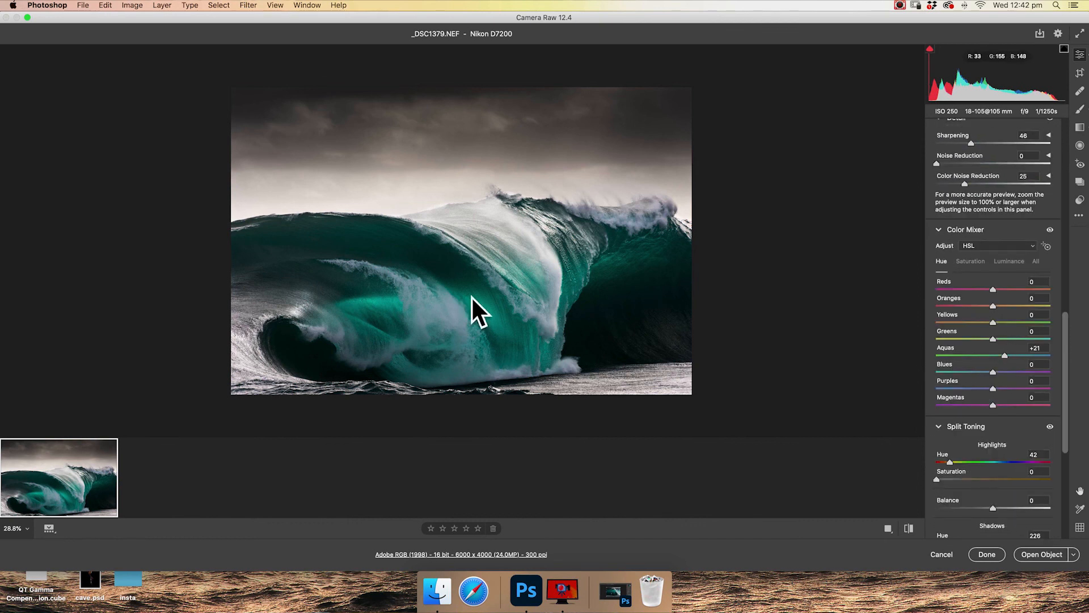
Review the Color Mixer saturation and luminance tabs and the Effects vignette.
{"action": "left_click", "coordinate": [970, 260]}
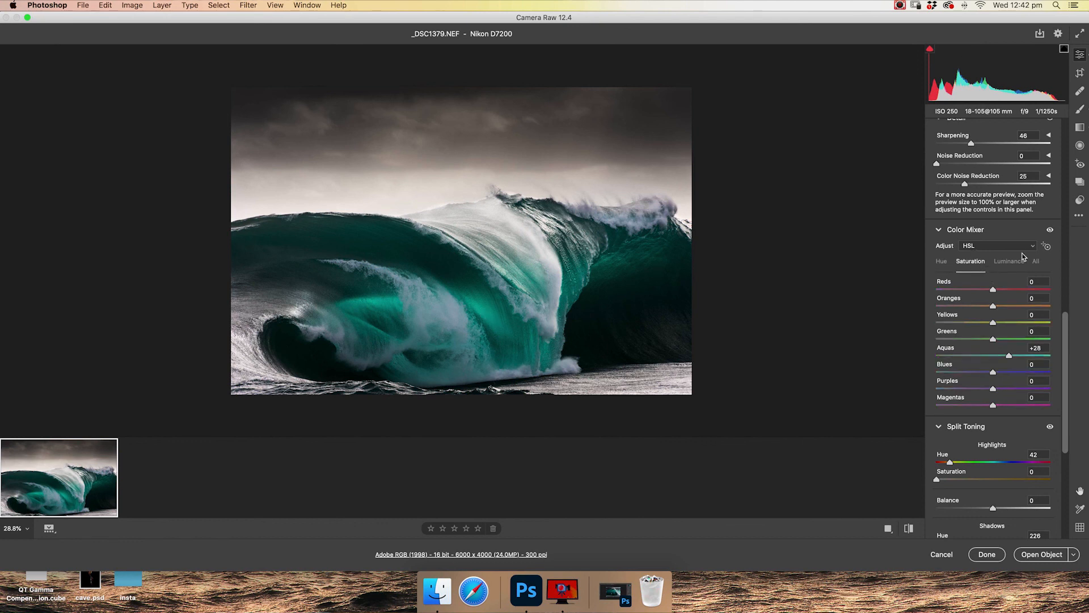
{"action": "left_click", "coordinate": [1008, 260]}
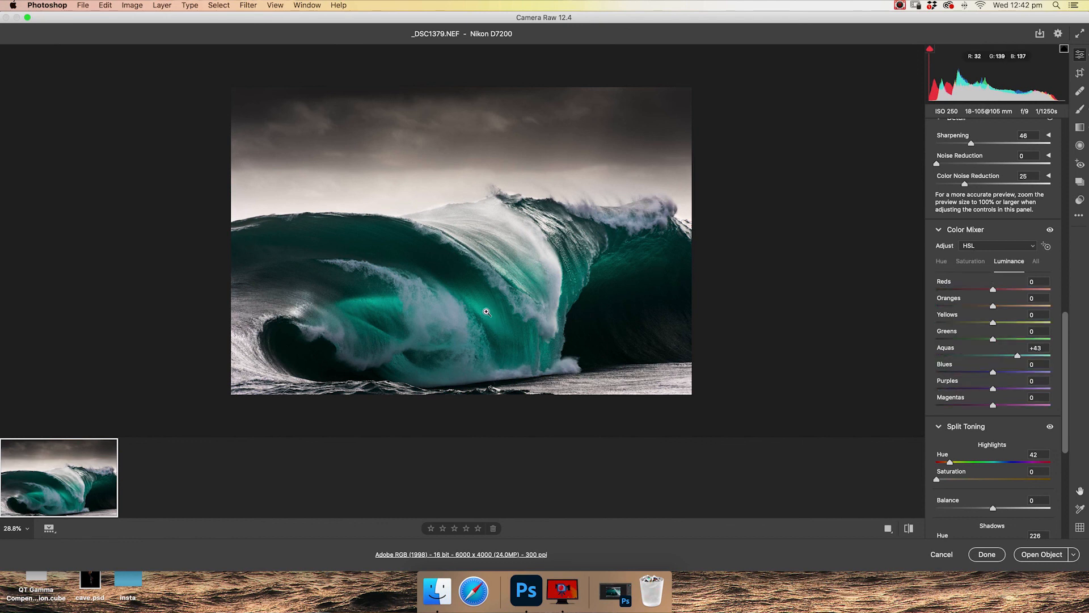
{"action": "scroll", "scroll_direction": "down", "scroll_amount": 3}
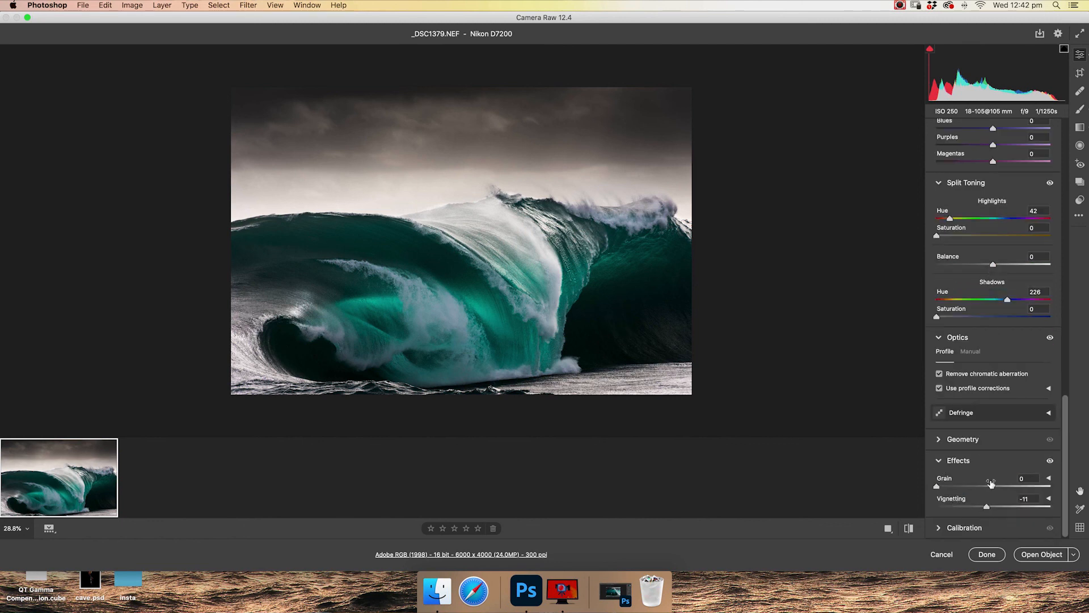
{"action": "left_click_drag", "start_coordinate": [426, 89], "coordinate": [426, 263]}
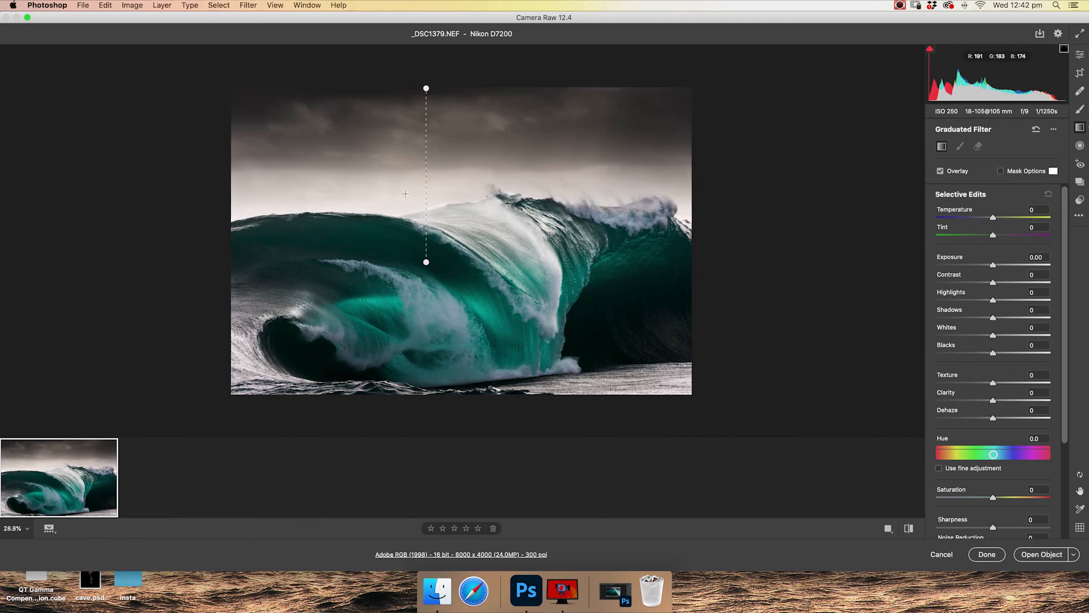